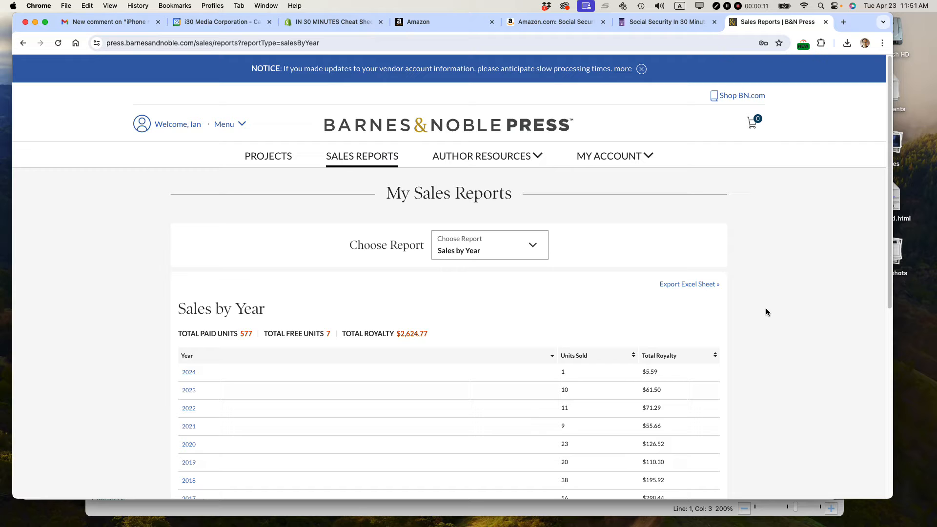
mouse_move(757, 293)
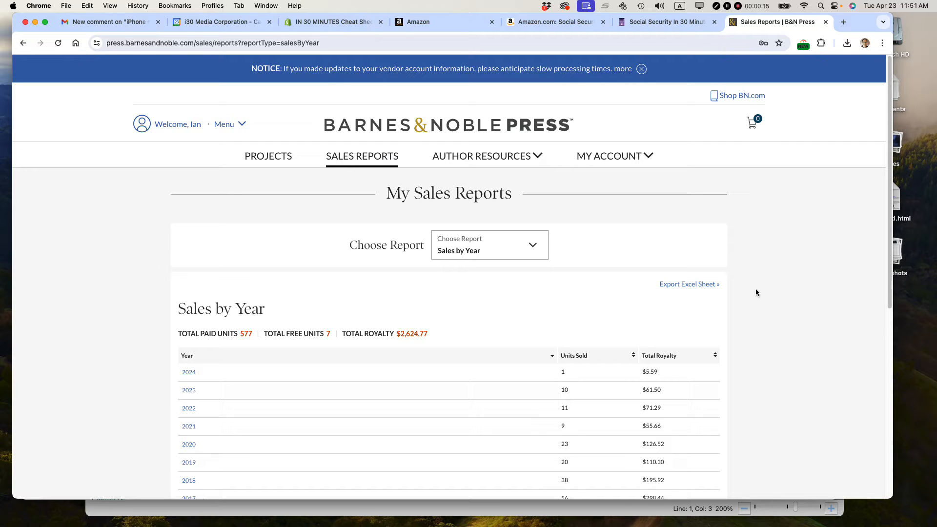
Bring Safari forward on the NOOK Tablets & eReaders page listing four devices
left_click(643, 69)
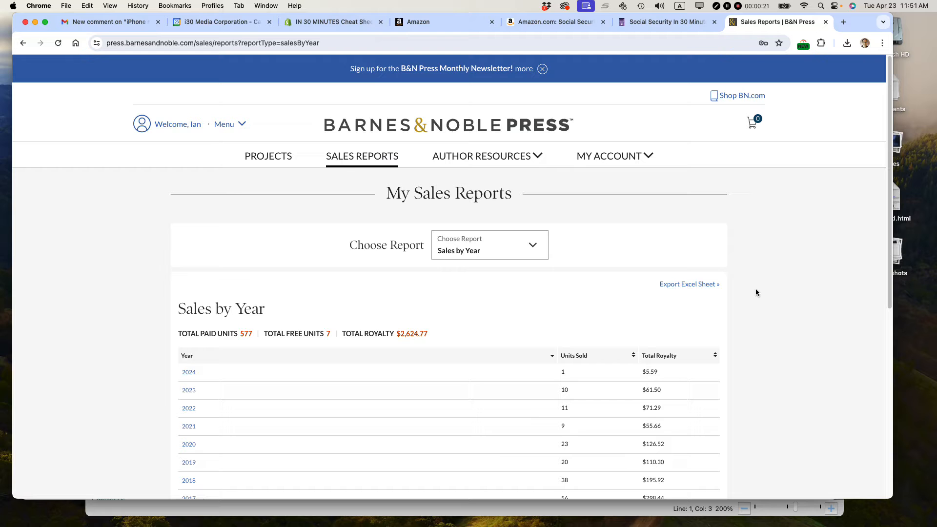
left_click(609, 155)
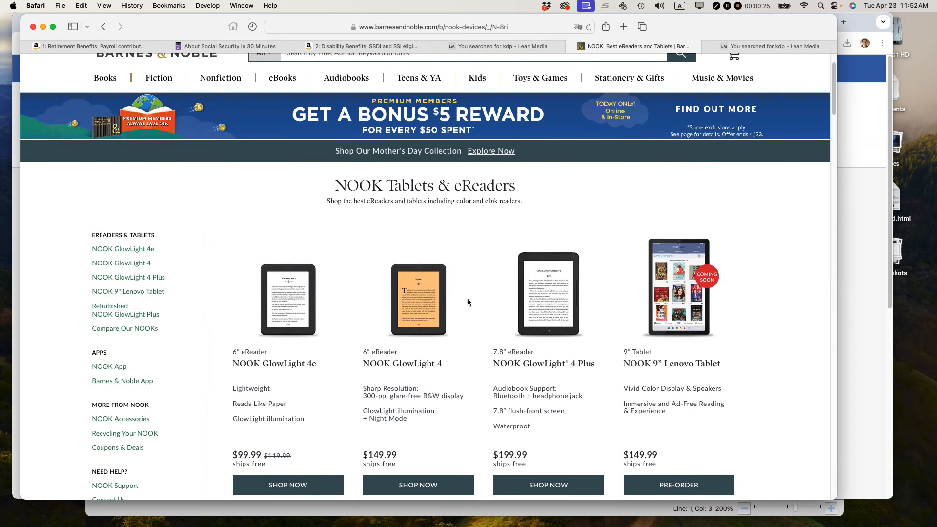
mouse_move(548, 309)
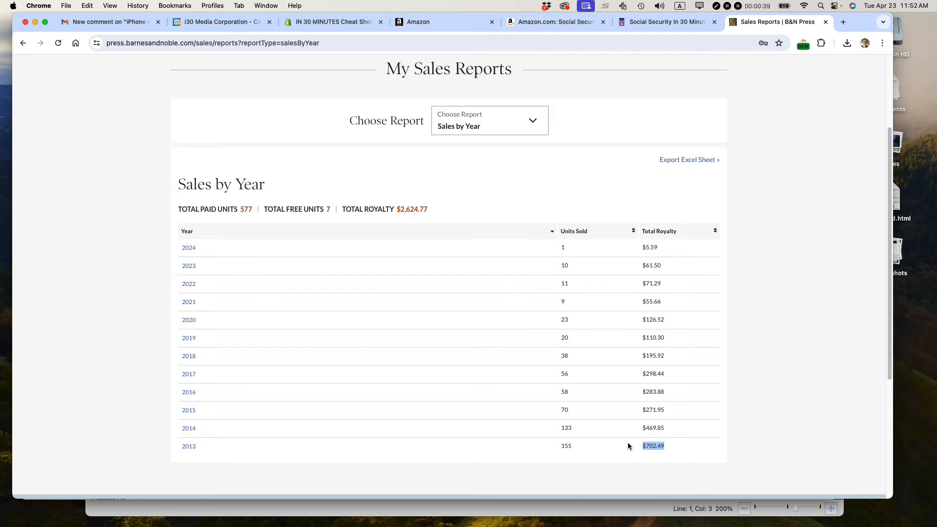
mouse_move(671, 273)
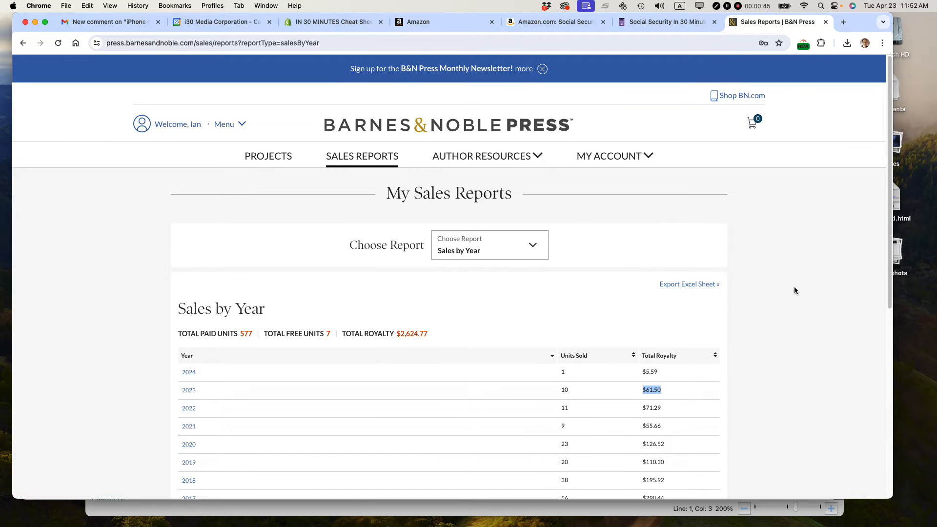
mouse_move(268, 156)
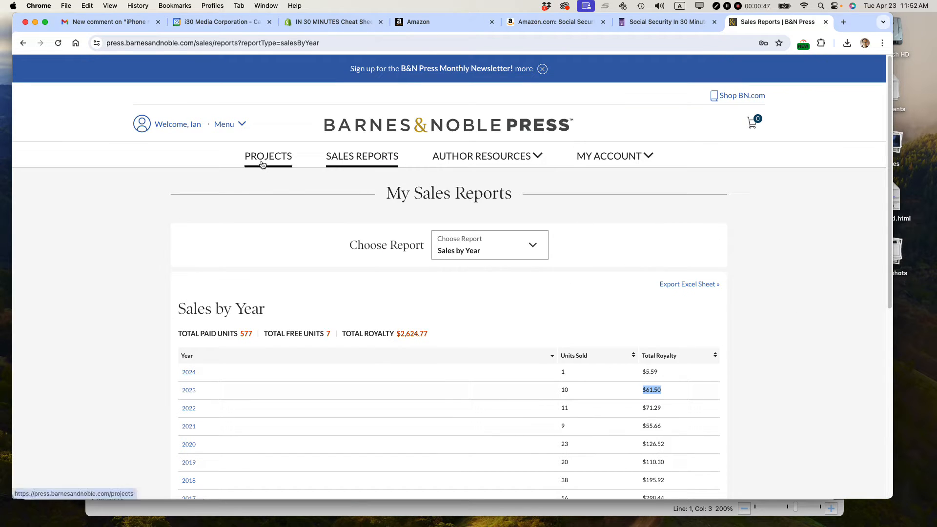
mouse_move(263, 163)
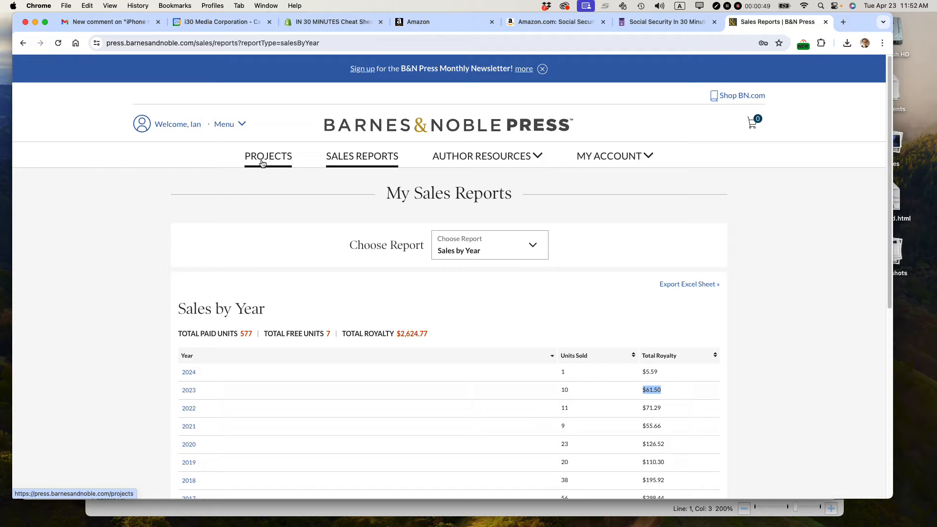
Load the My Projects page listing all 43 books via PROJECTS in the top navigation
left_click(267, 157)
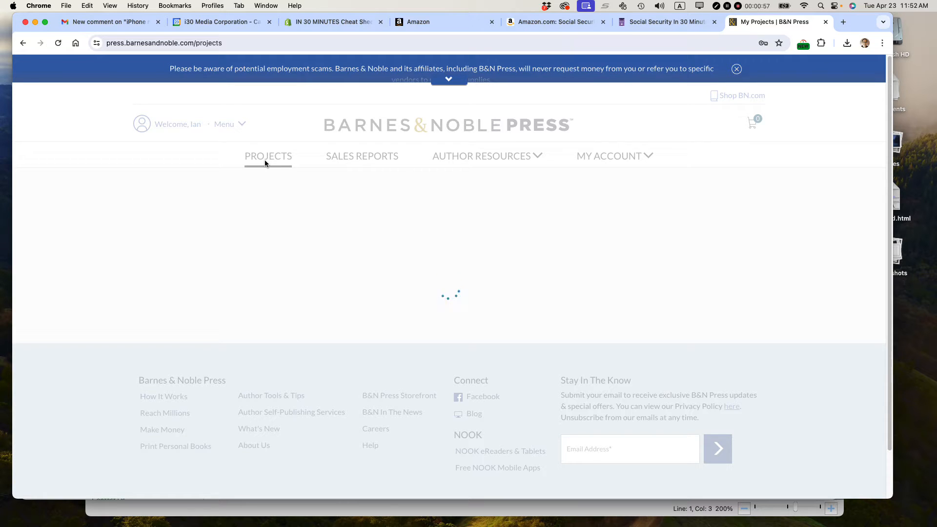
left_click(267, 156)
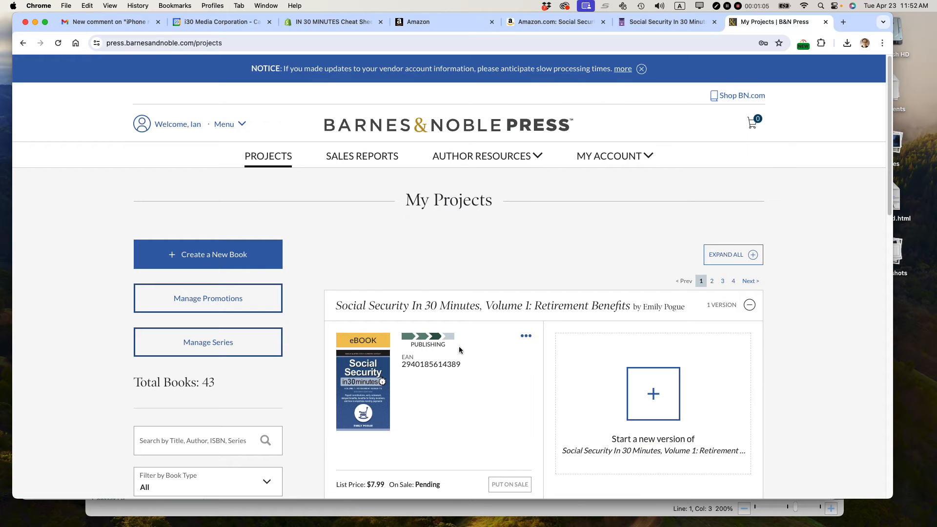
mouse_move(469, 278)
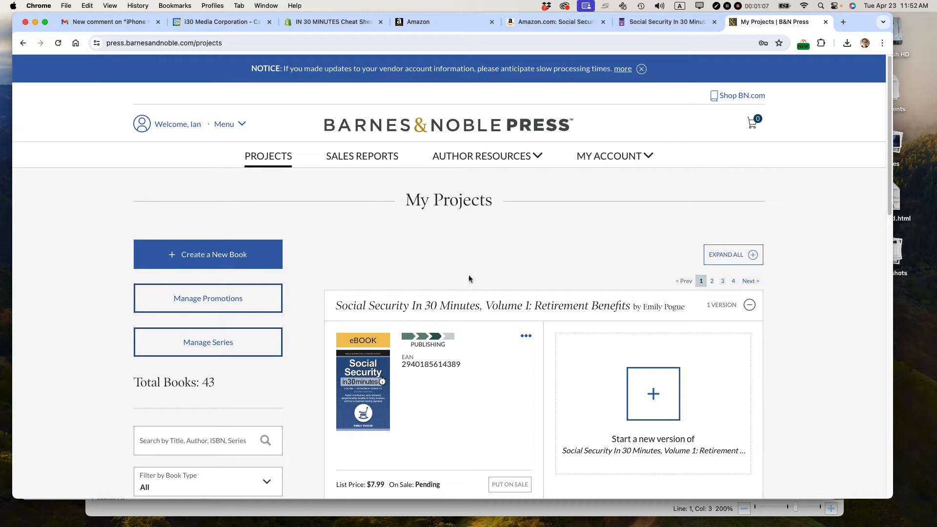
mouse_move(354, 390)
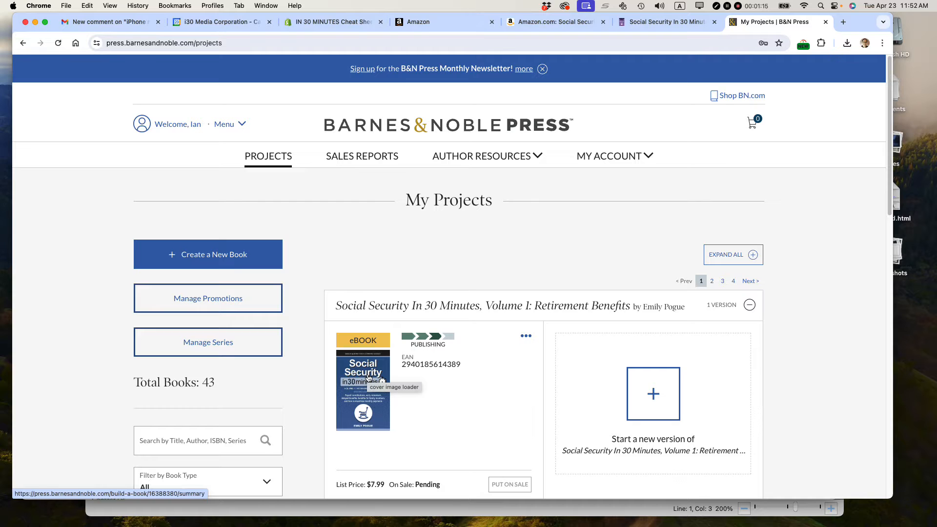
mouse_move(218, 257)
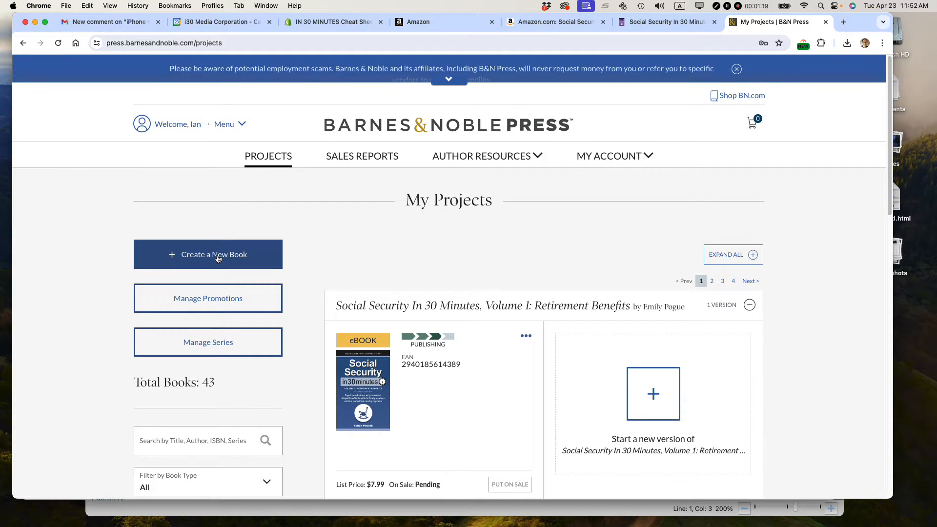
Create a new book, choose the eBook type, and advance to the title step
left_click(207, 253)
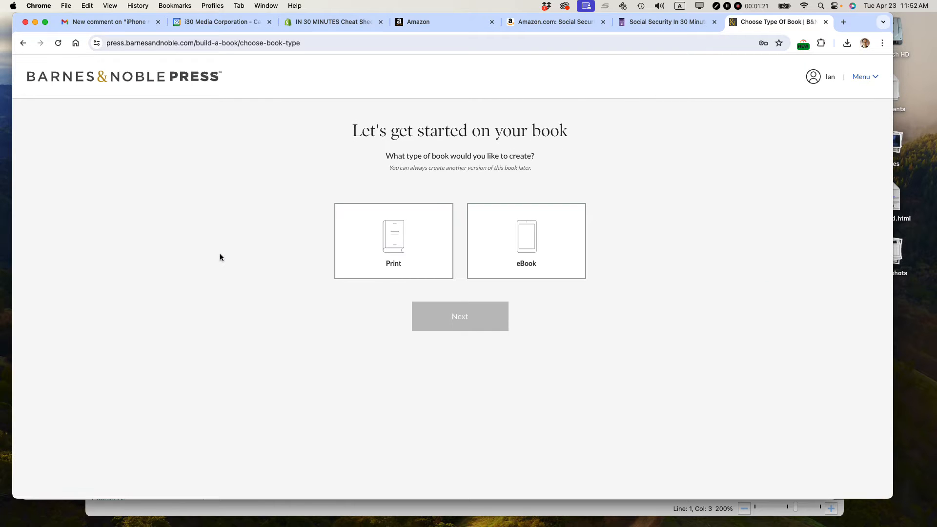
left_click(526, 241)
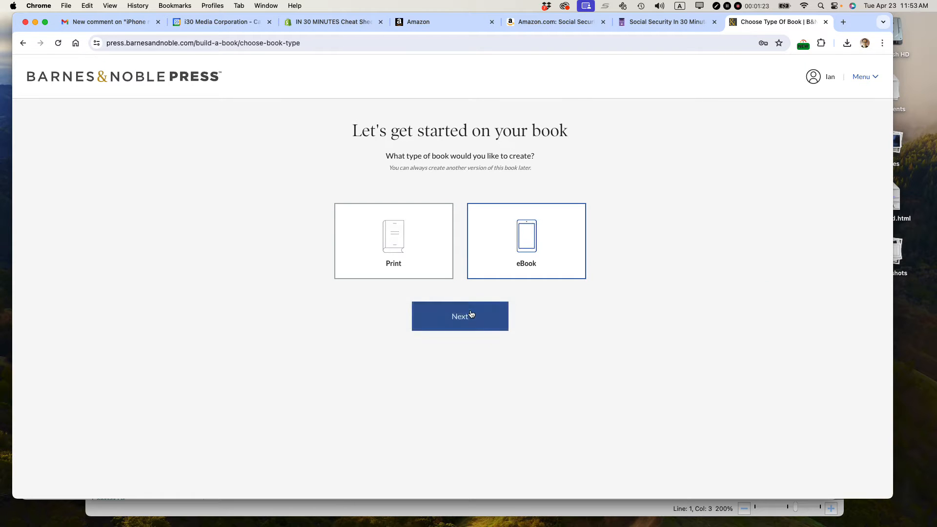
left_click(459, 316)
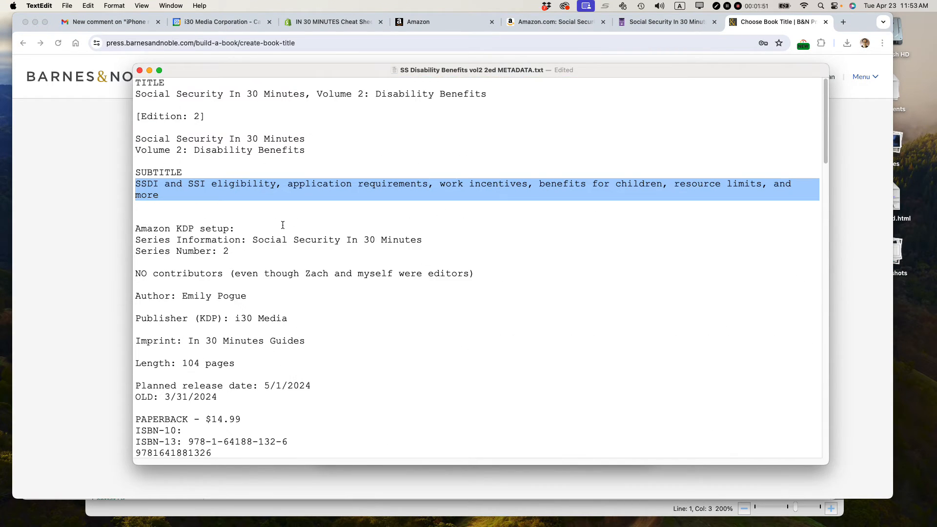
Read through the metadata notes' ISBNs, keywords and descriptions, returning to the title section
scroll("down", 3)
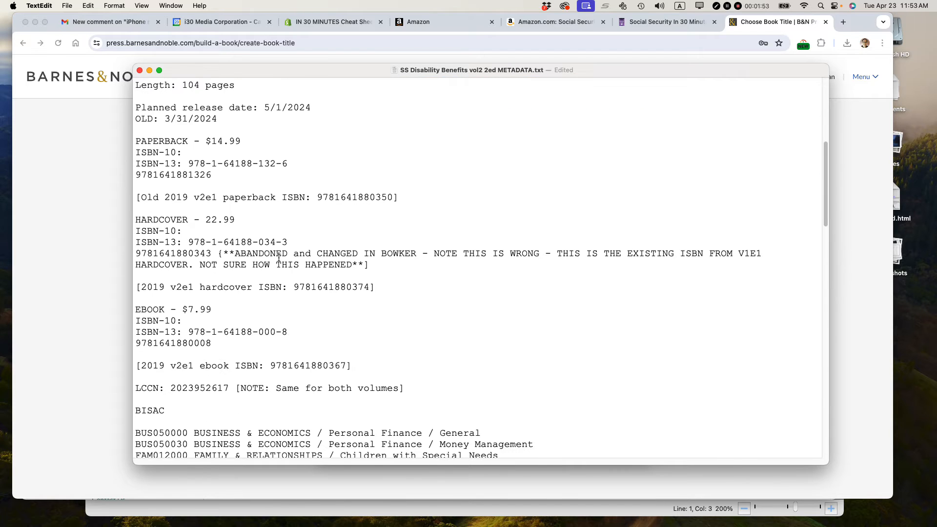
scroll("down", 3)
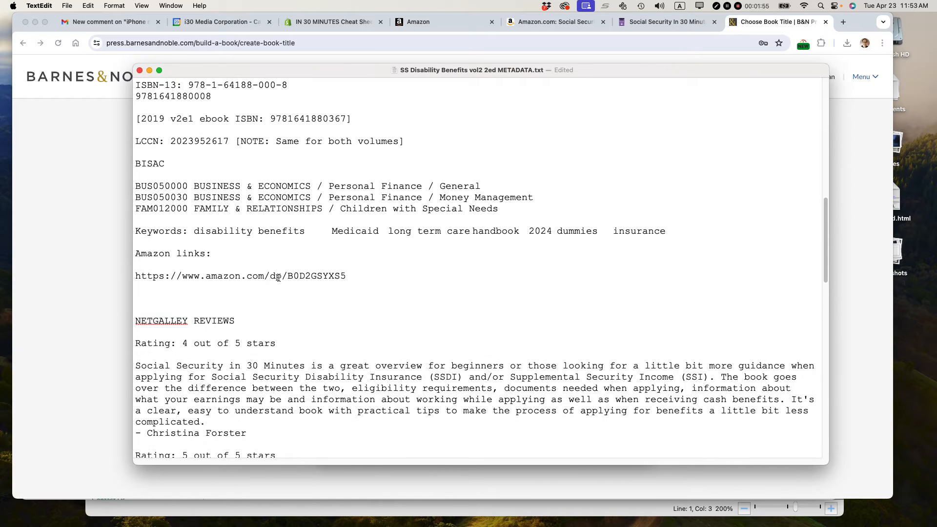
scroll("down", 3)
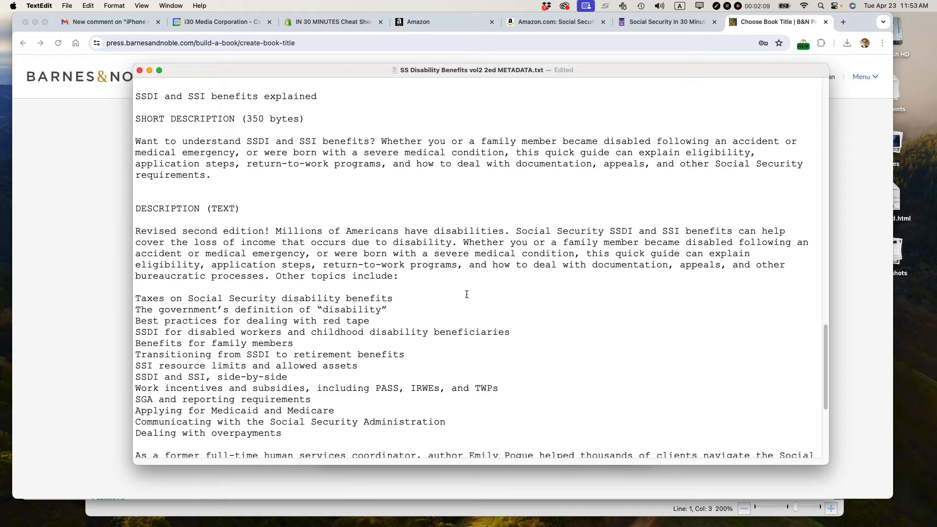
left_click_drag(382, 231, 311, 399)
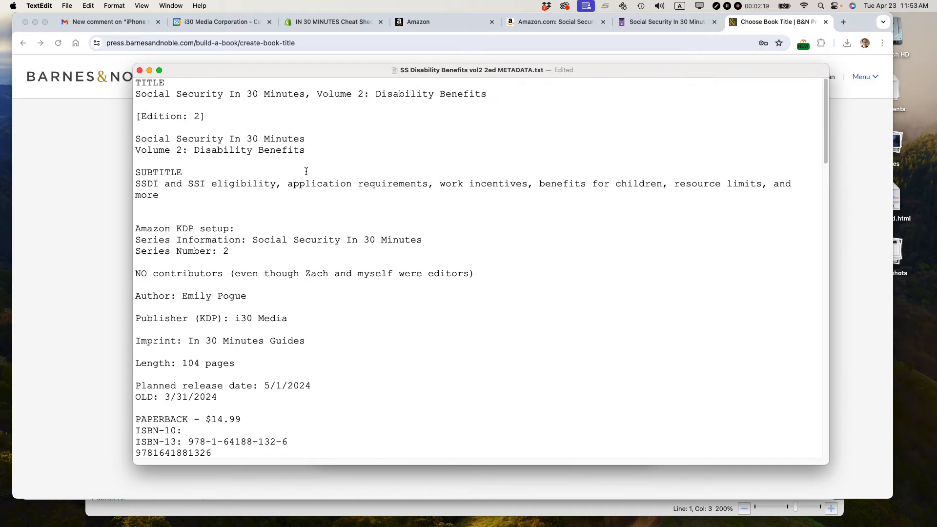
Title the book 'Social Security In 30 Minutes, Volume 2: Disability Benefits' and mark it 'Yes, it's a pre-order'
triple_click(310, 93)
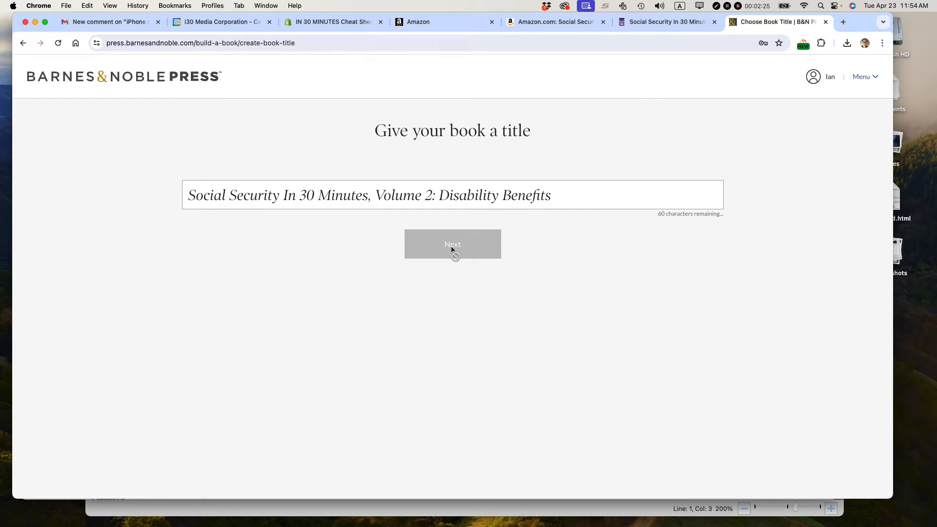
left_click(452, 244)
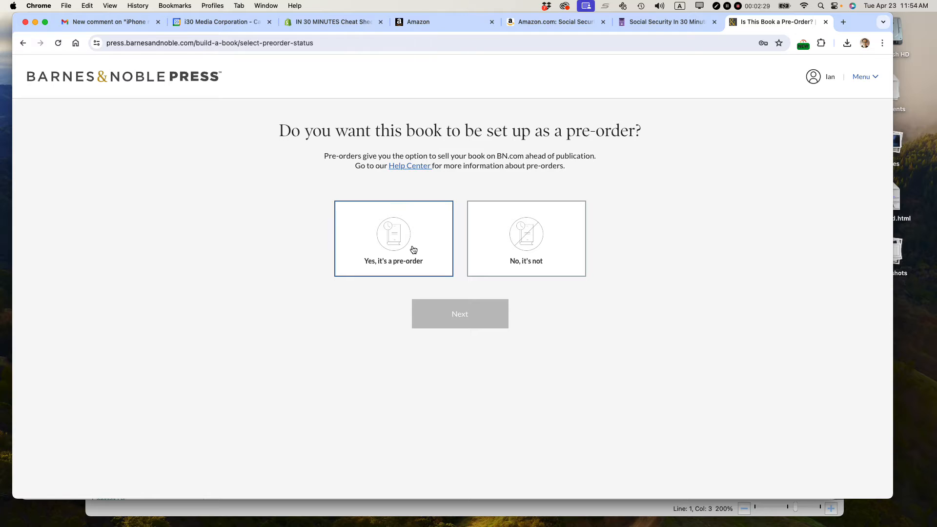
left_click(393, 239)
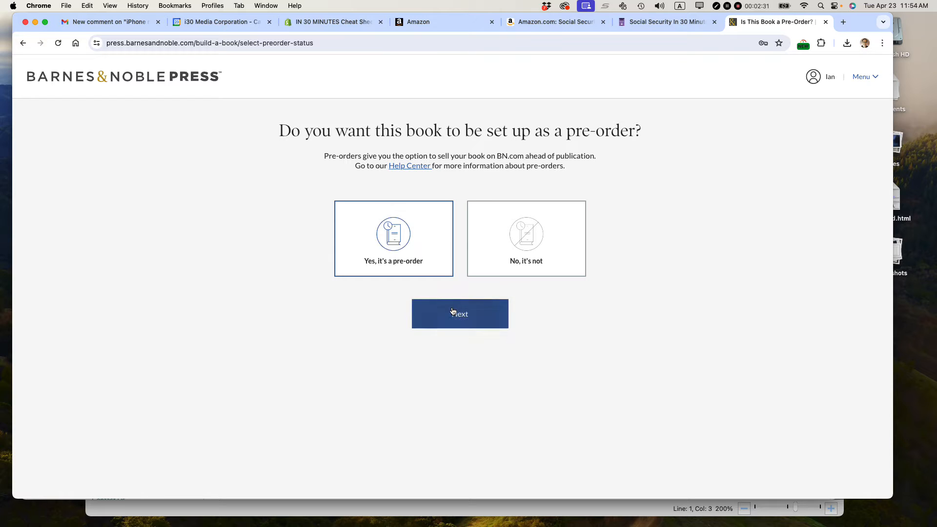
left_click(460, 313)
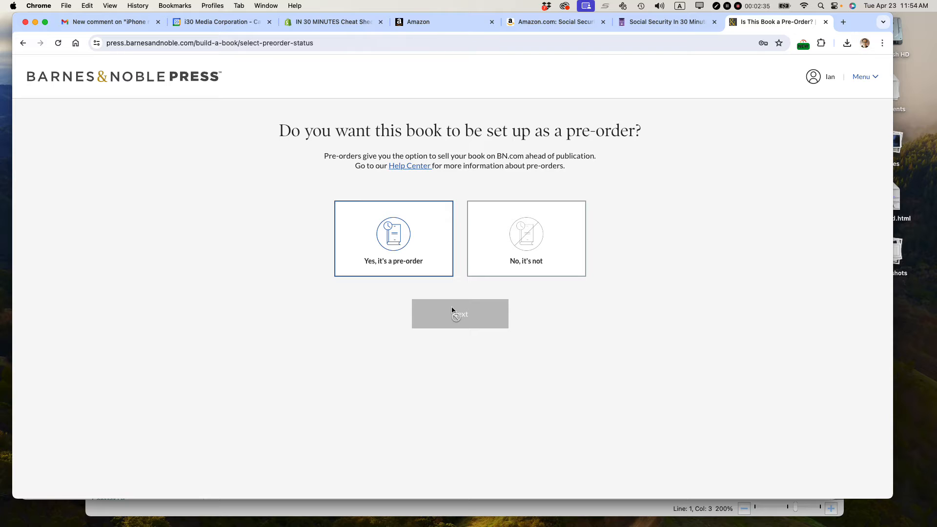
left_click(459, 313)
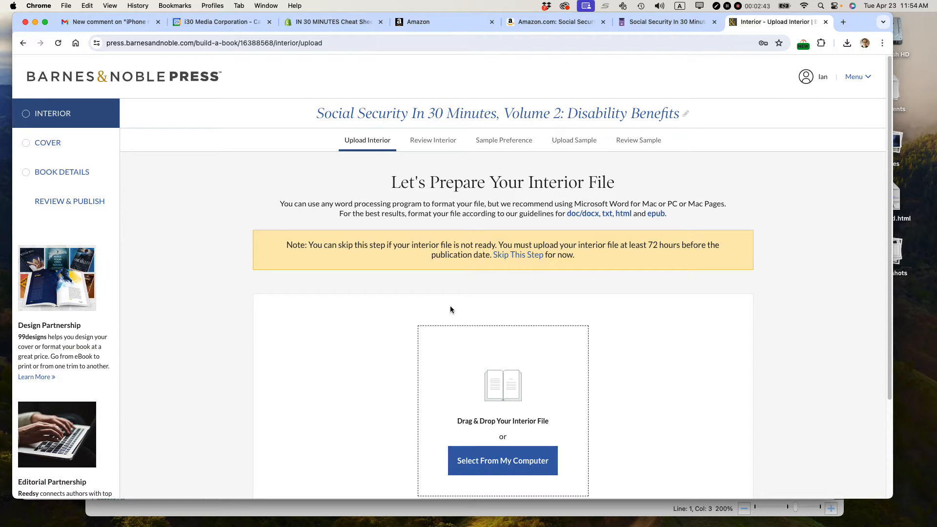
mouse_move(488, 355)
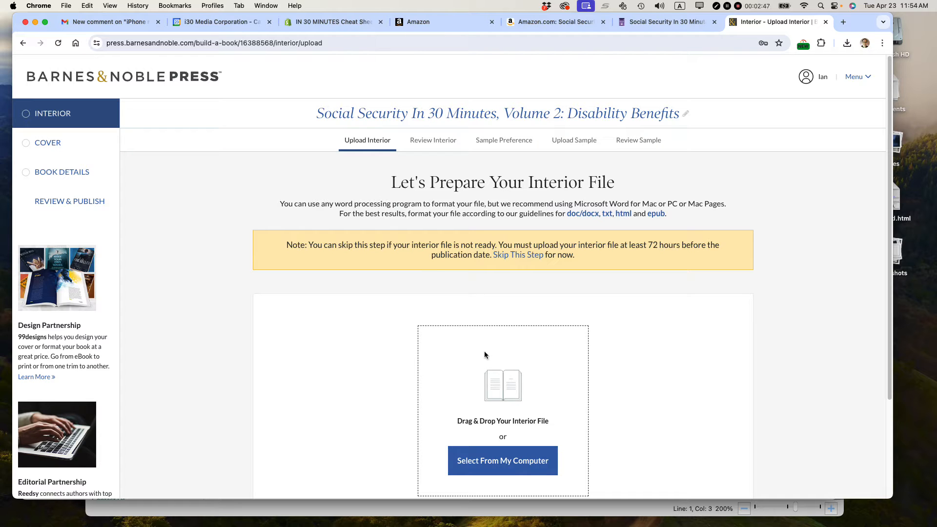
mouse_move(483, 352)
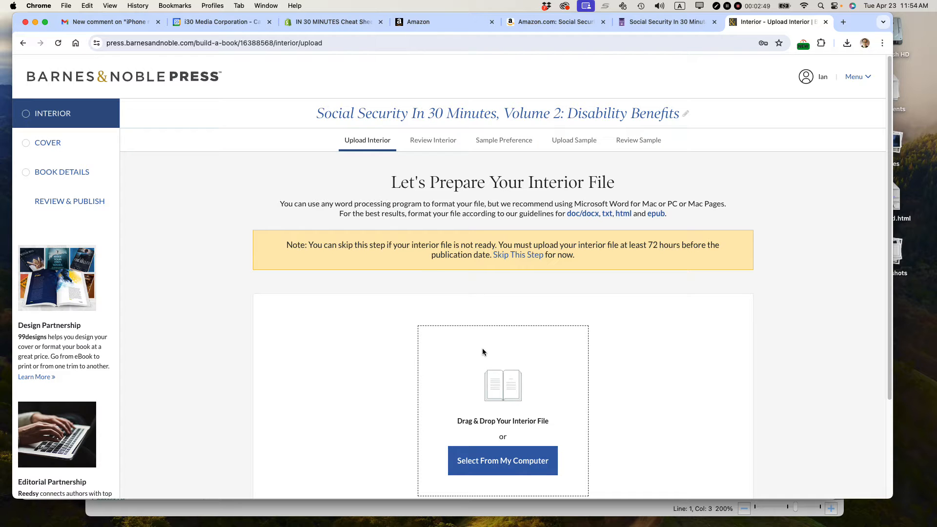
Reach the Upload Interior area so the cover-included prompt can appear
scroll("down", 3)
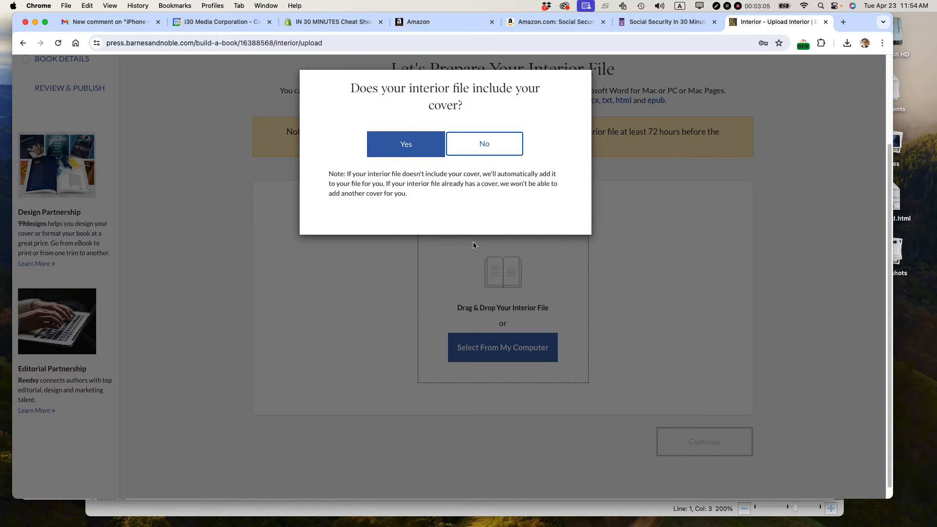
mouse_move(401, 164)
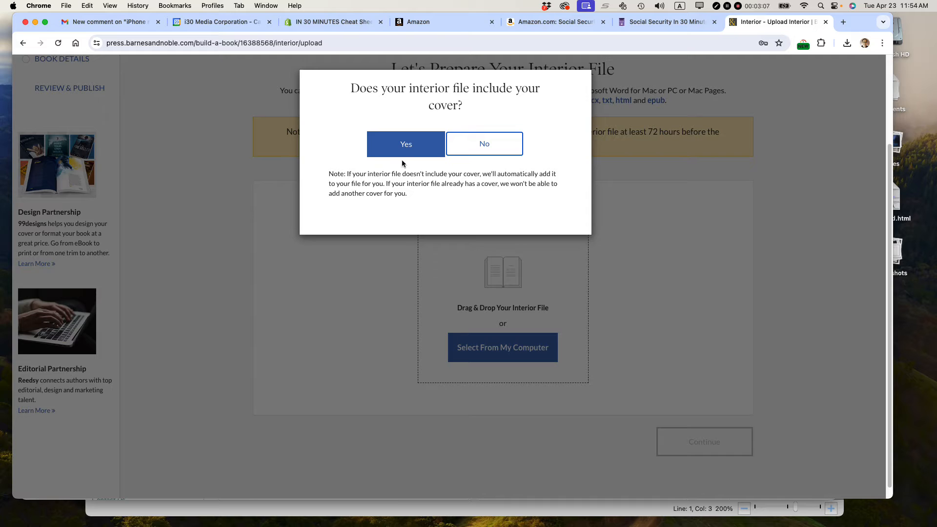
Answer Yes that the interior file includes its cover, moving to Review Your Interior File
left_click(406, 143)
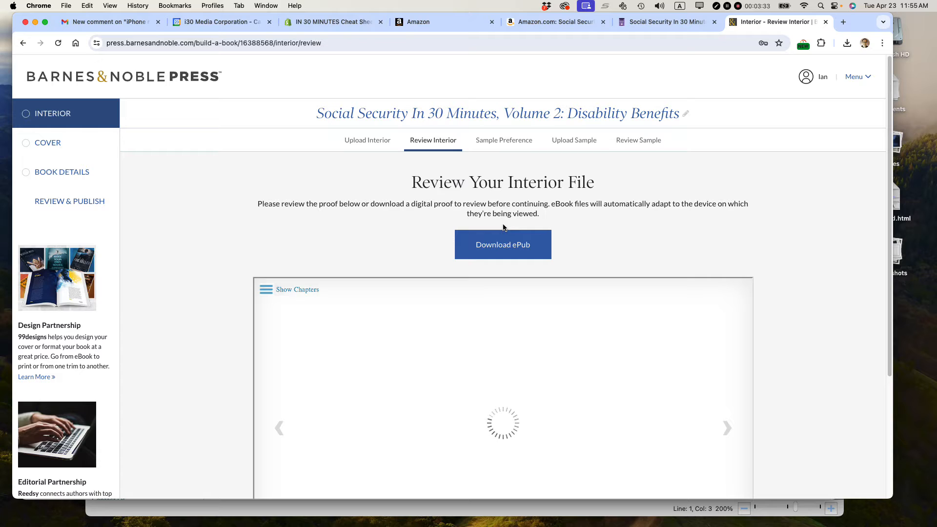
Page through the interior proof past the copyright page and table of contents
scroll("down", 3)
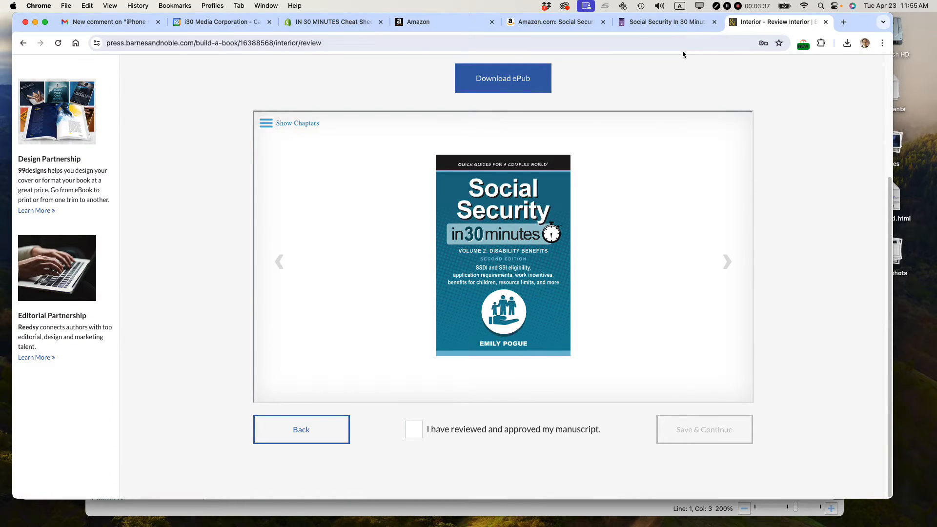
mouse_move(645, 266)
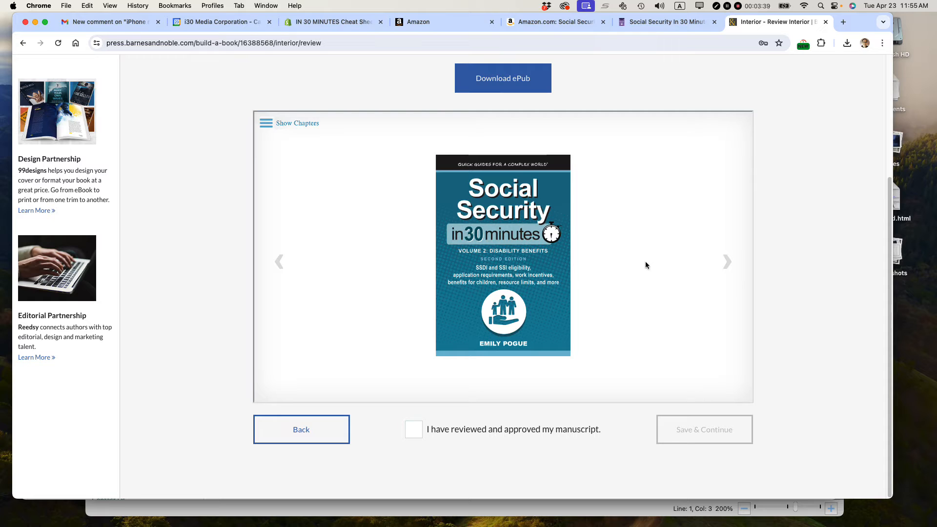
mouse_move(578, 281)
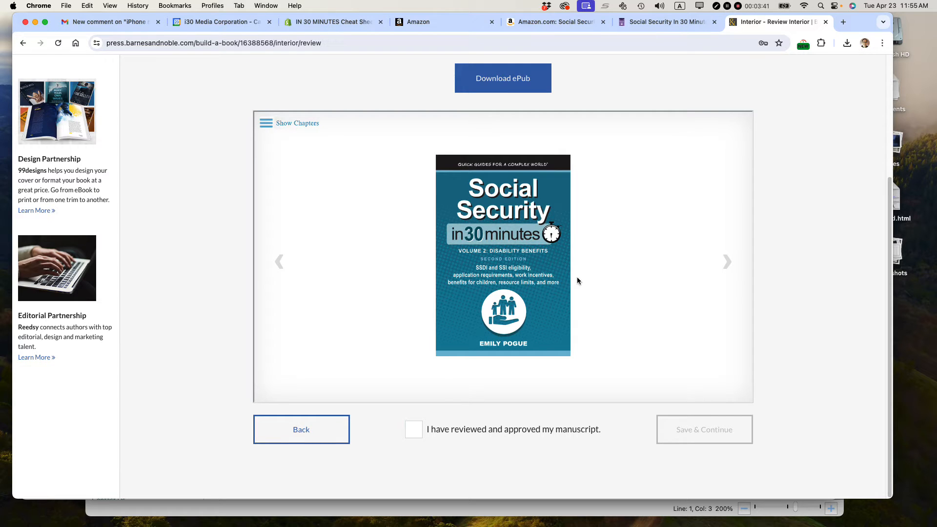
mouse_move(618, 286)
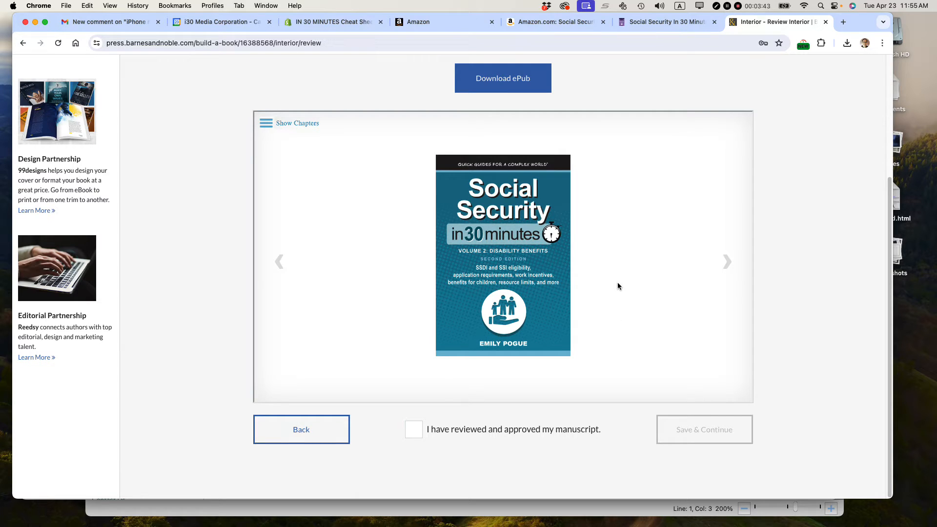
mouse_move(727, 262)
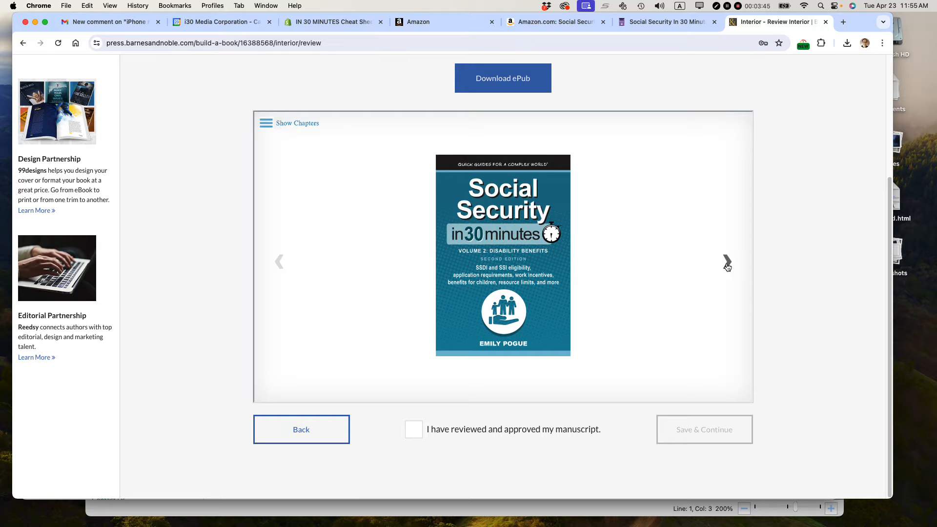
left_click(727, 261)
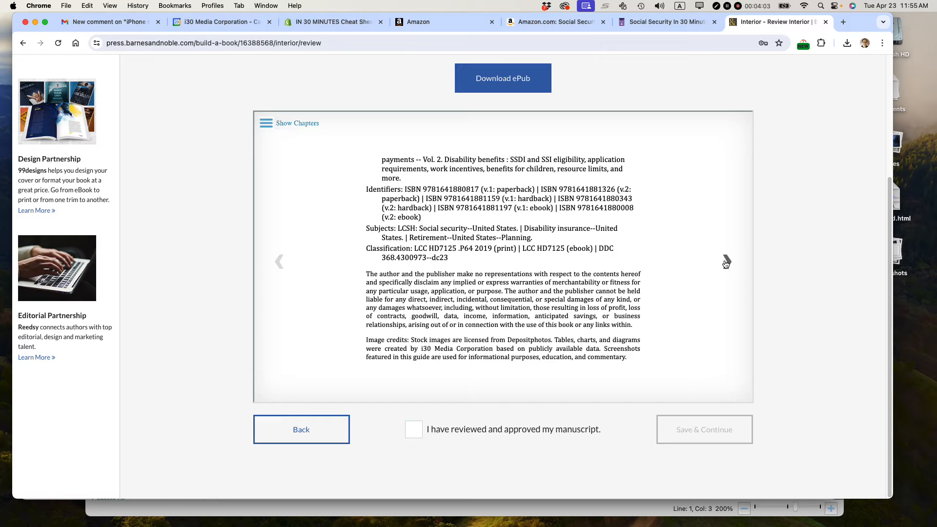
mouse_move(727, 263)
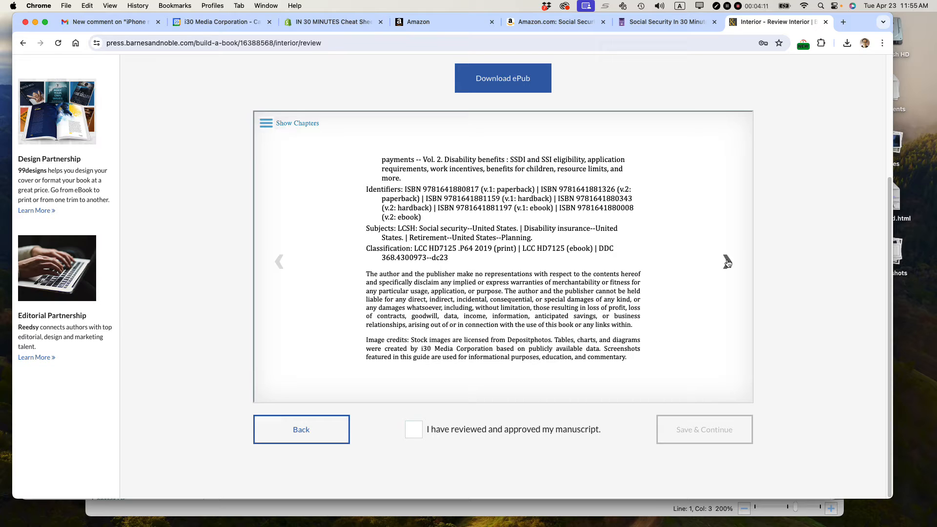
left_click(726, 261)
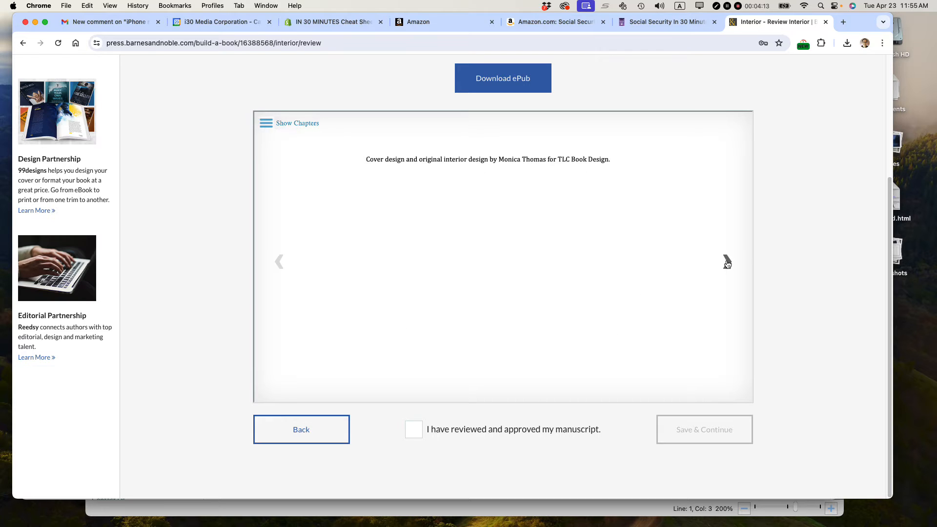
left_click(726, 262)
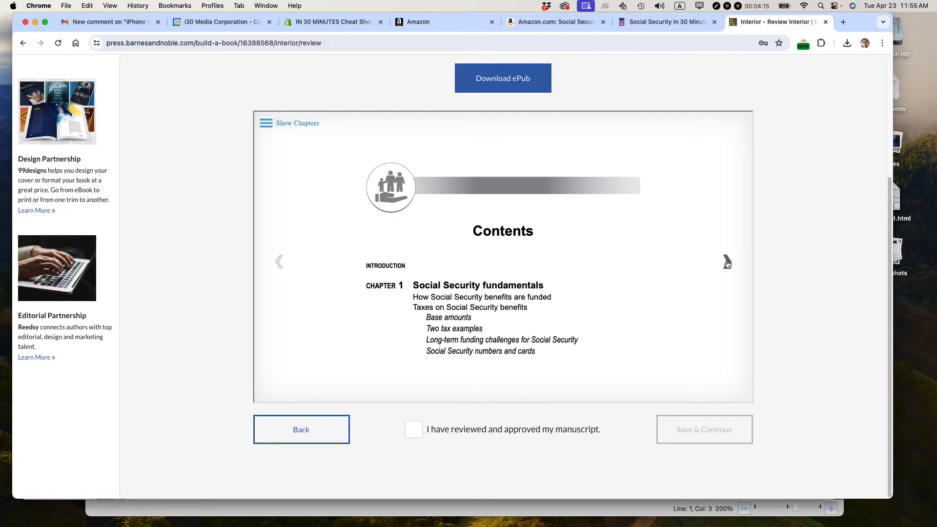
left_click(414, 430)
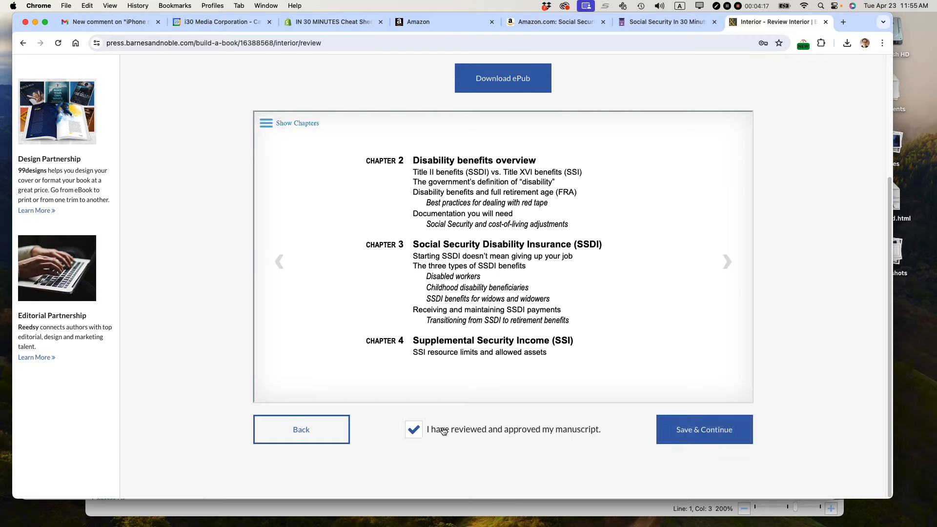
Tick 'I have reviewed and approved my manuscript' and Save & Continue to the sample step
left_click(704, 429)
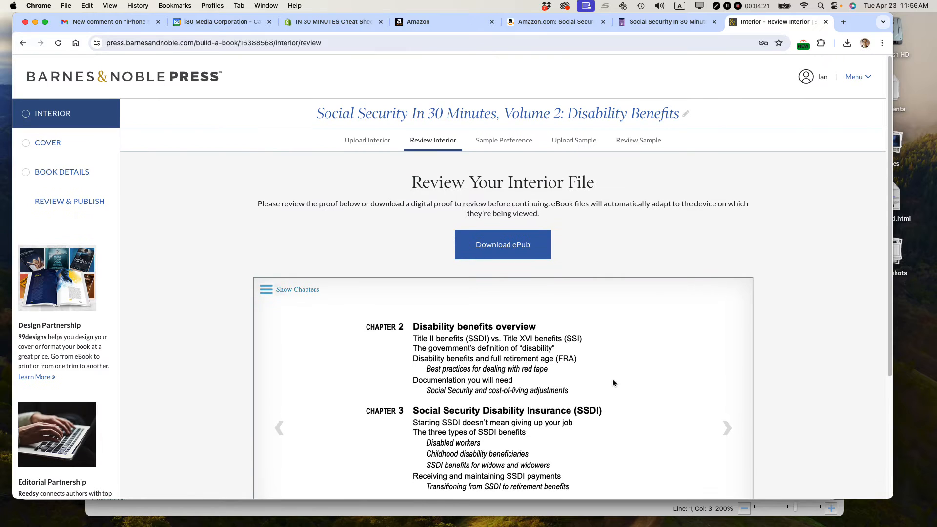
scroll("down", 3)
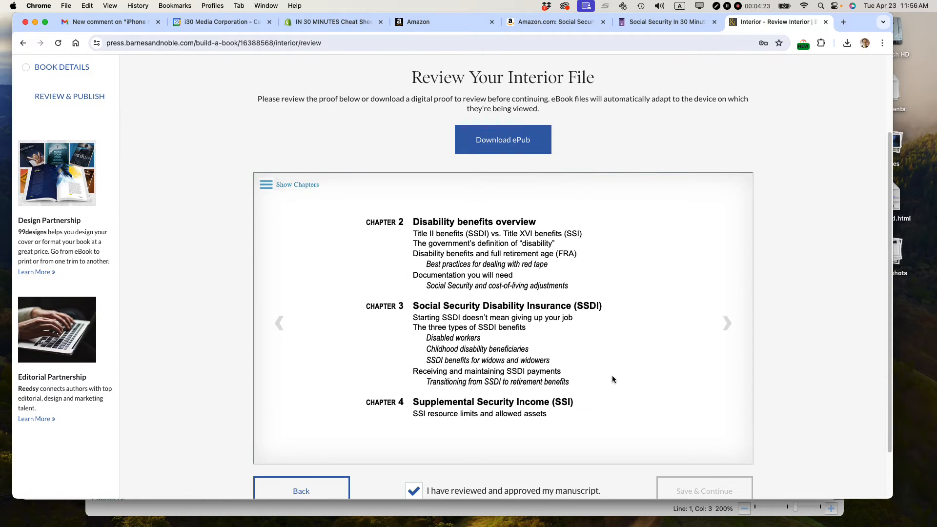
left_click(703, 491)
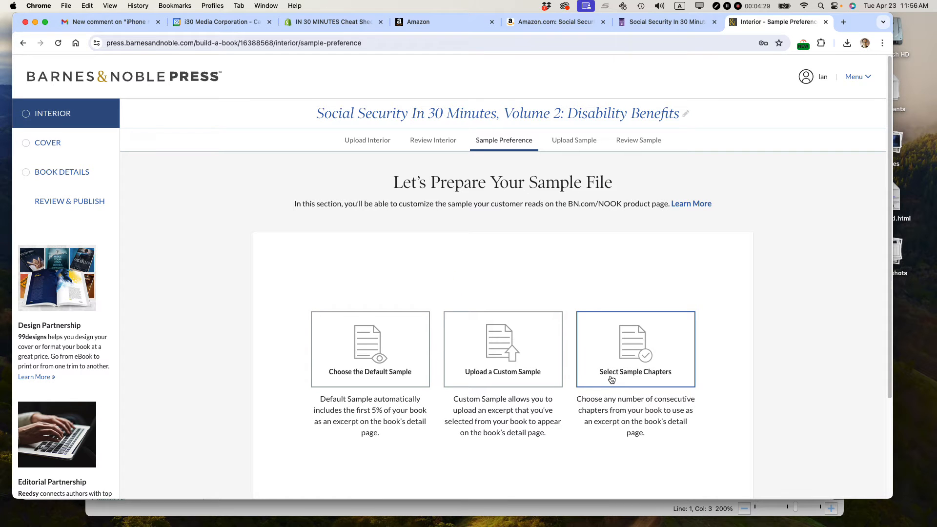
Choose Select Sample Chapters as the sample preference, completing the interior section
left_click(369, 350)
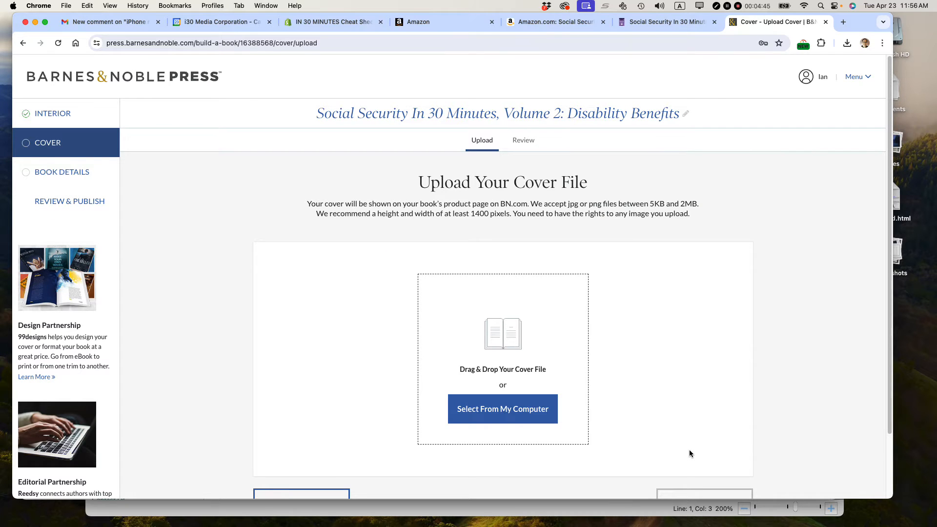
mouse_move(677, 377)
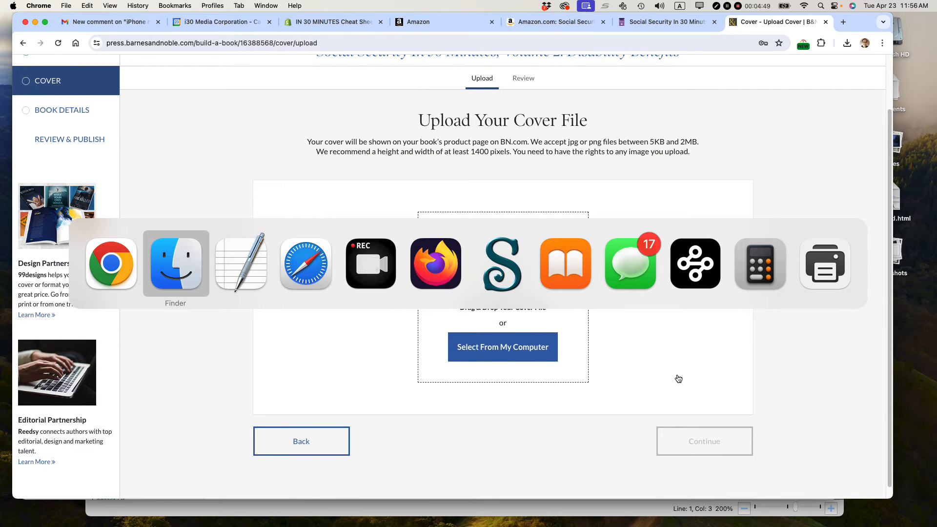
Upload the 1800x2700 JPEG from the Social Security v2e2 covers folder as the cover
left_click(174, 263)
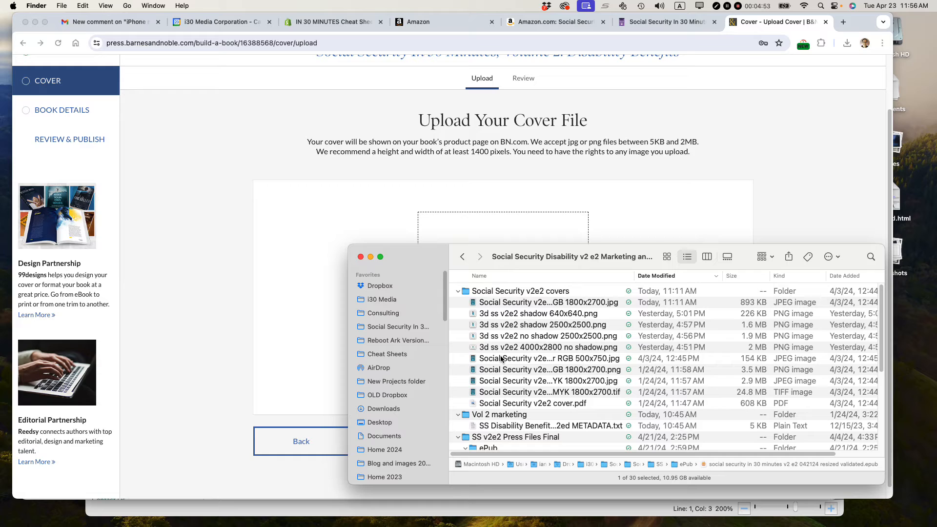
mouse_move(524, 333)
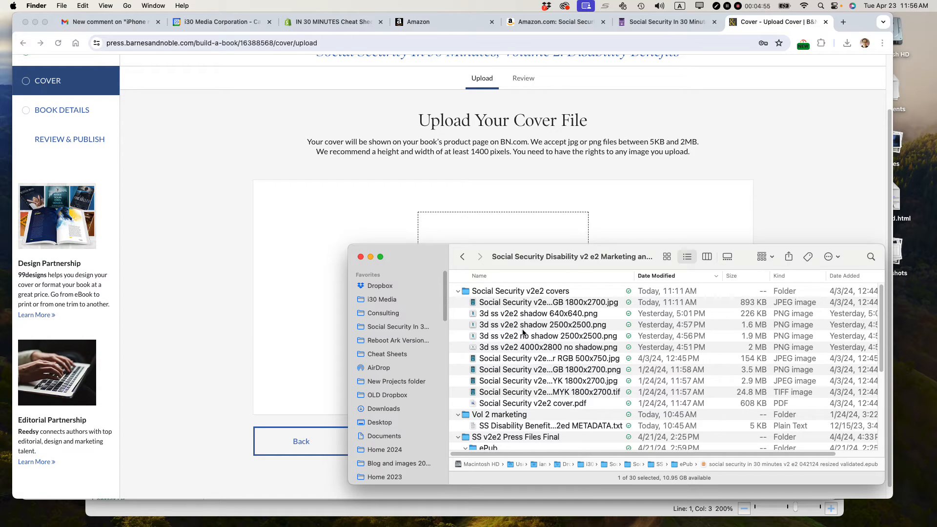
mouse_move(531, 384)
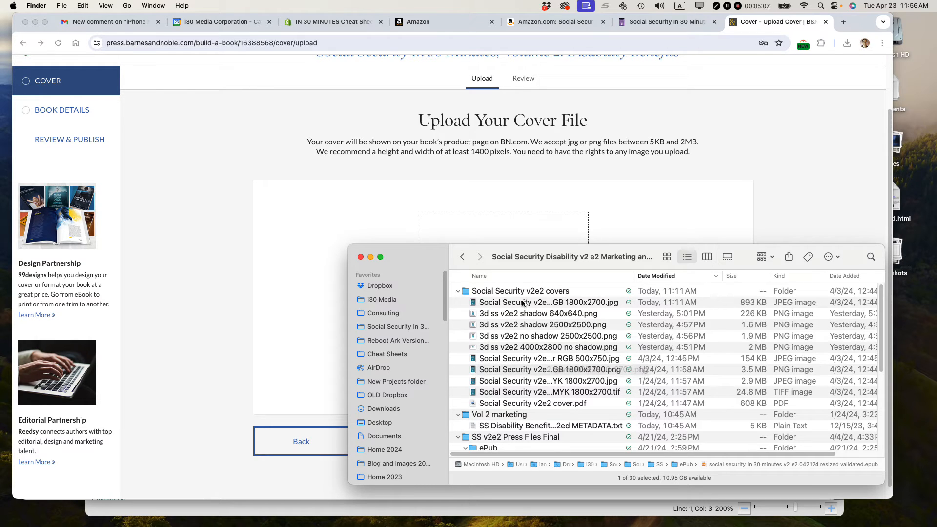
double_click(541, 302)
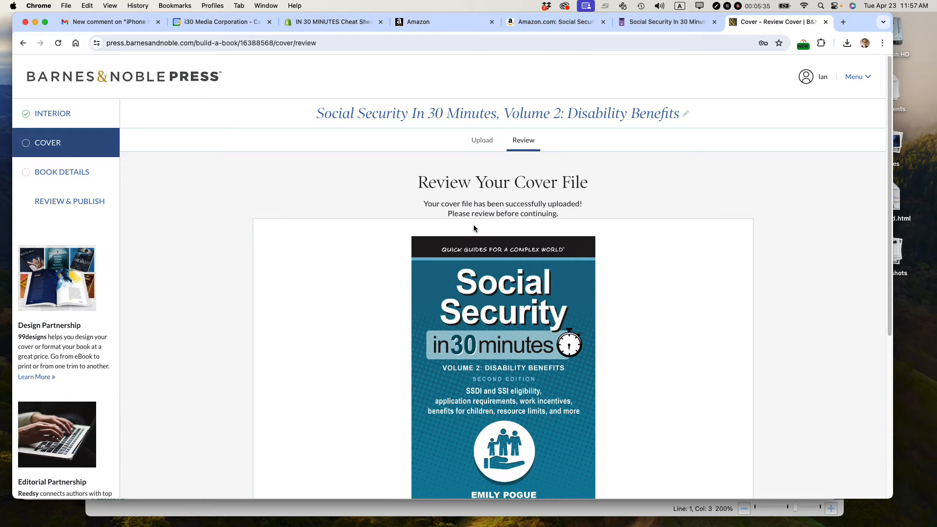
mouse_move(630, 313)
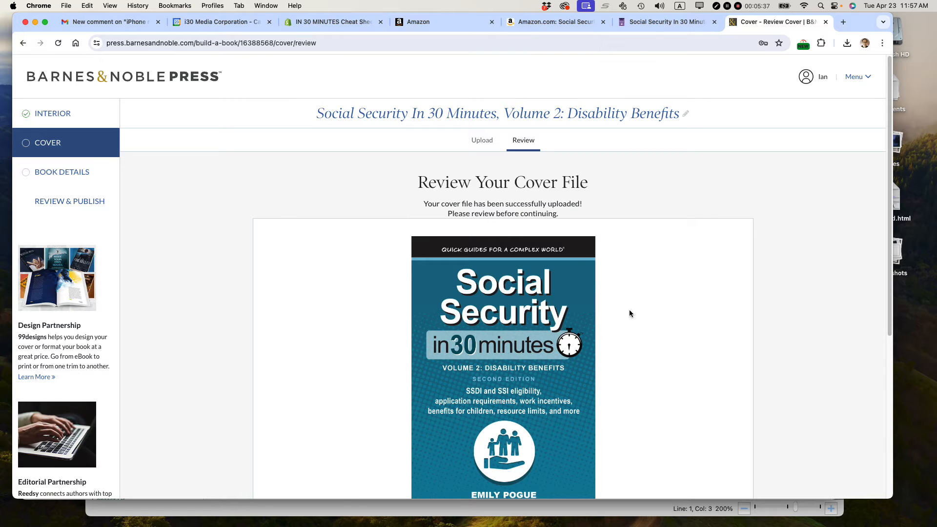
Tick 'I have reviewed and approved my cover' and save, reaching the Book Details About page
scroll("down", 3)
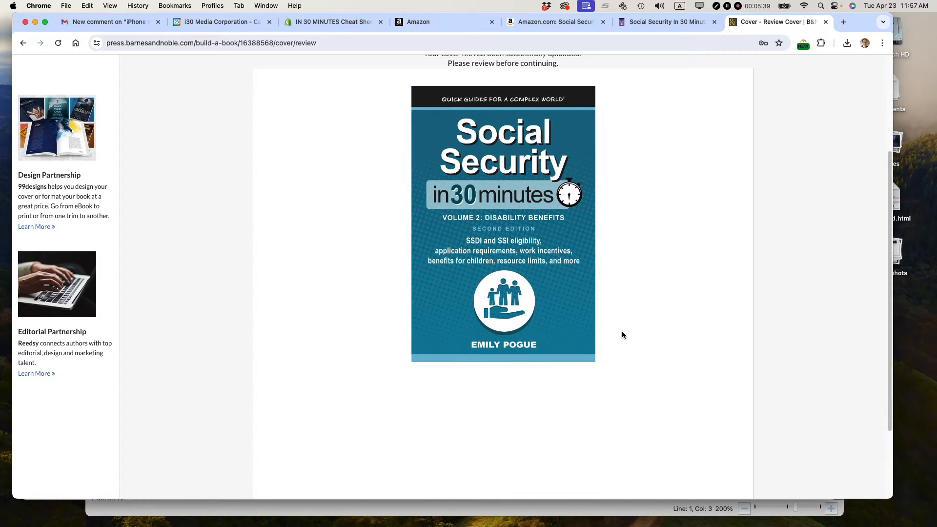
scroll("down", 3)
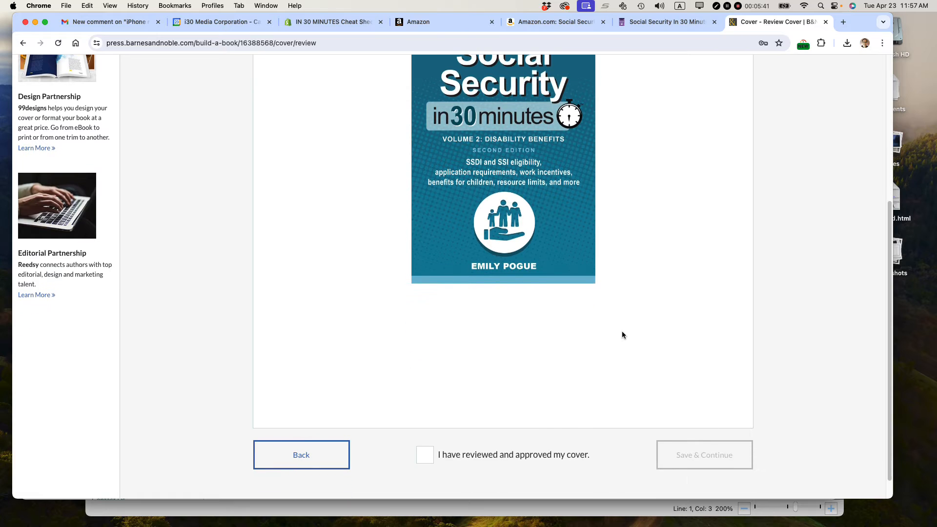
left_click(425, 455)
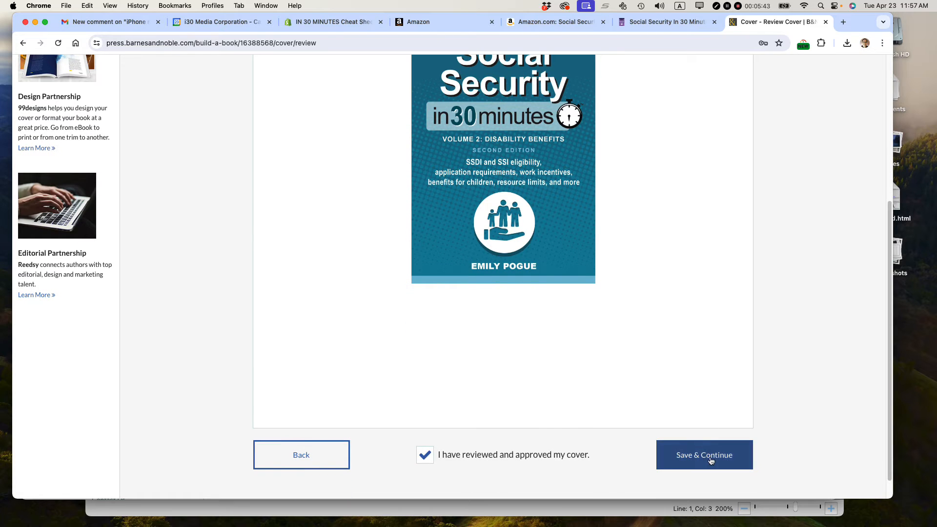
left_click(704, 454)
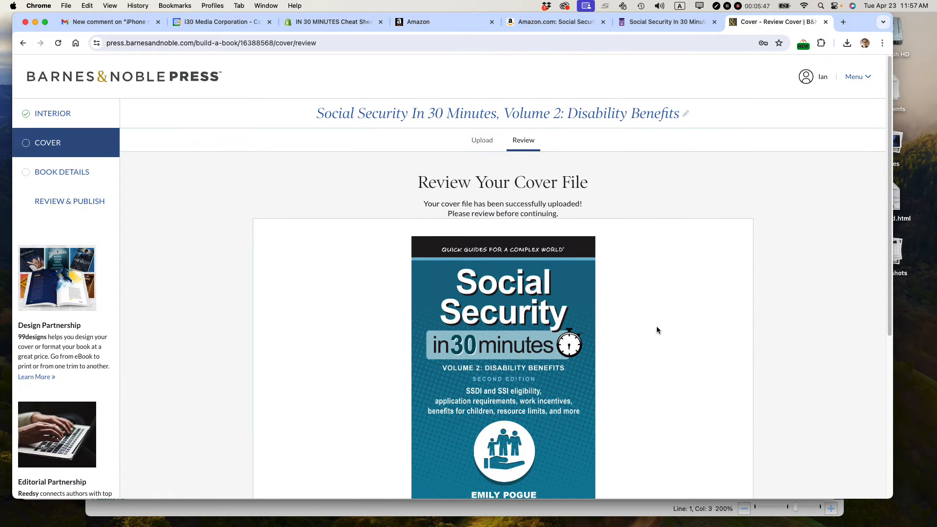
scroll("down", 3)
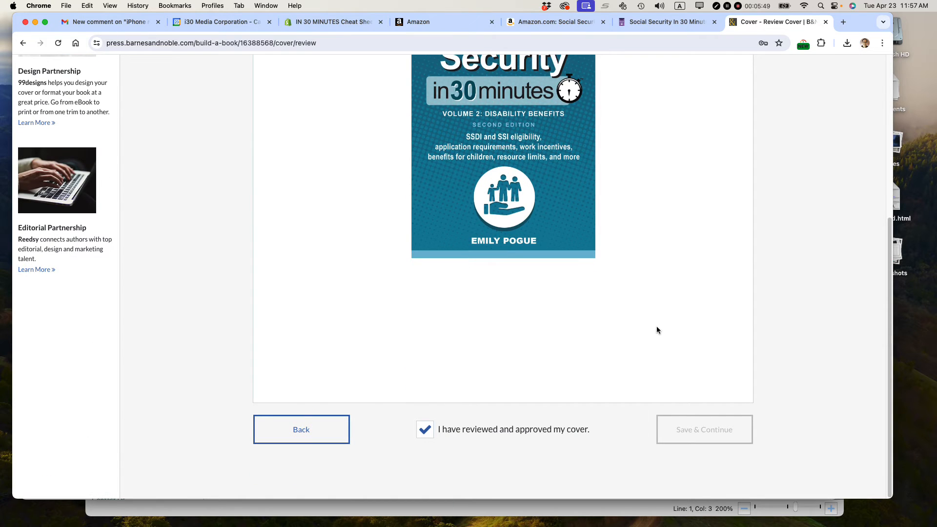
left_click(703, 430)
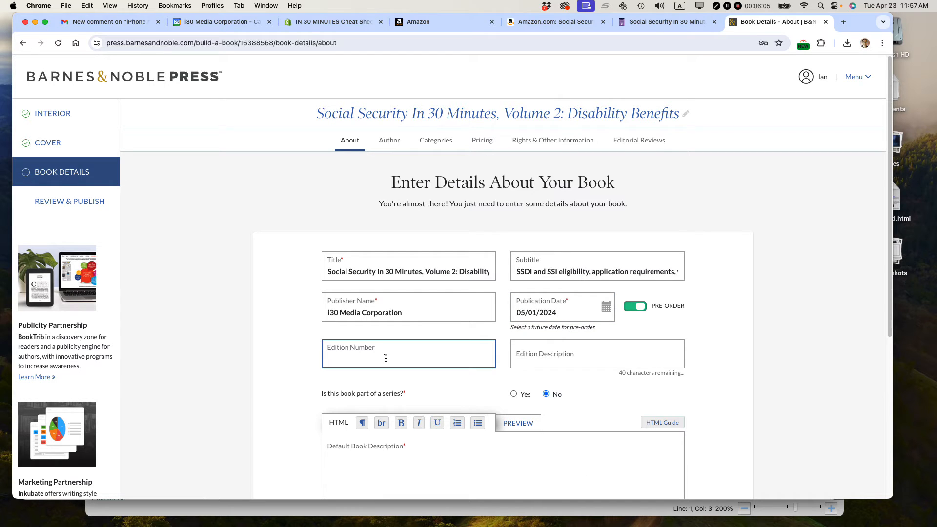
Enter edition number 2 and edition description 'Updated' on the About page
type("2")
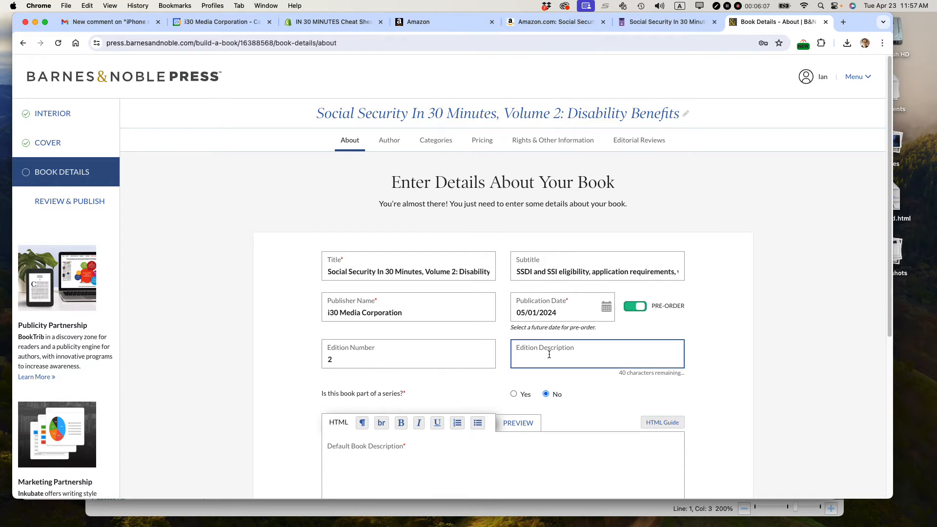
type("Updated")
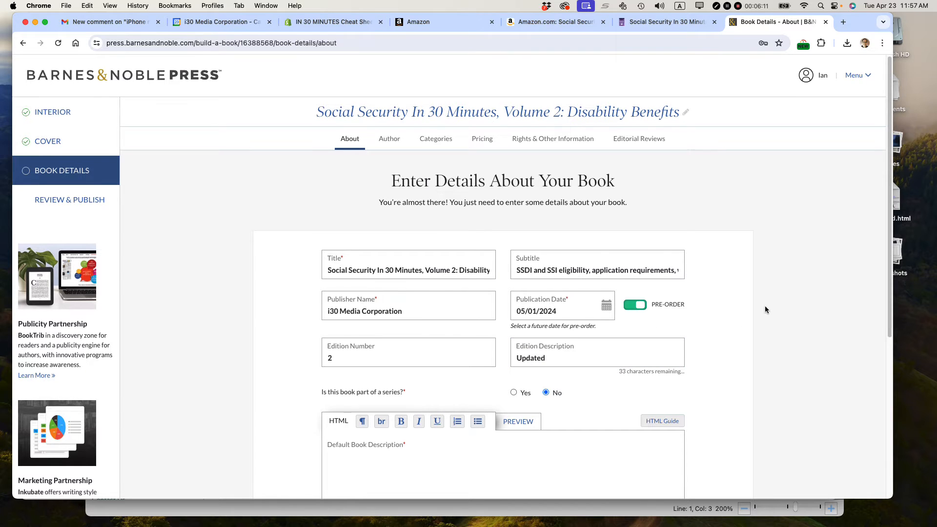
scroll("down", 3)
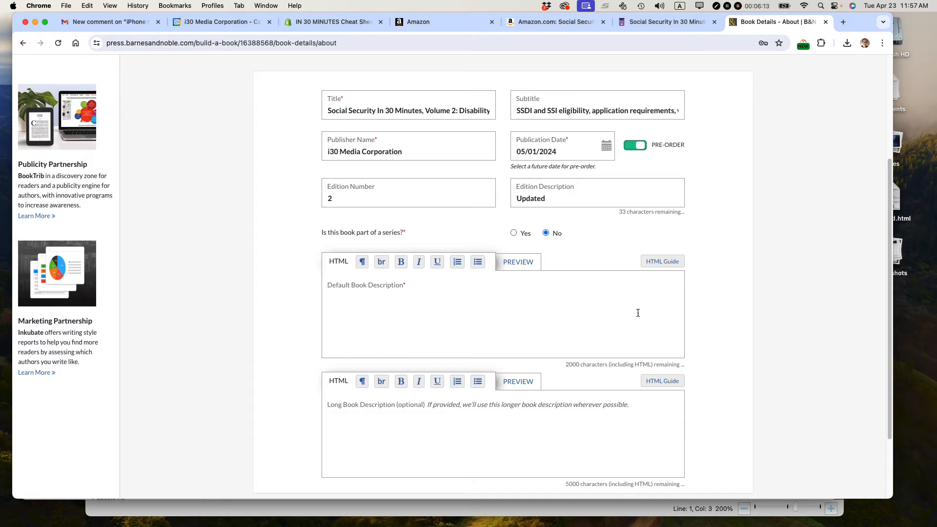
mouse_move(508, 312)
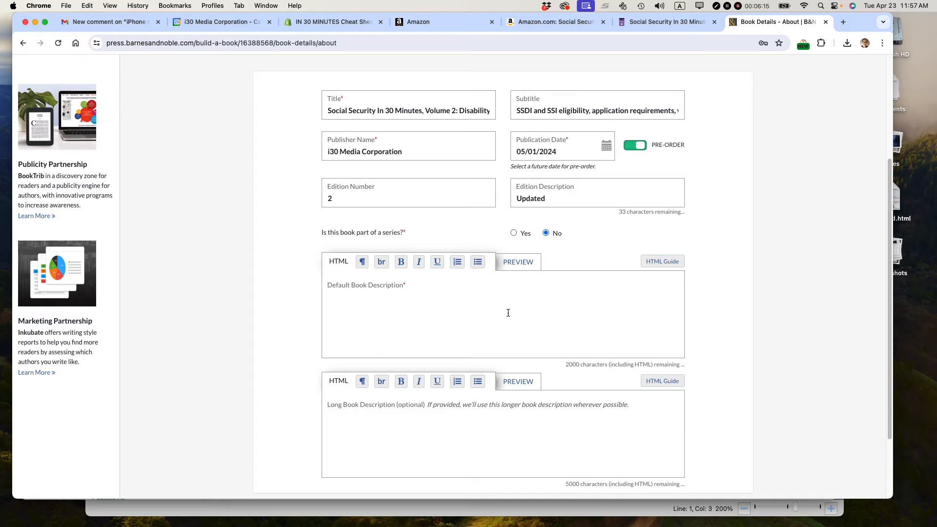
mouse_move(497, 316)
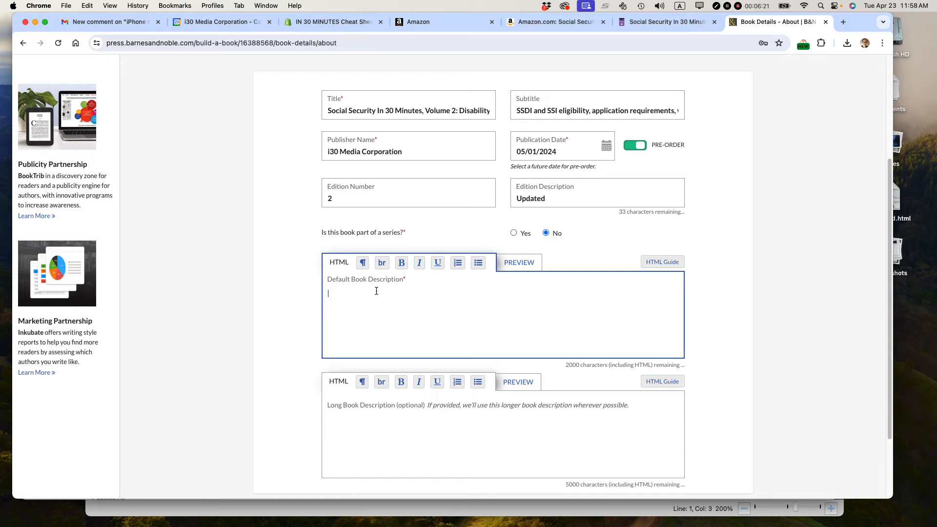
mouse_move(392, 288)
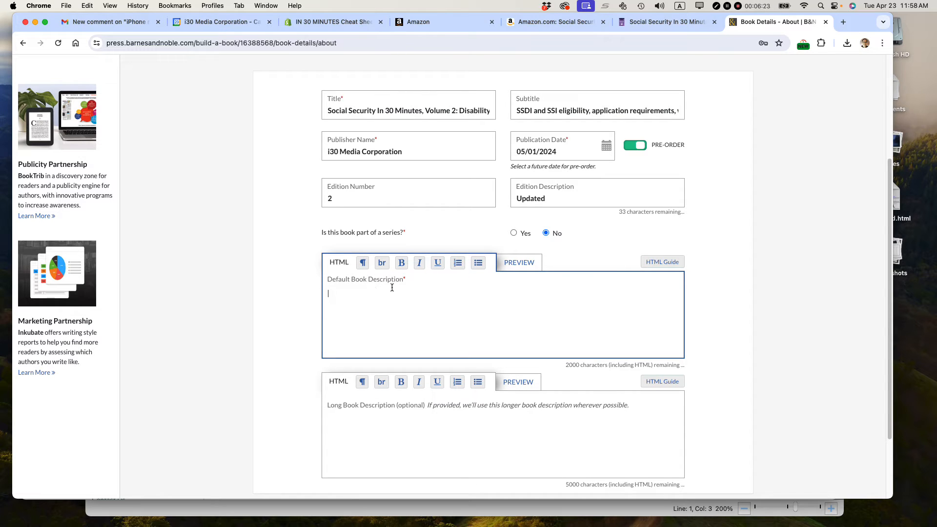
mouse_move(371, 298)
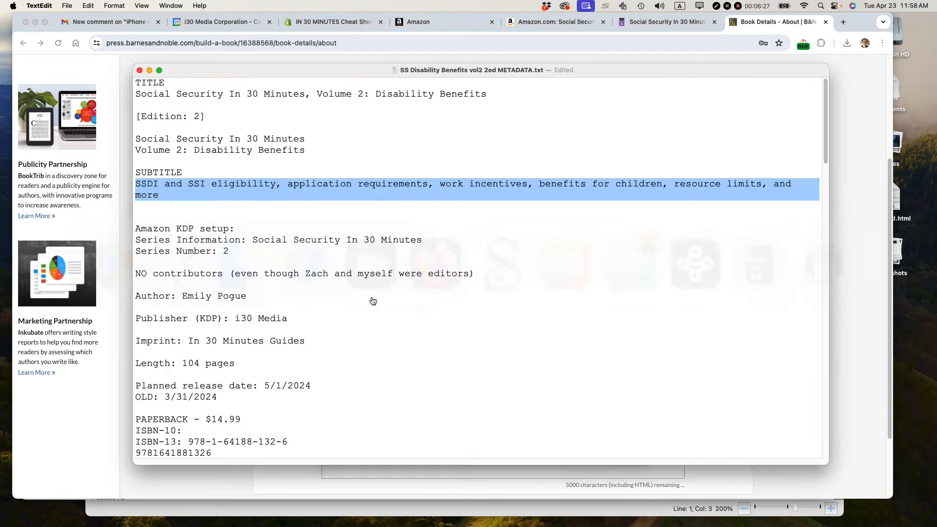
Select the SHORT DESCRIPTION paragraph in TextEdit and end it with 'Updated and revised edition.'
scroll("down", 3)
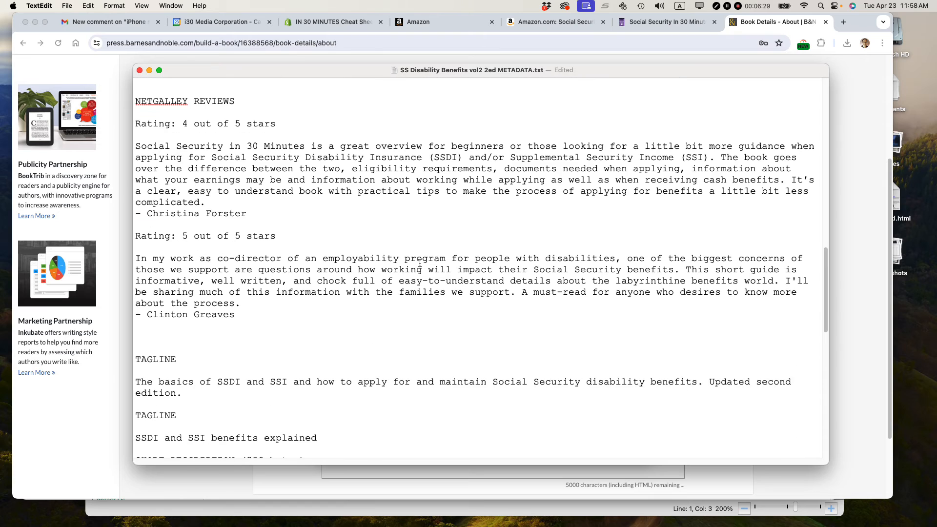
scroll("down", 3)
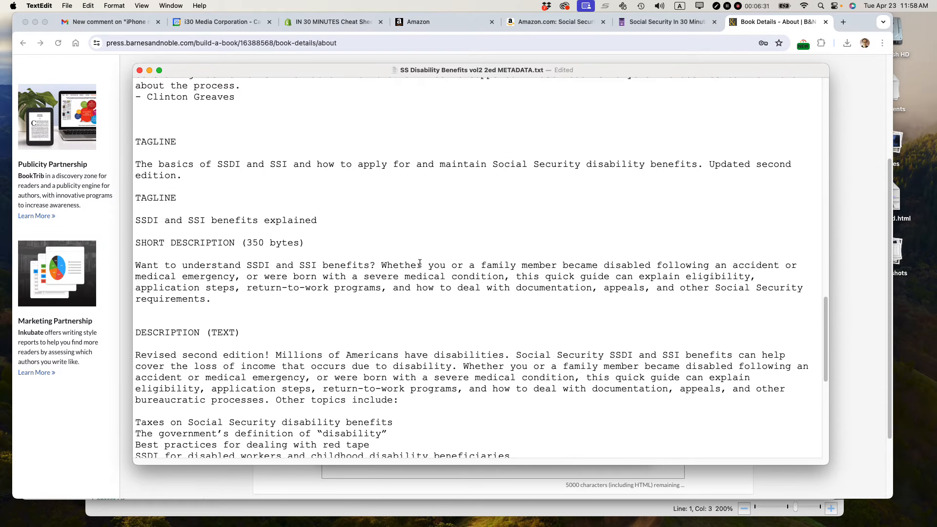
left_click_drag(135, 265, 211, 299)
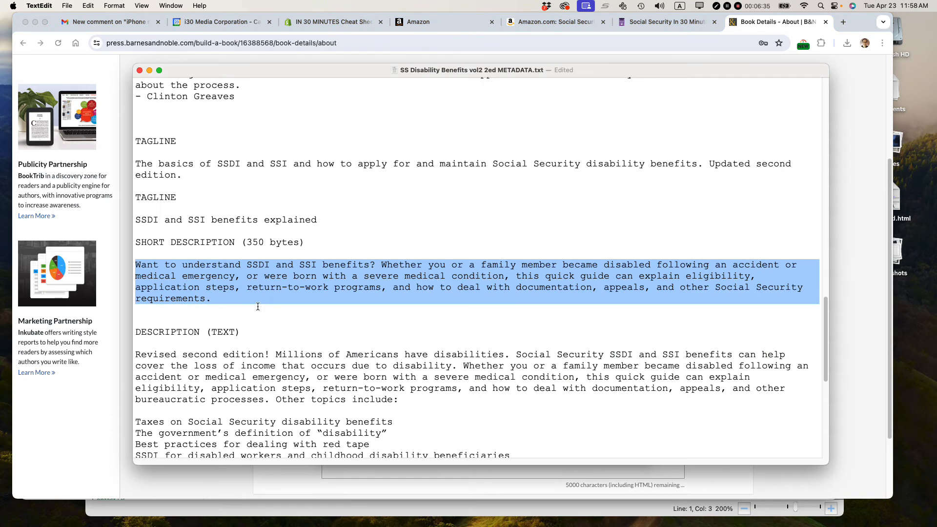
type("Updated")
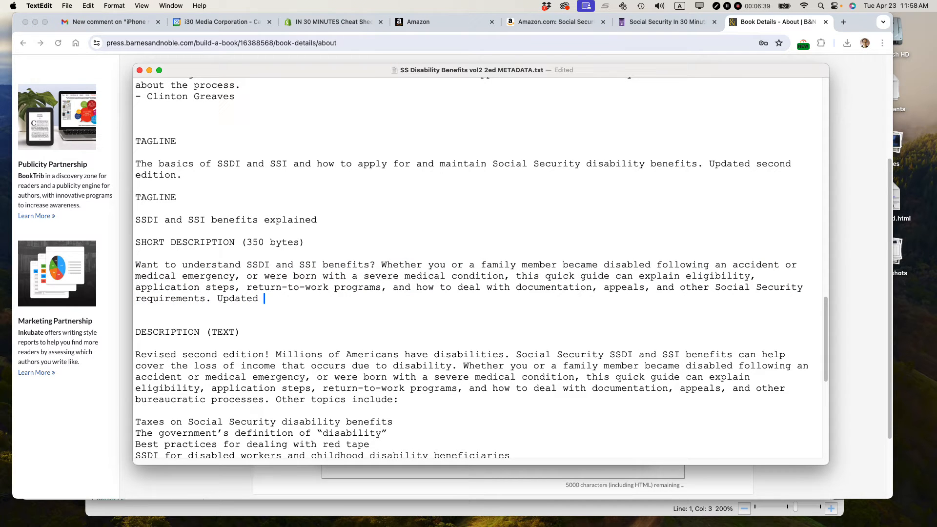
type("and revised")
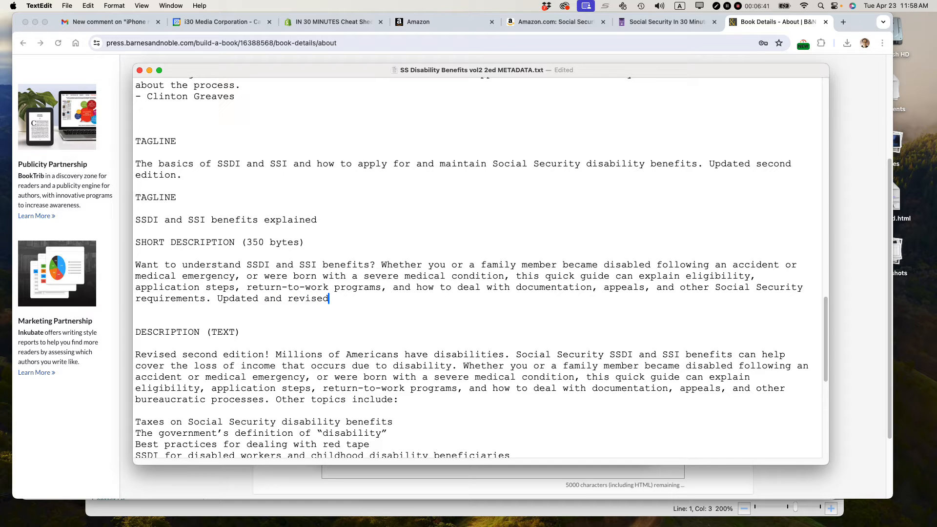
type("edition.")
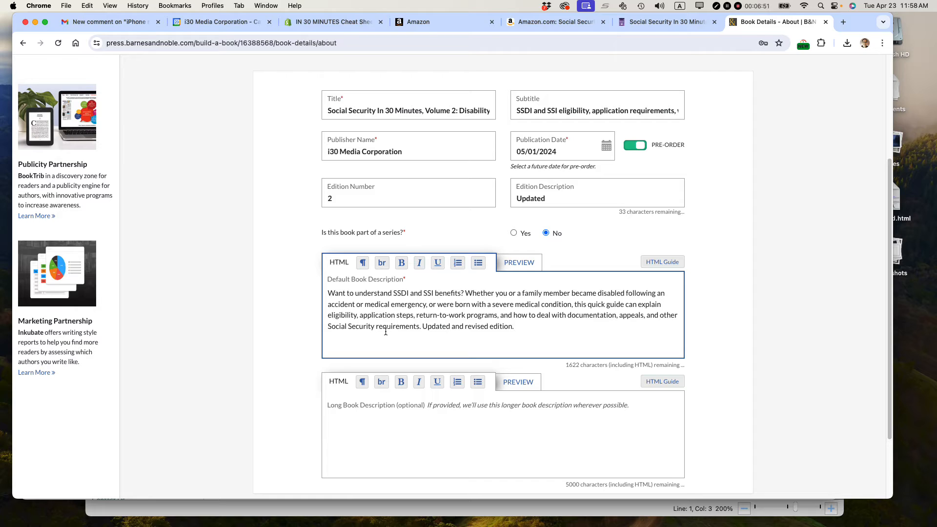
mouse_move(385, 329)
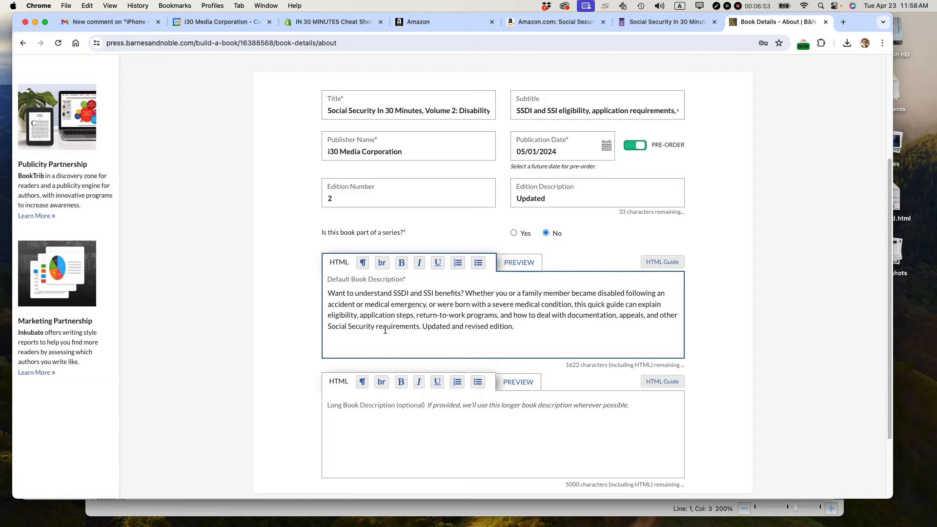
mouse_move(434, 328)
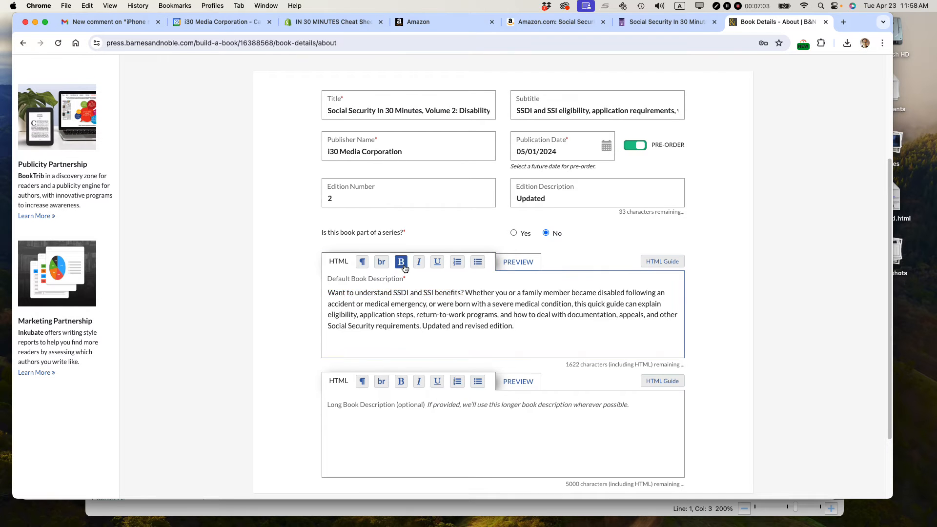
Bold the opening question, add paragraph tags, and preview the Default Book Description
left_click(401, 261)
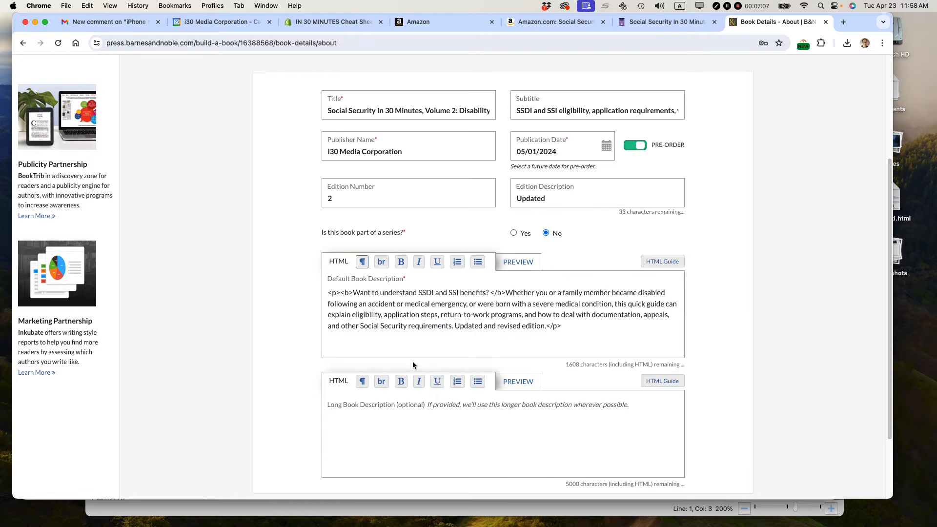
left_click(409, 326)
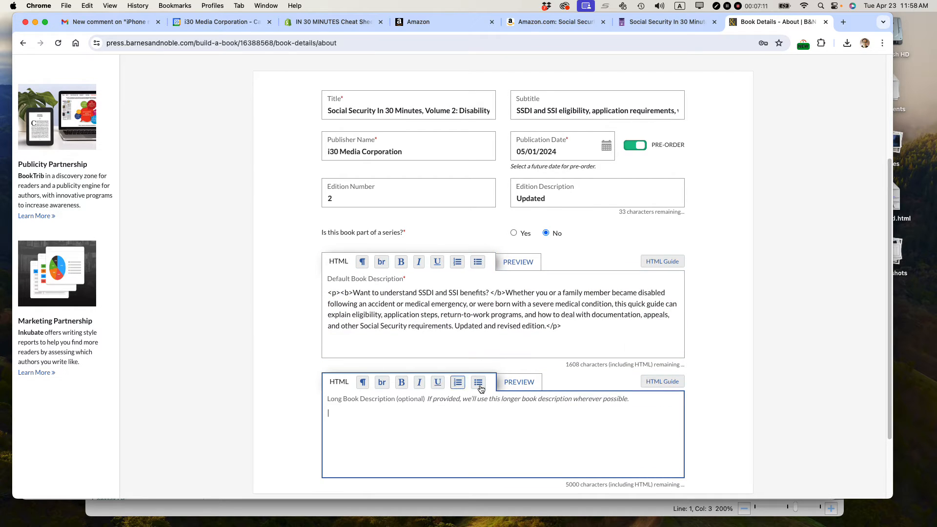
scroll("down", 3)
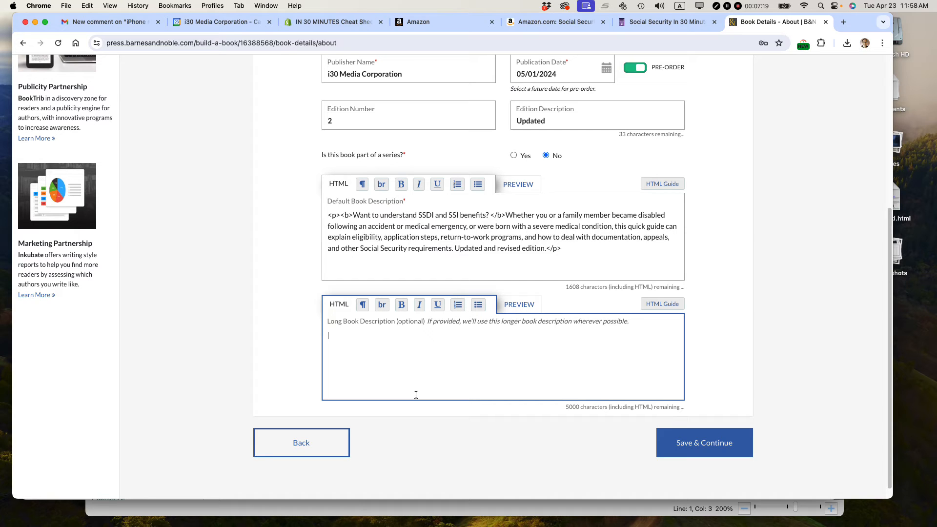
mouse_move(426, 375)
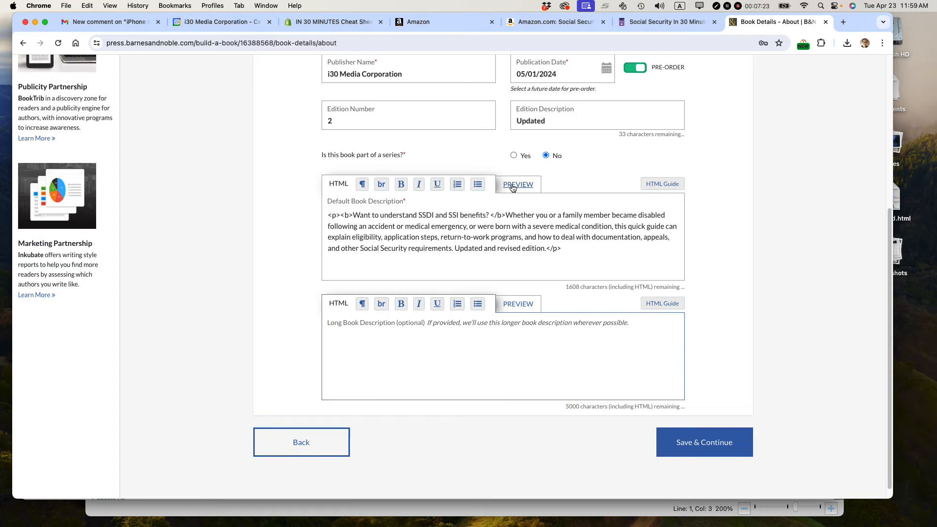
left_click(517, 183)
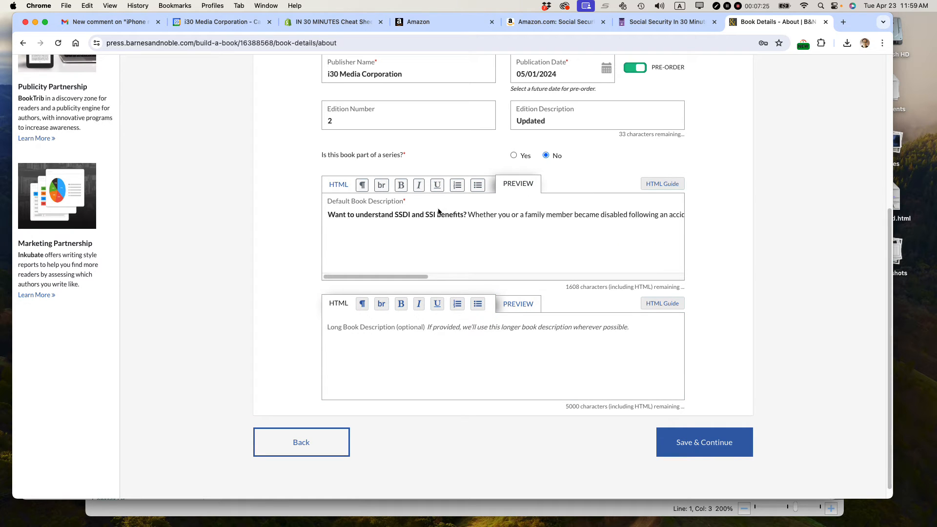
left_click(703, 443)
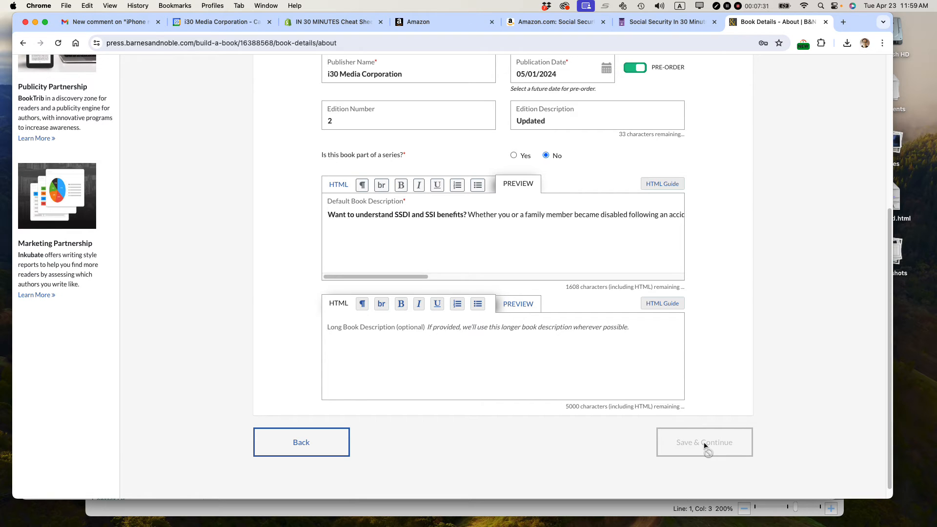
Save the About details and pick Emily Pogue as the book's contributor with role Author
left_click(704, 442)
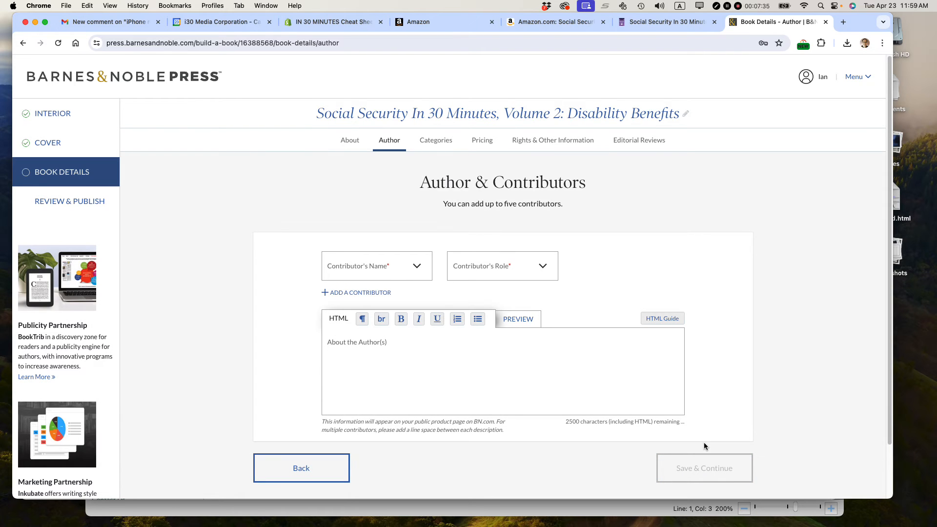
mouse_move(422, 270)
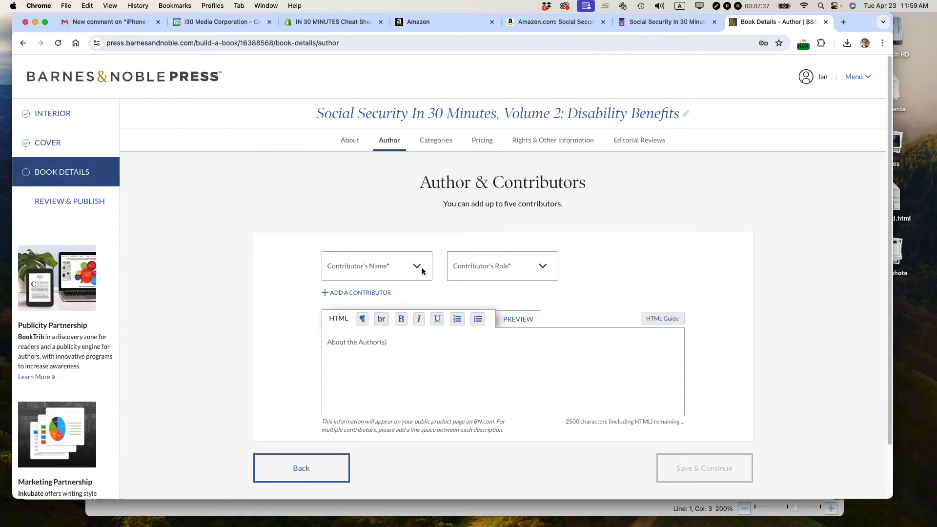
left_click(376, 265)
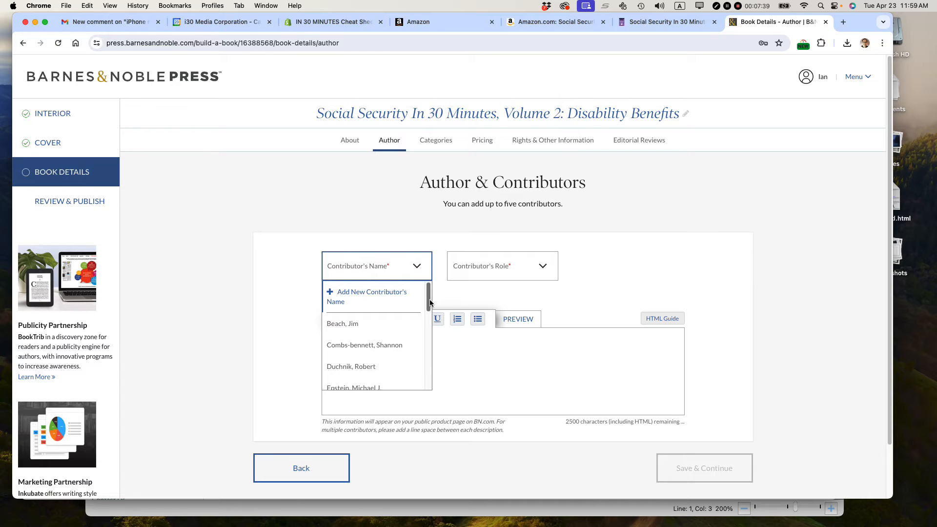
scroll("down", 3)
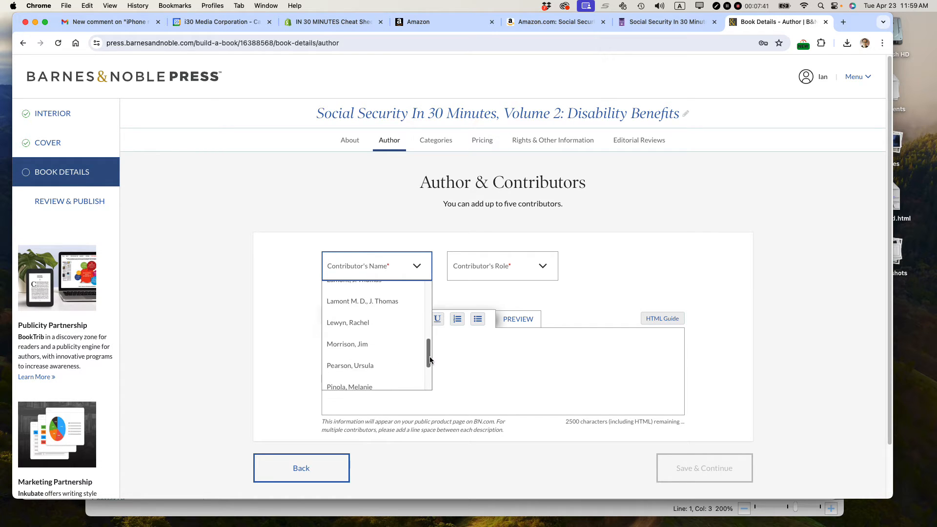
scroll("down", 3)
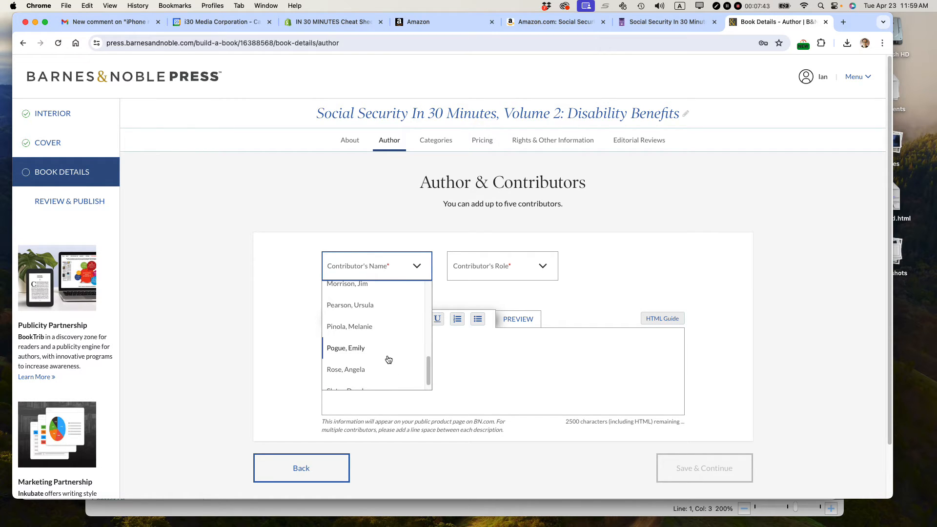
left_click(345, 347)
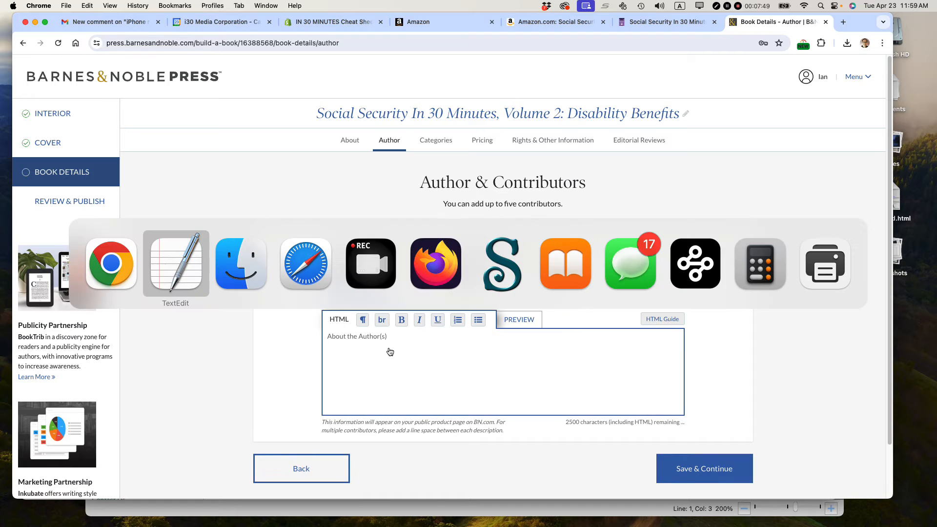
Paste the About the Author bio, add paragraph tags, and italicize the series title
left_click(175, 262)
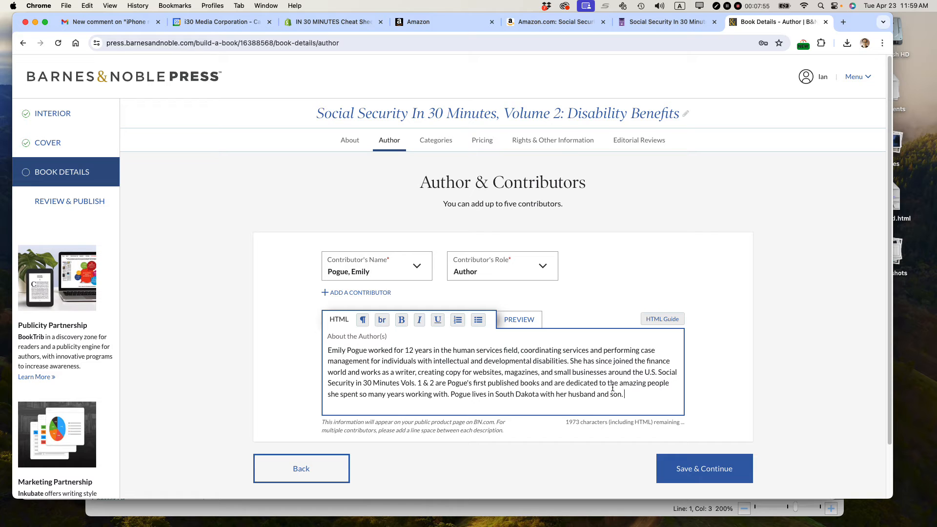
left_click(362, 319)
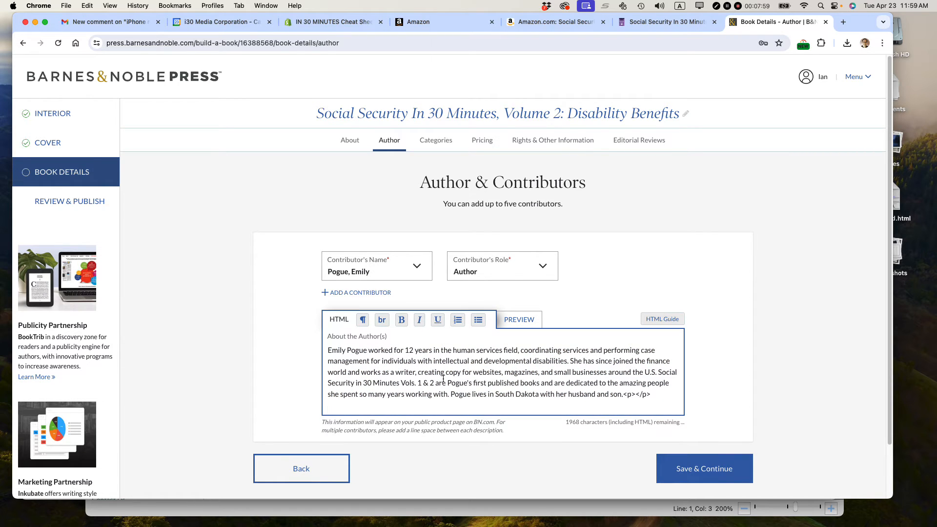
left_click_drag(328, 383, 409, 382)
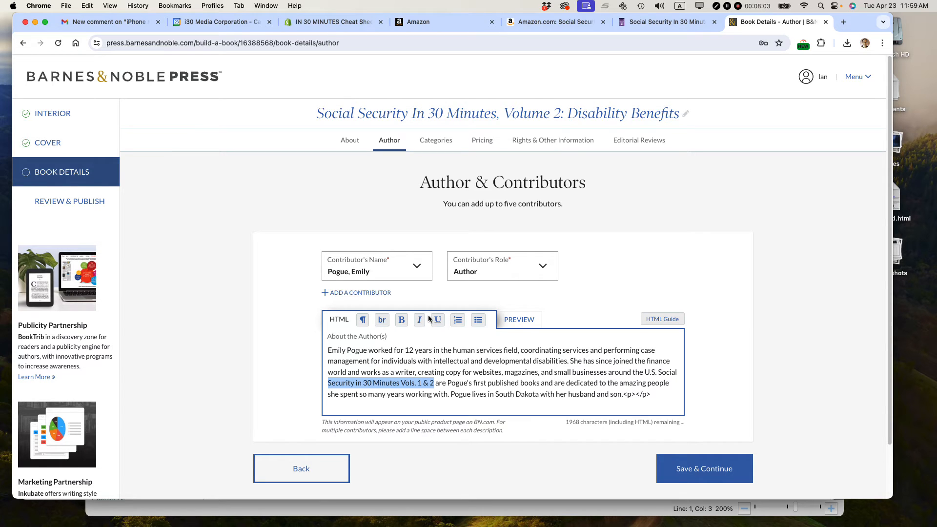
left_click(419, 319)
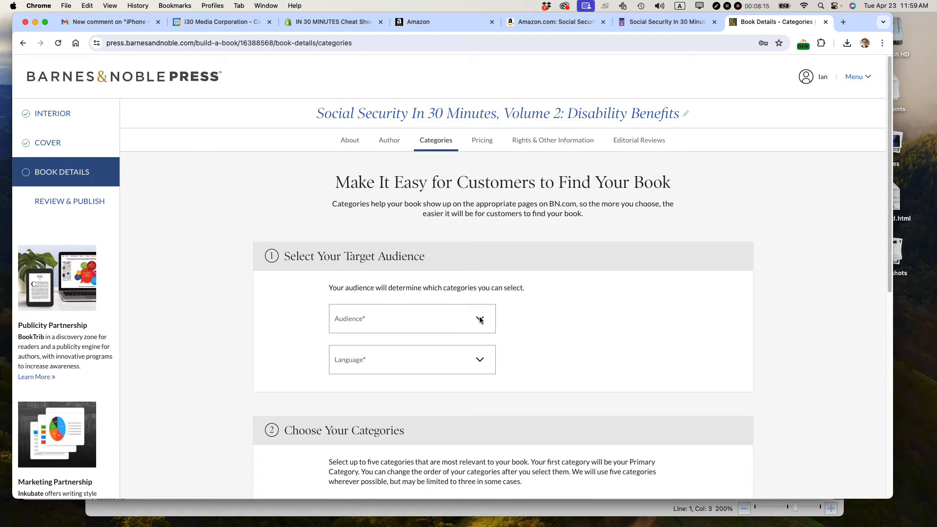
Choose General Adult audience and English language on the Categories page
left_click(412, 318)
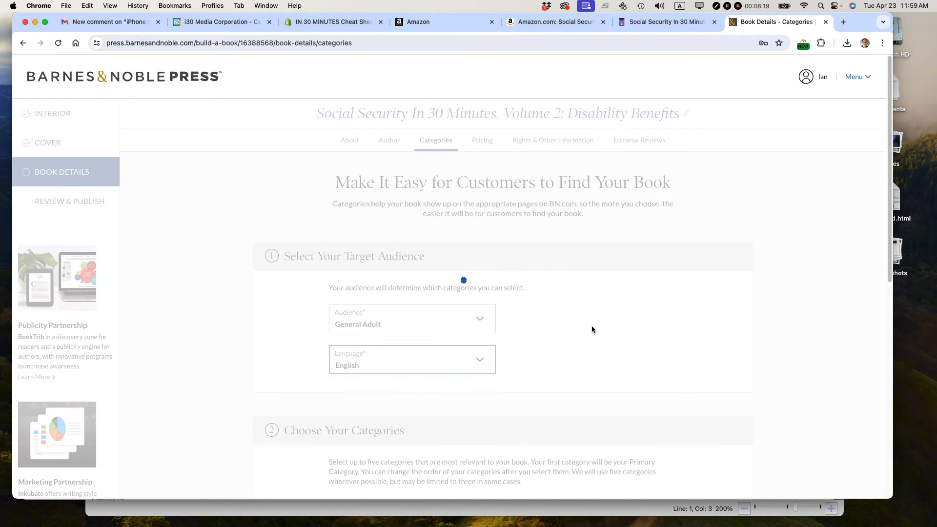
scroll("down", 3)
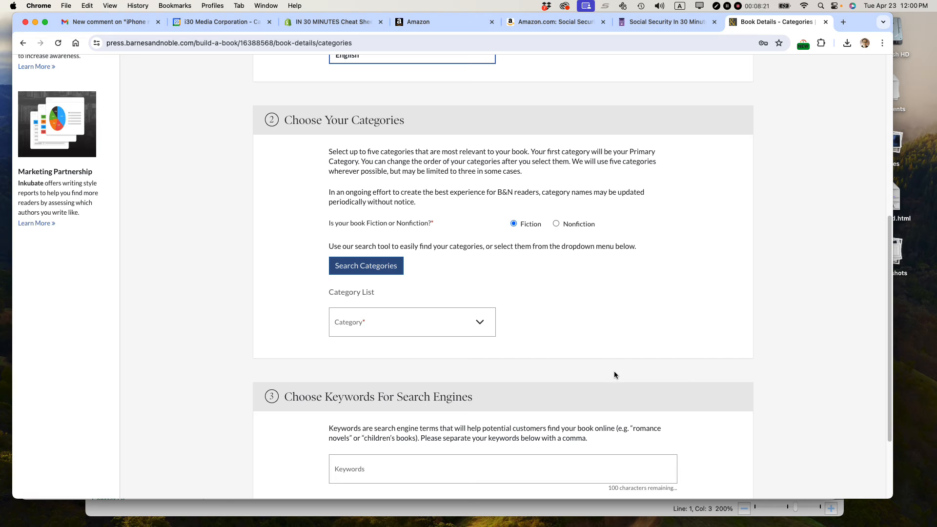
mouse_move(373, 239)
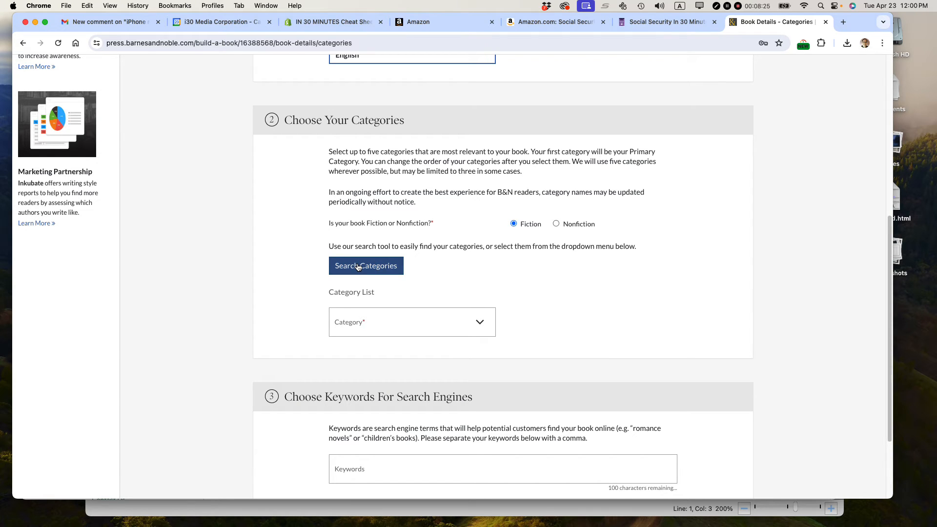
left_click(365, 266)
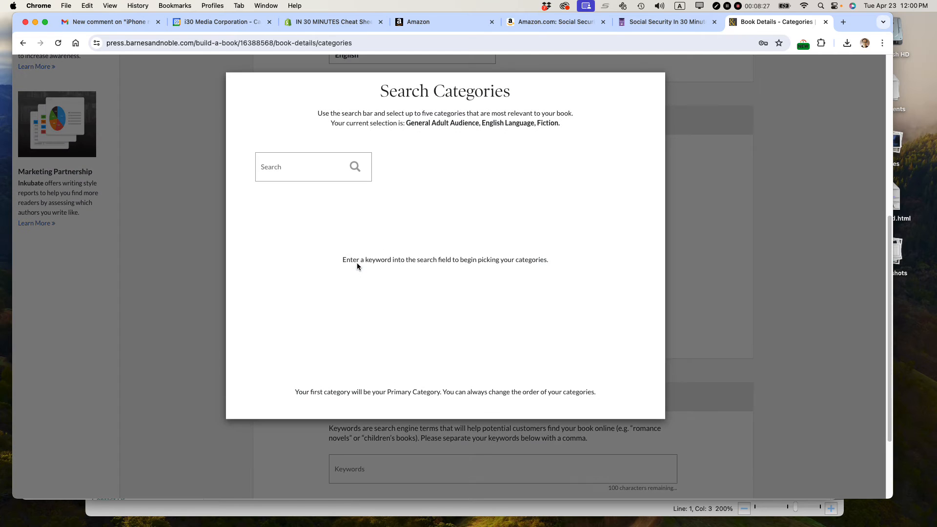
left_click(313, 167)
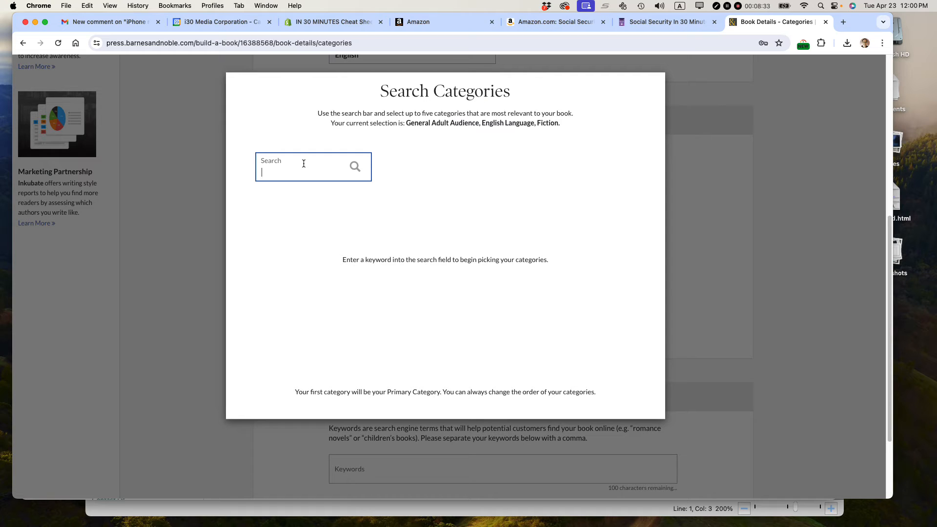
type("s")
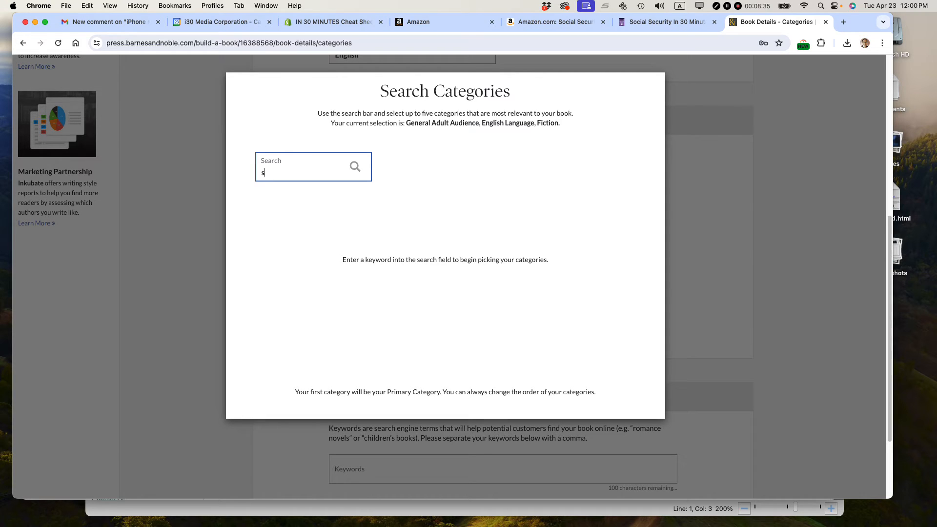
type("pecial needs")
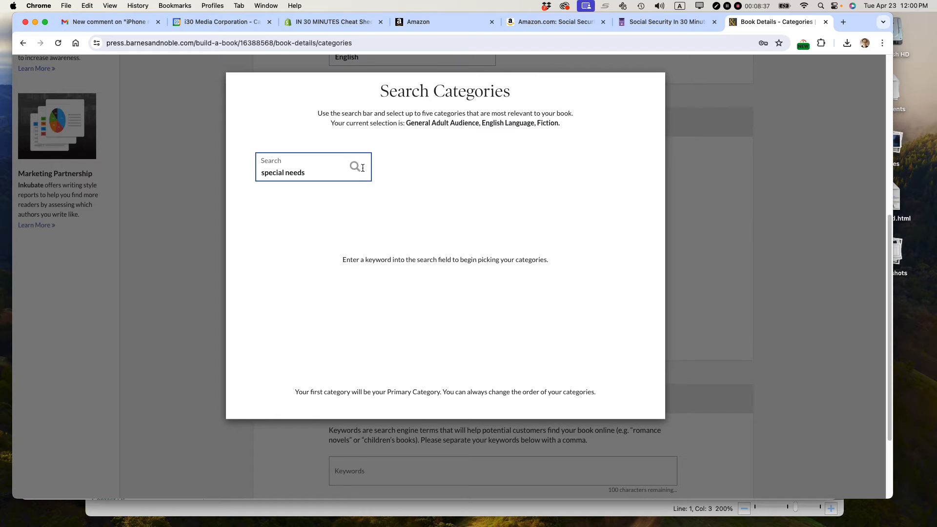
left_click(354, 166)
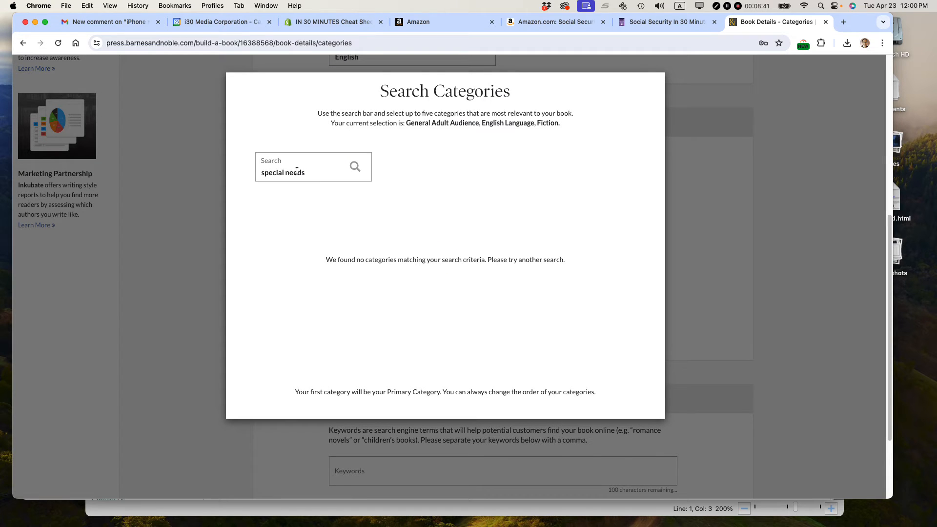
type("disability")
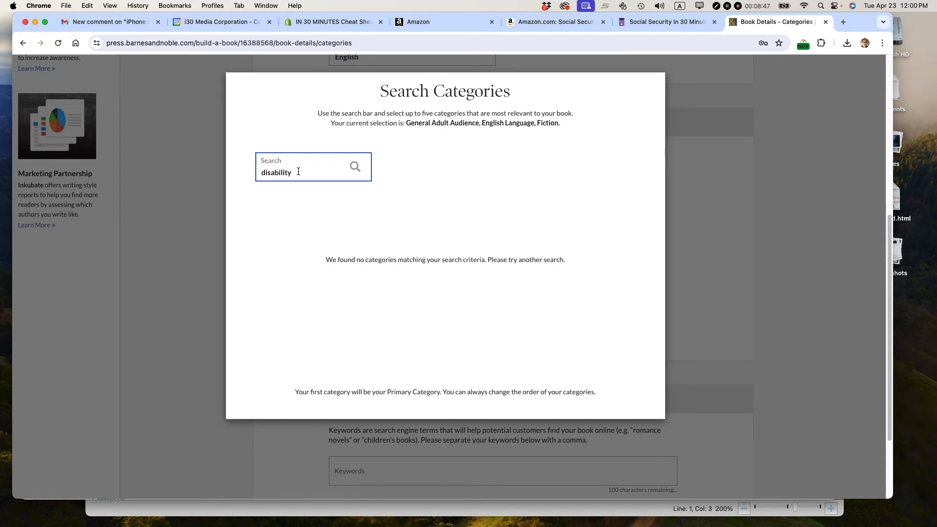
key("Backspace")
type("ies")
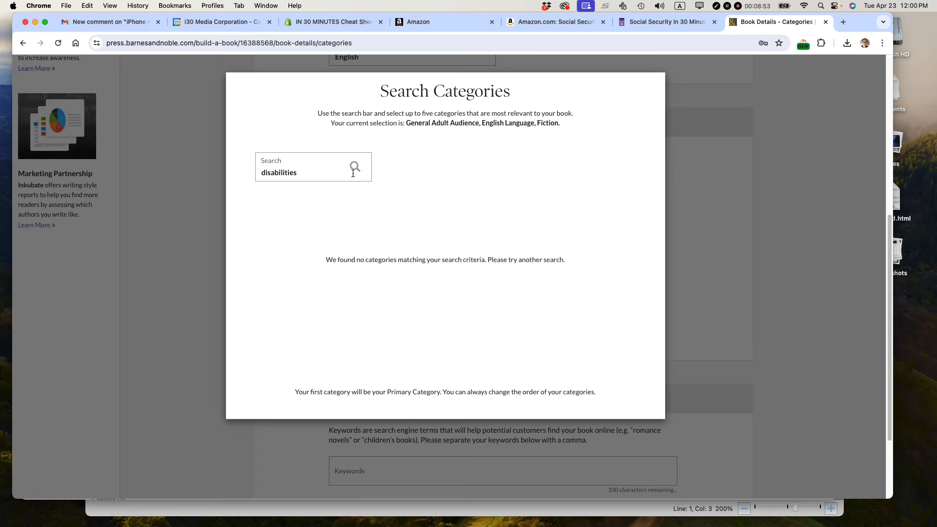
double_click(278, 173)
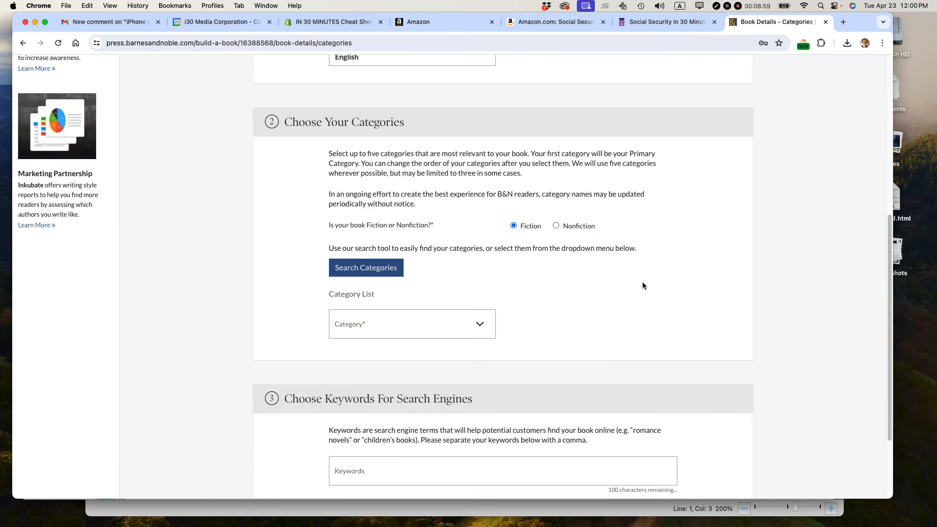
mouse_move(556, 228)
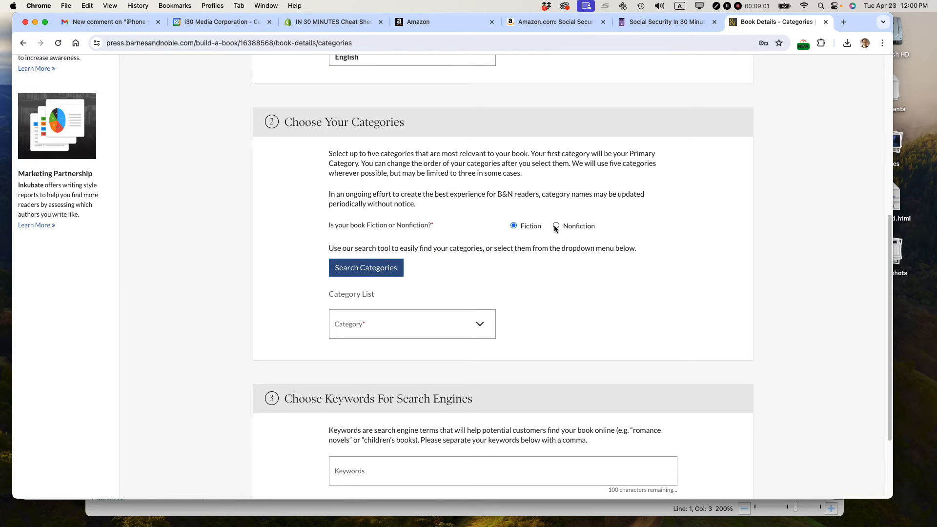
Mark the book Nonfiction and add Special Needs – General (primary) and Advocacy for Families categories
left_click(555, 226)
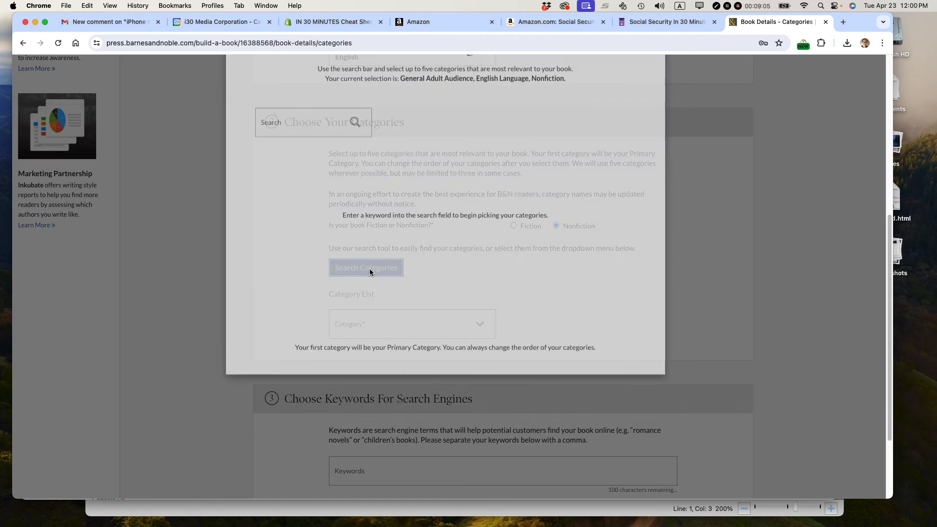
type("special needs")
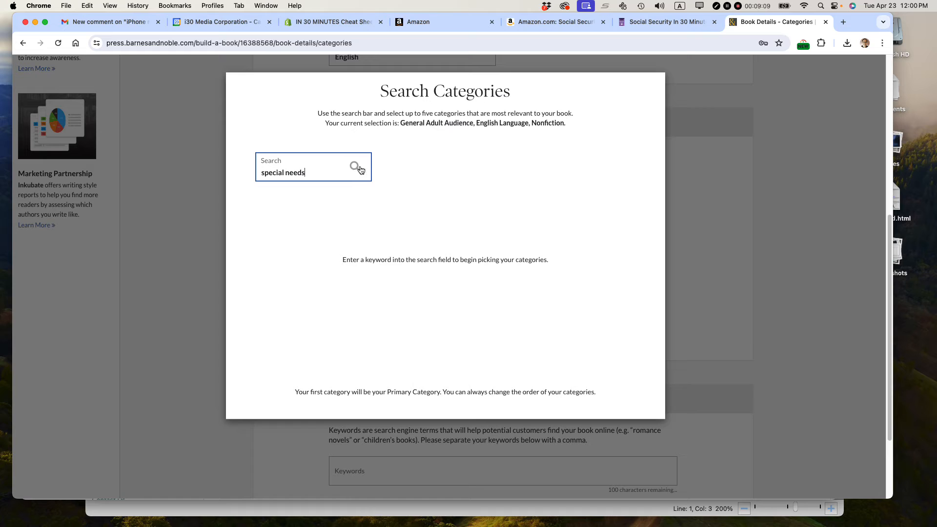
left_click(353, 166)
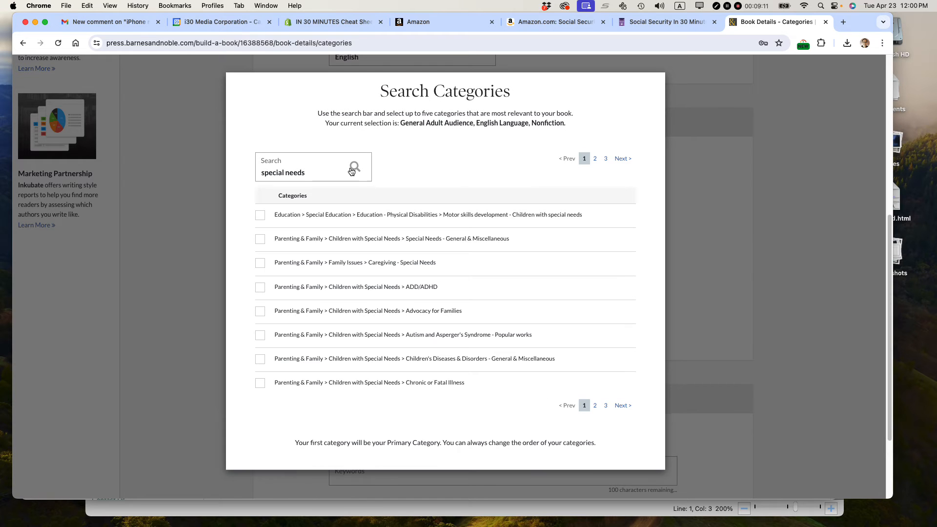
mouse_move(311, 234)
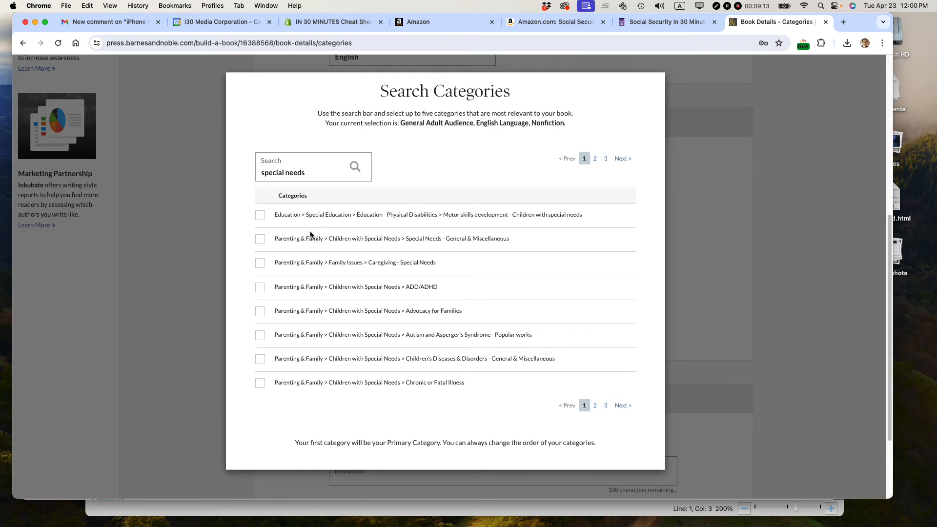
mouse_move(381, 335)
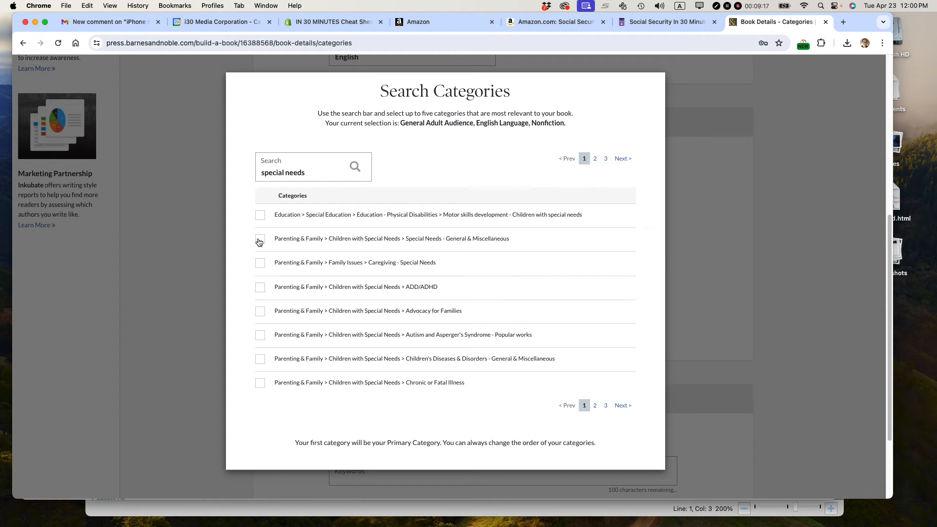
left_click(260, 238)
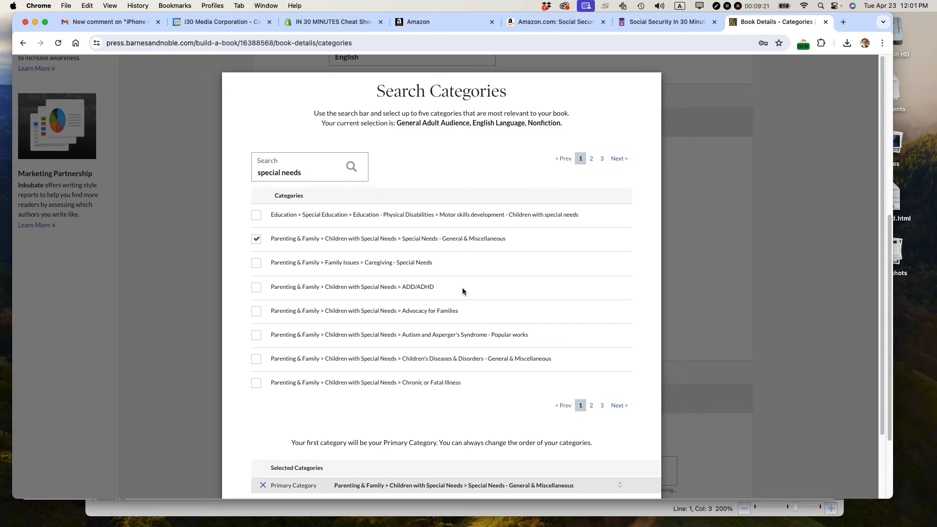
mouse_move(283, 308)
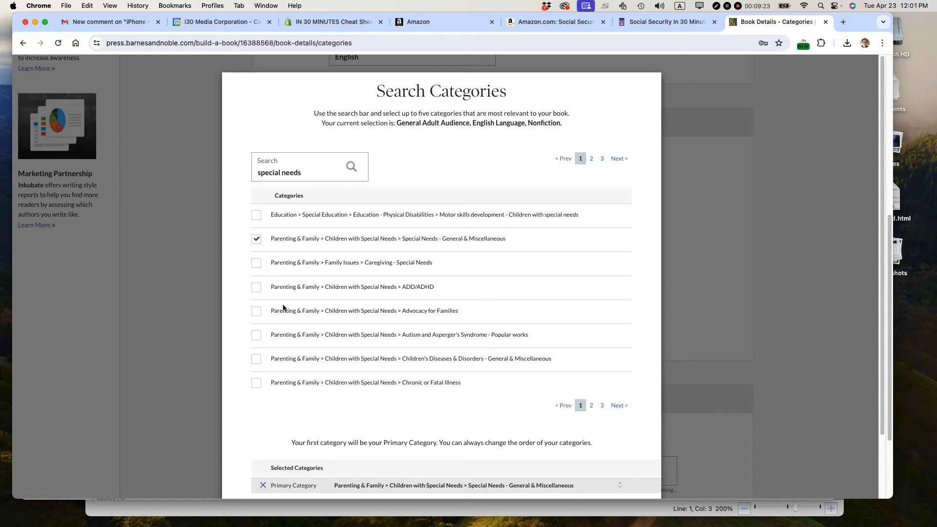
left_click(255, 312)
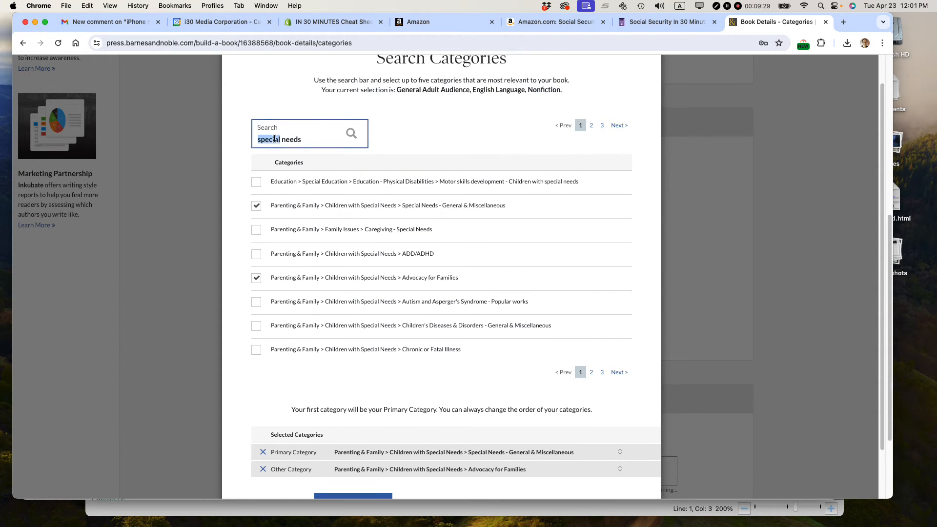
Search 'disabilities', add the autism spectrum disorder education category, and select the keywords line in TextEdit
type("disabilities")
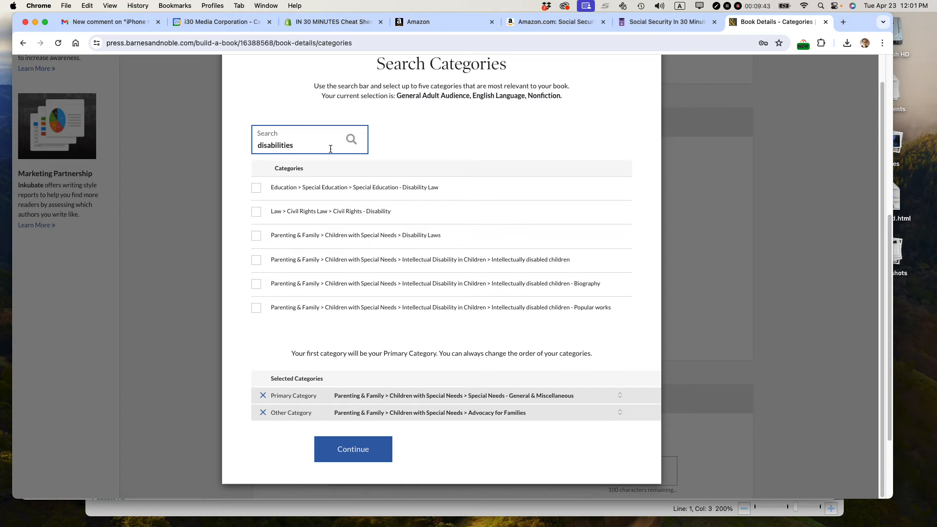
left_click(351, 140)
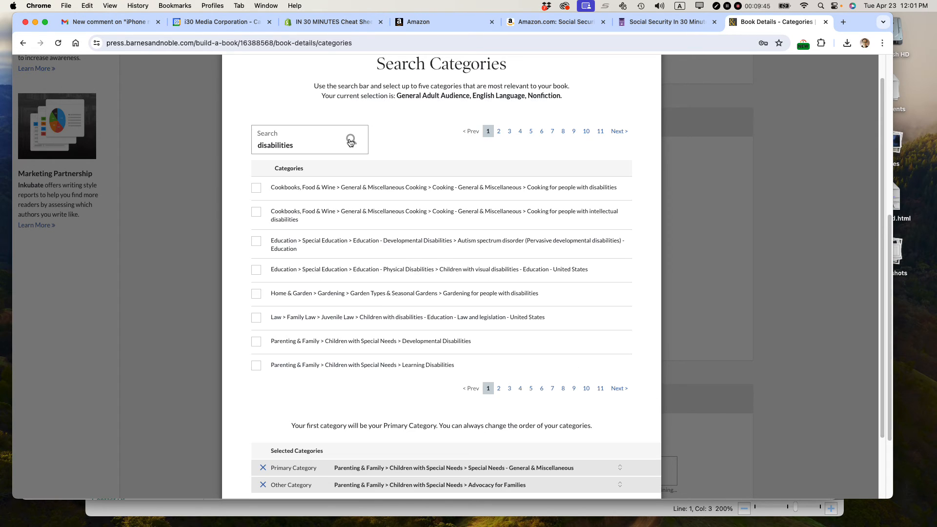
mouse_move(351, 148)
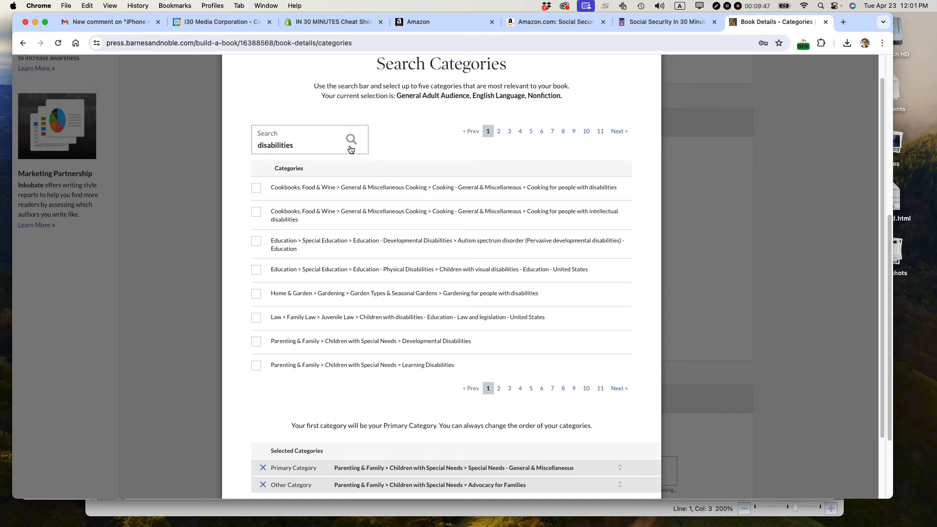
mouse_move(375, 236)
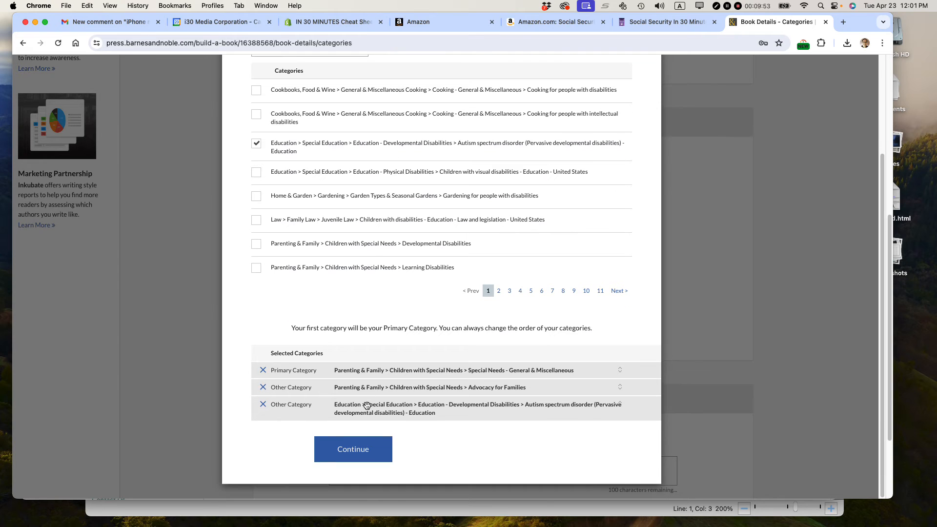
left_click(353, 449)
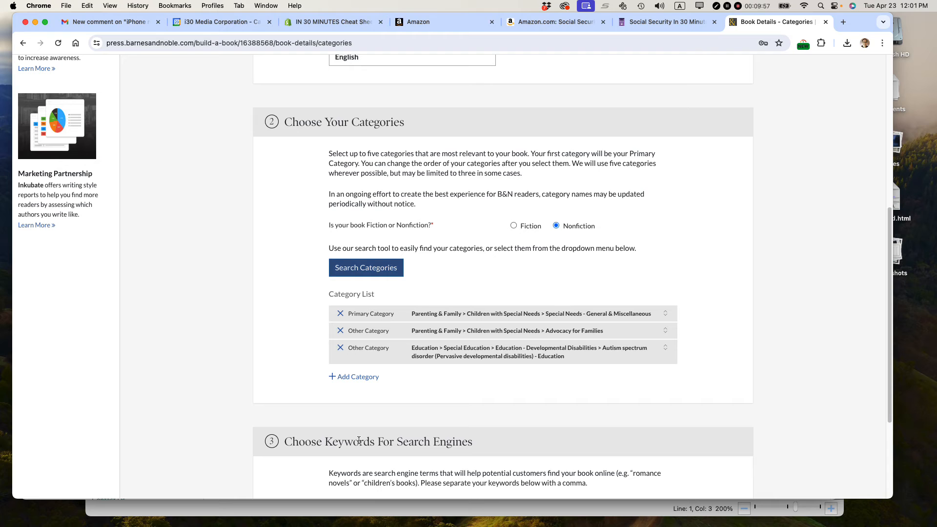
scroll("down", 3)
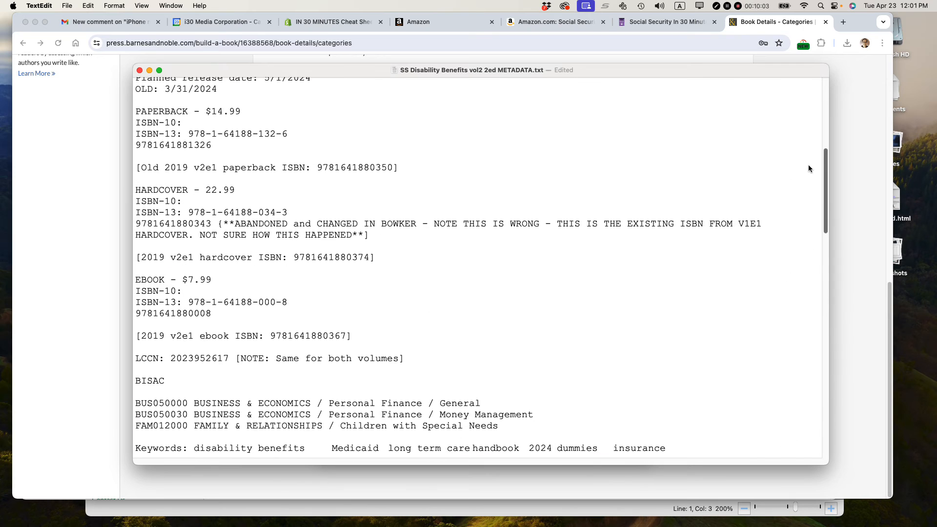
scroll("down", 3)
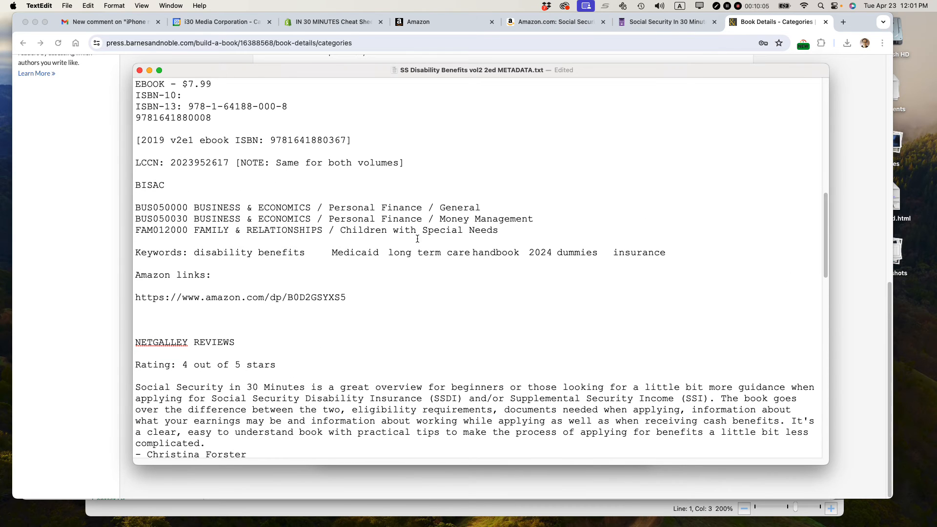
left_click_drag(194, 251, 520, 252)
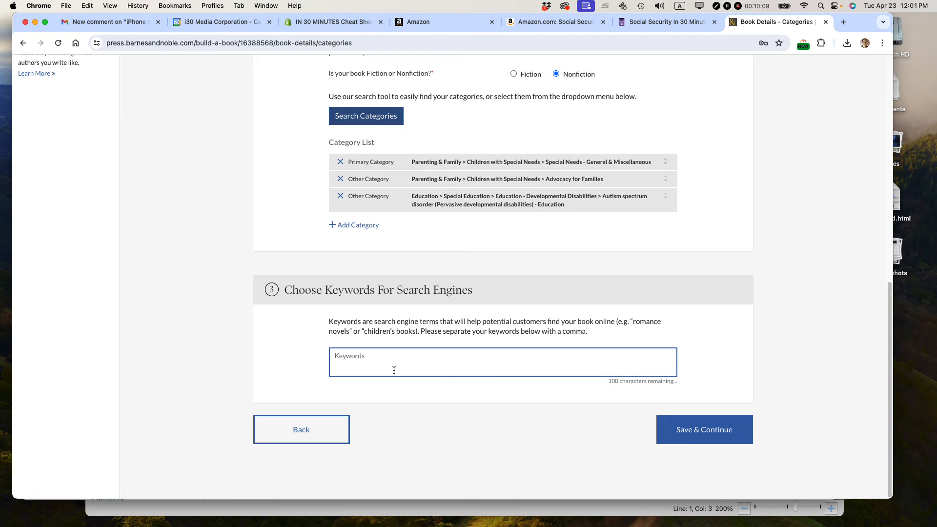
Enter keywords disability benefits, Medicaid, long term care, handbook, 2024, dummies, insurance, comma-separated
type("disability benefits, Medicaid, long term care, handbook, 2024, dummies, insurance")
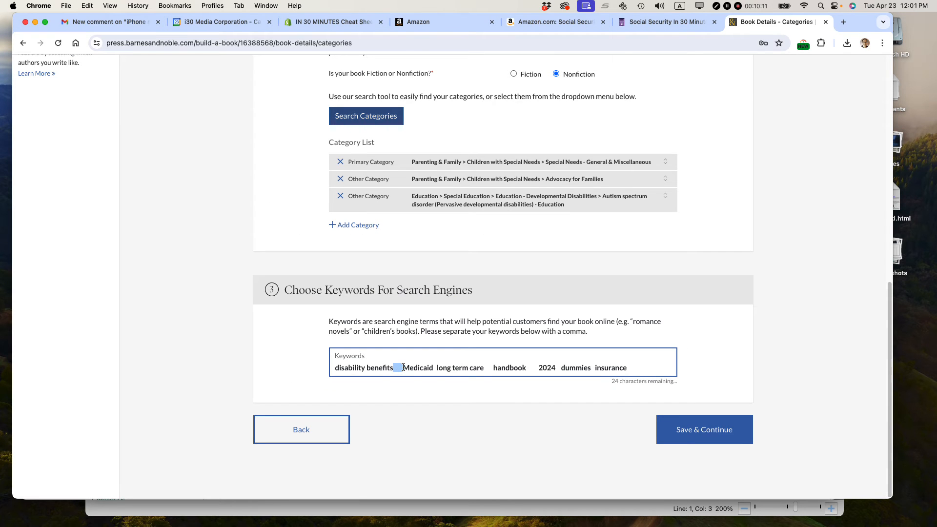
type(",")
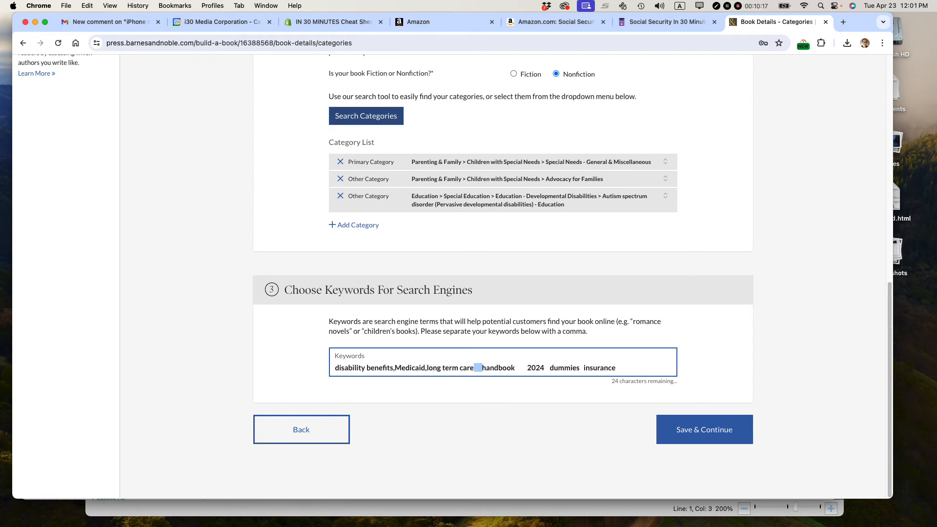
type(",")
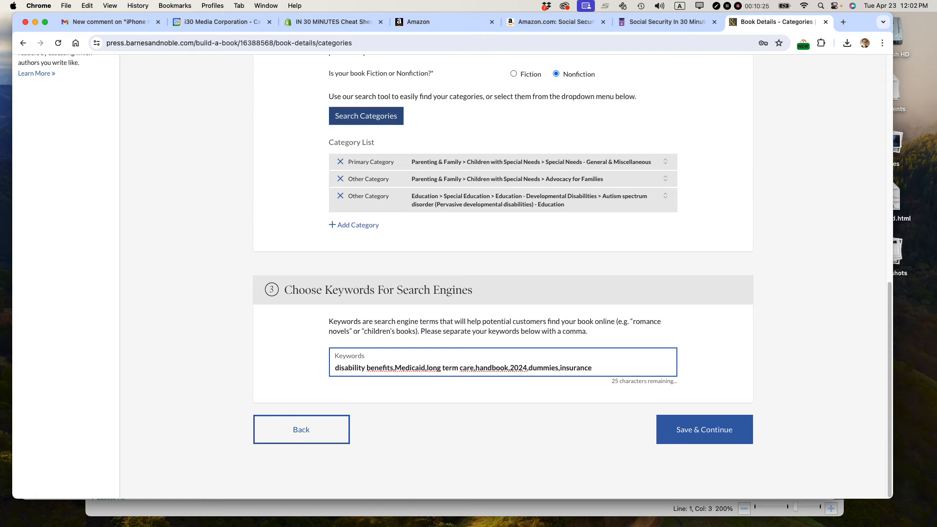
left_click(704, 429)
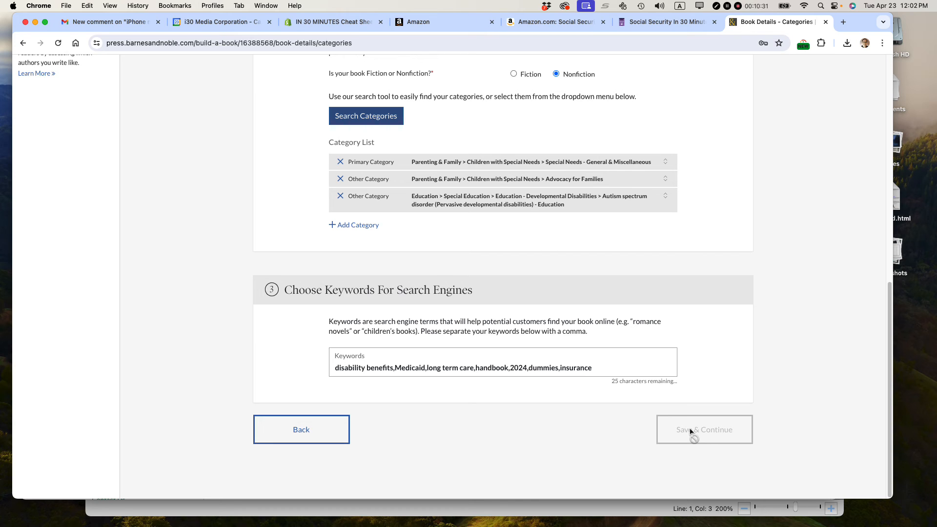
Save categories and keywords, then set the retail price to $7.99 ($5.59 royalty) and save
left_click(704, 430)
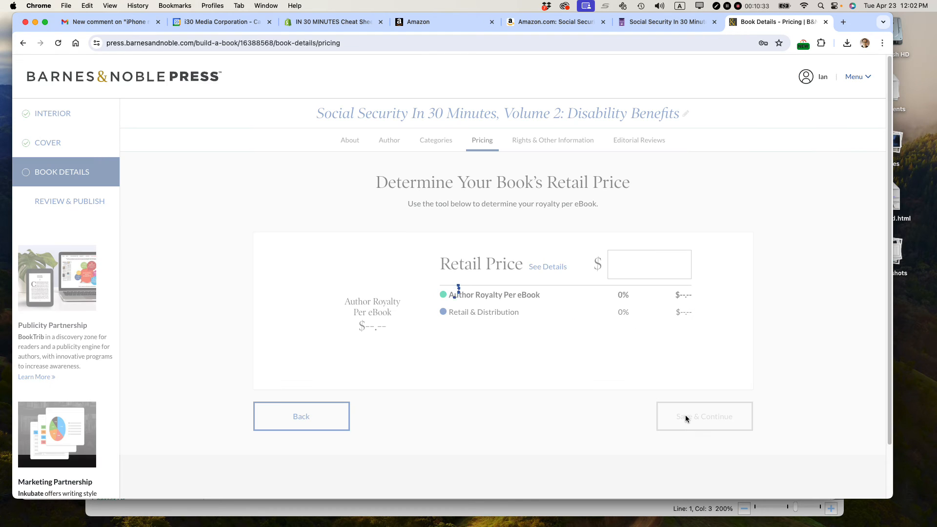
left_click(648, 264)
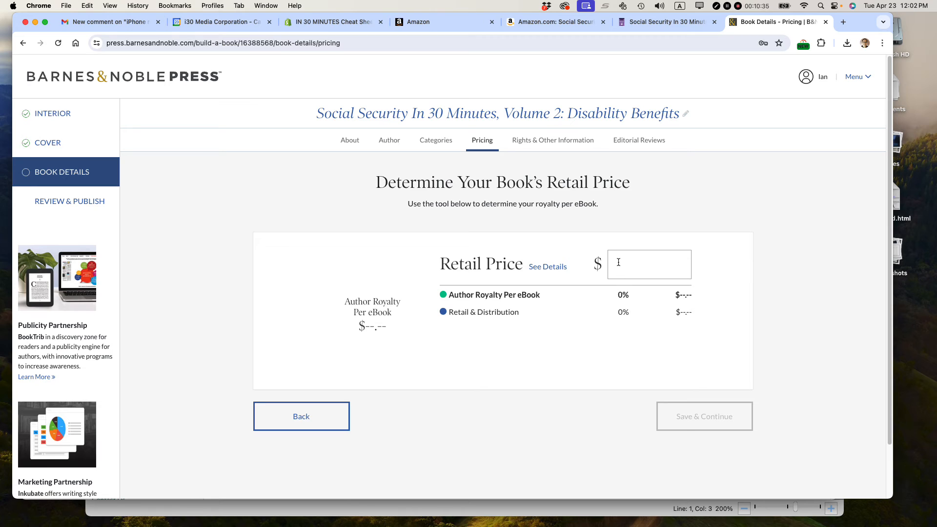
left_click(648, 264)
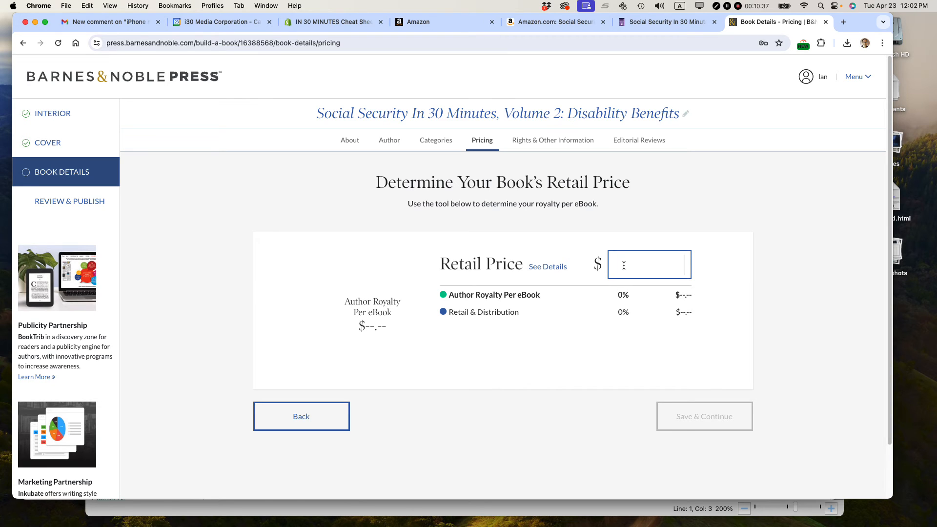
type("7.99")
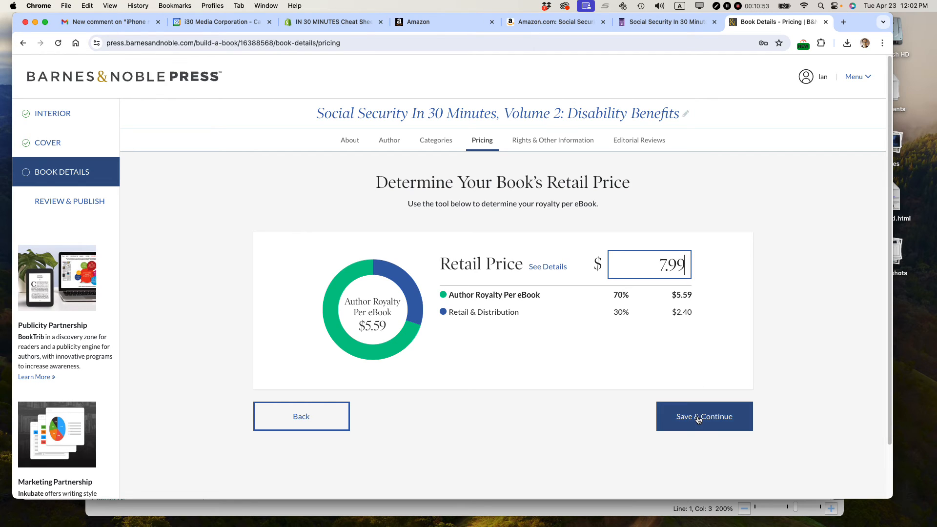
left_click(703, 415)
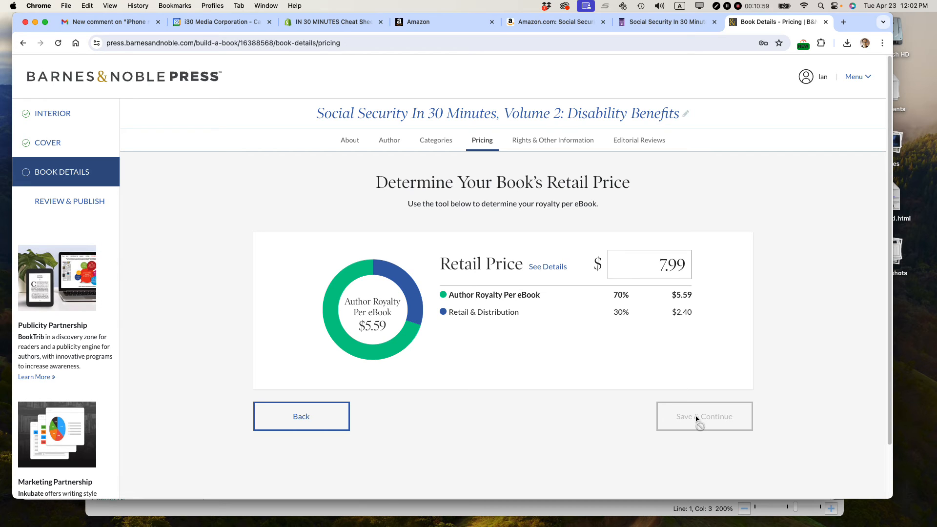
left_click(553, 140)
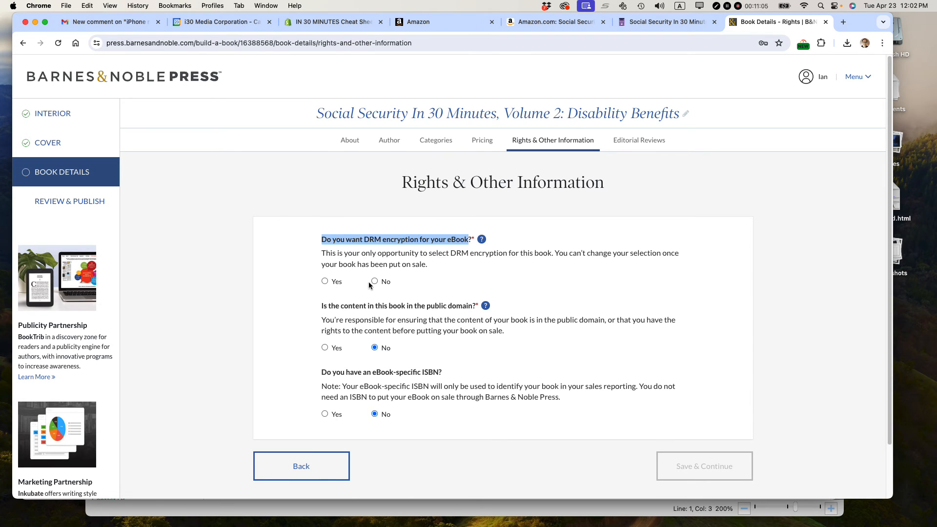
left_click(374, 282)
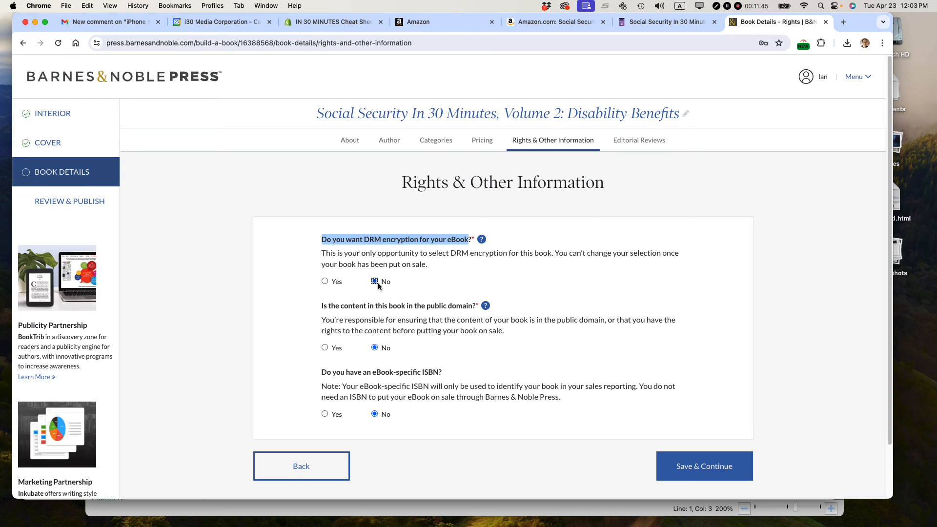
scroll("down", 3)
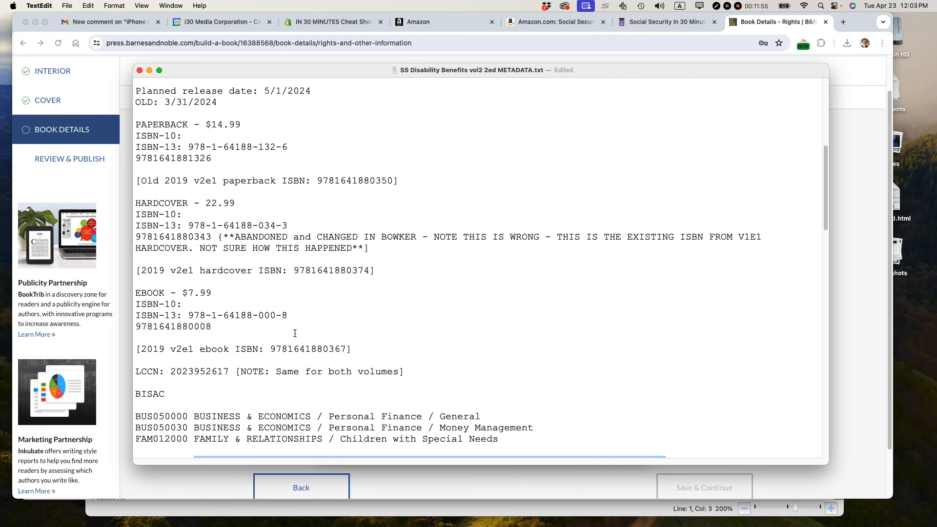
double_click(174, 327)
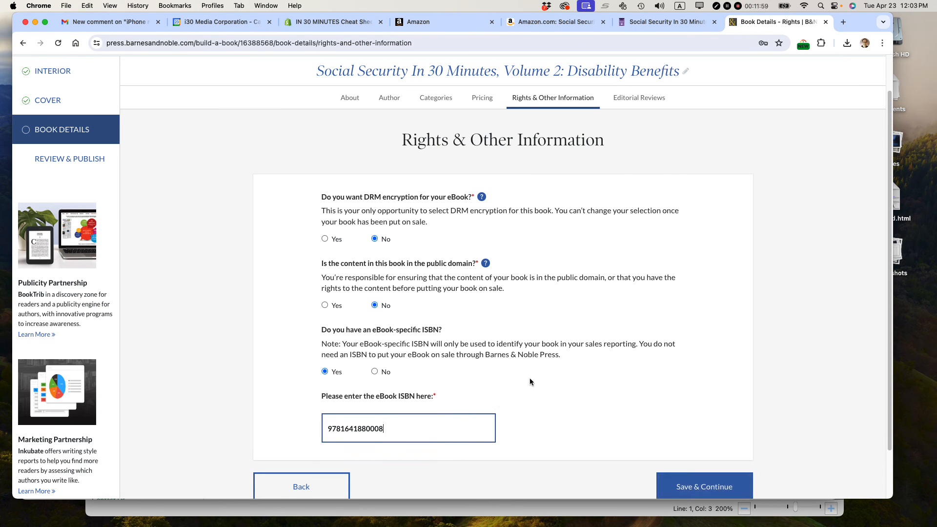
scroll("down", 3)
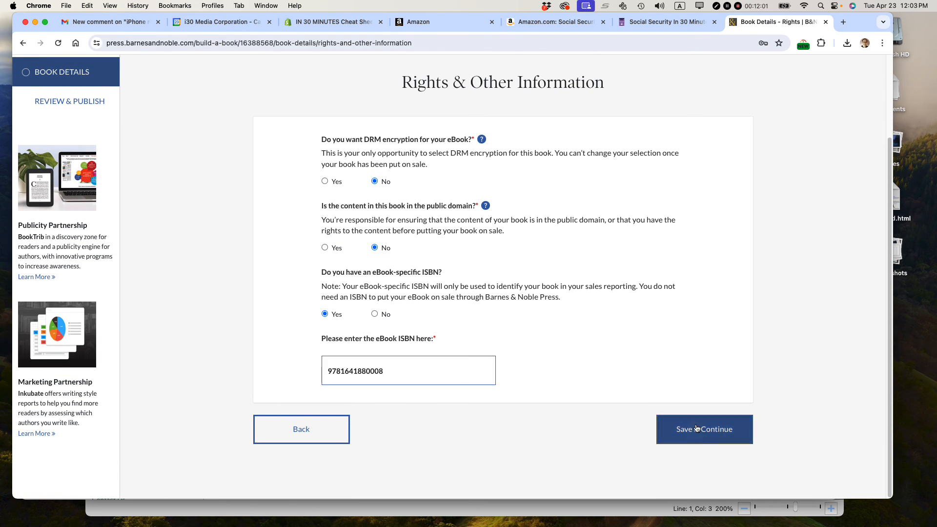
left_click(704, 429)
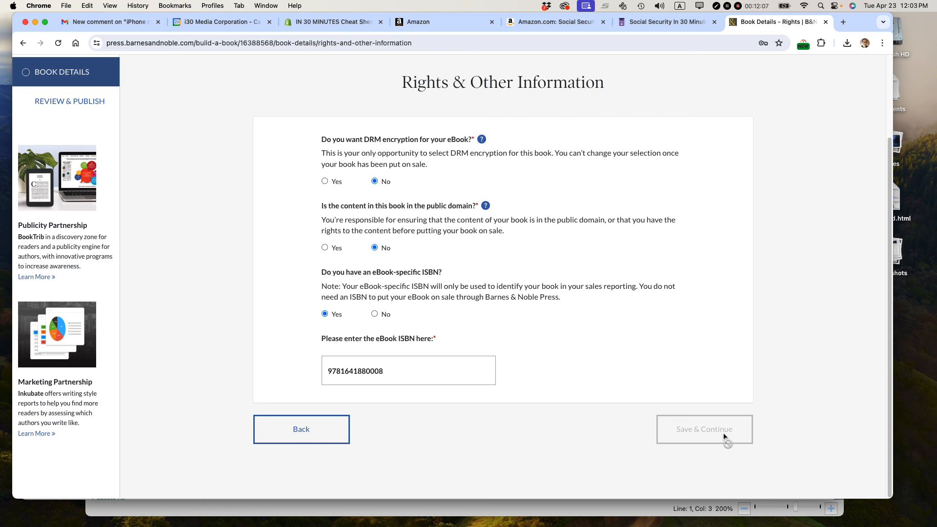
Save rights info and add a review by Clinton Greaves from NetGalley with the excerpt
left_click(704, 429)
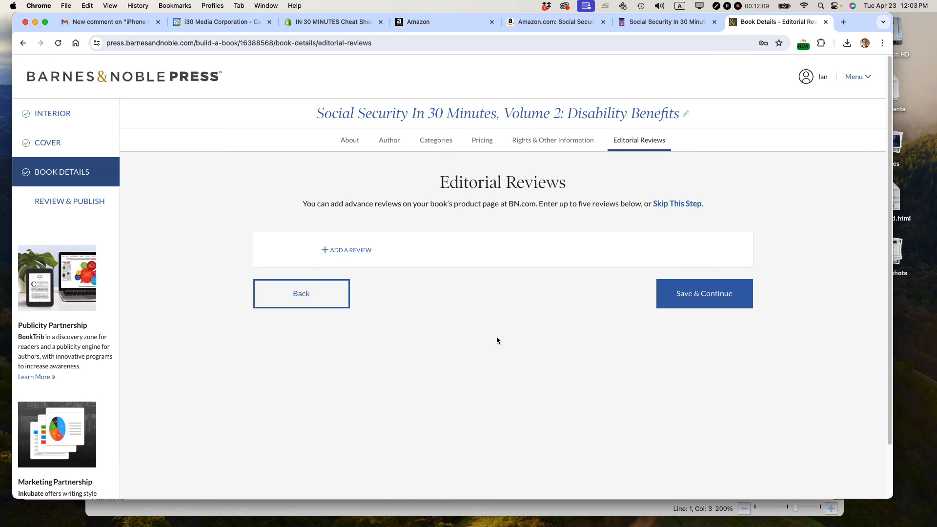
left_click(346, 250)
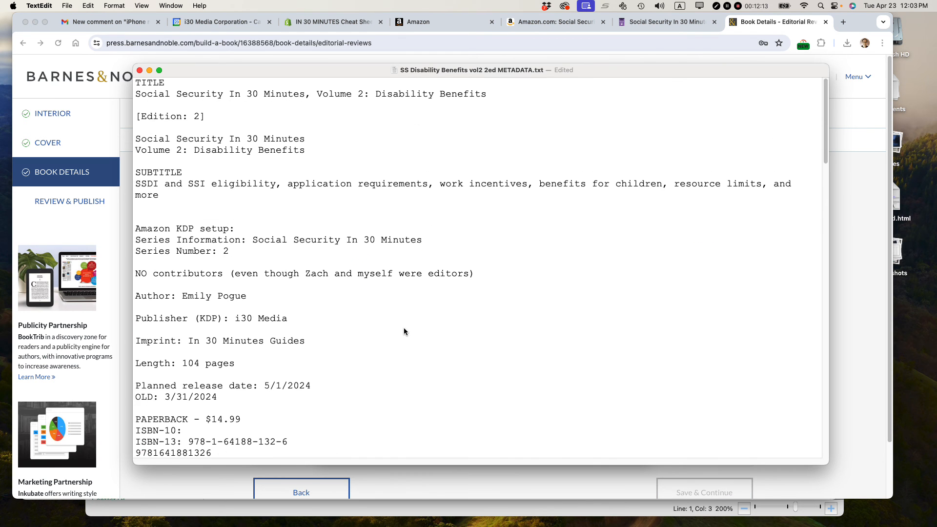
scroll("down", 3)
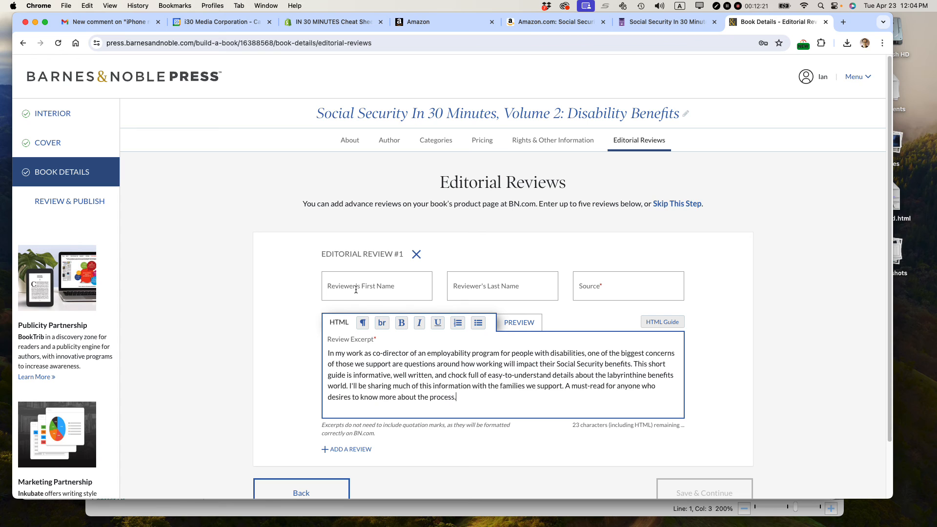
type("Clinton")
left_click(503, 286)
type("Greaves")
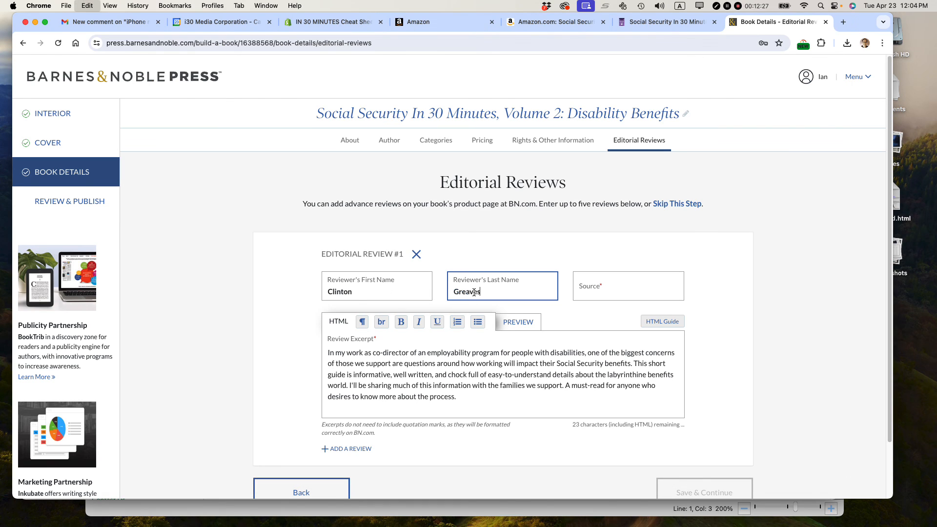
type("NetGa")
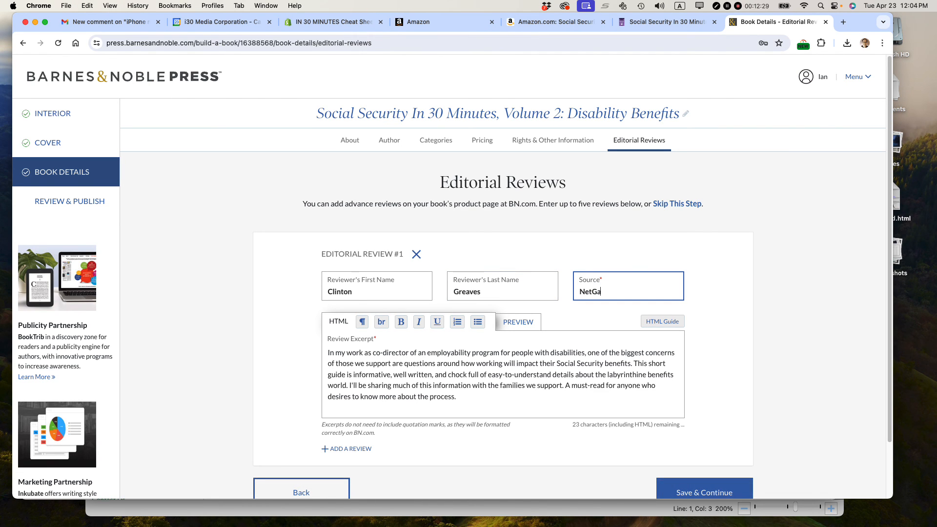
type("lley")
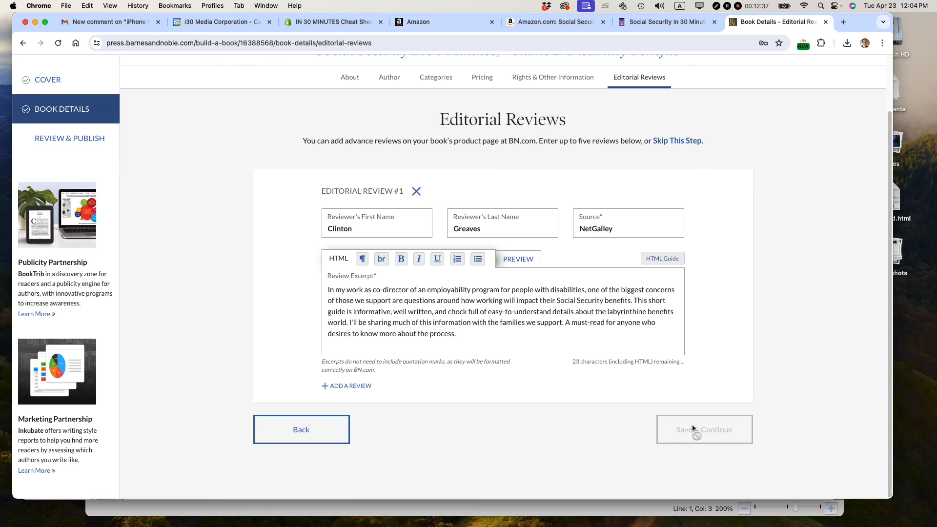
Save the review and scroll the eBook summary down to the Registration section showing Active
left_click(704, 429)
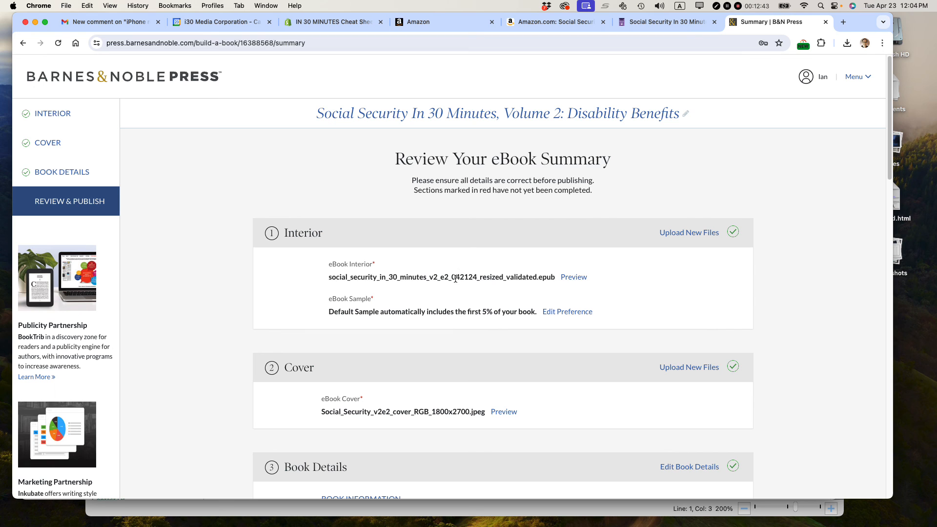
mouse_move(452, 323)
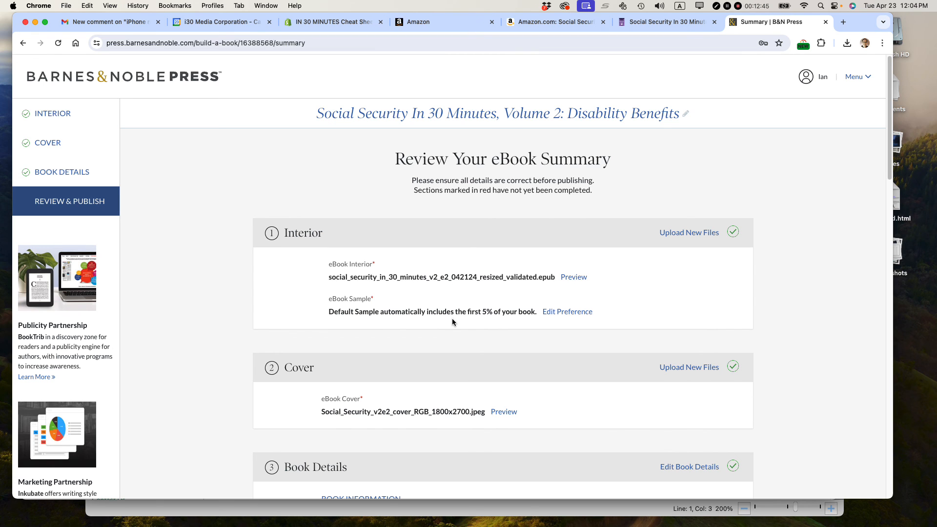
scroll("down", 3)
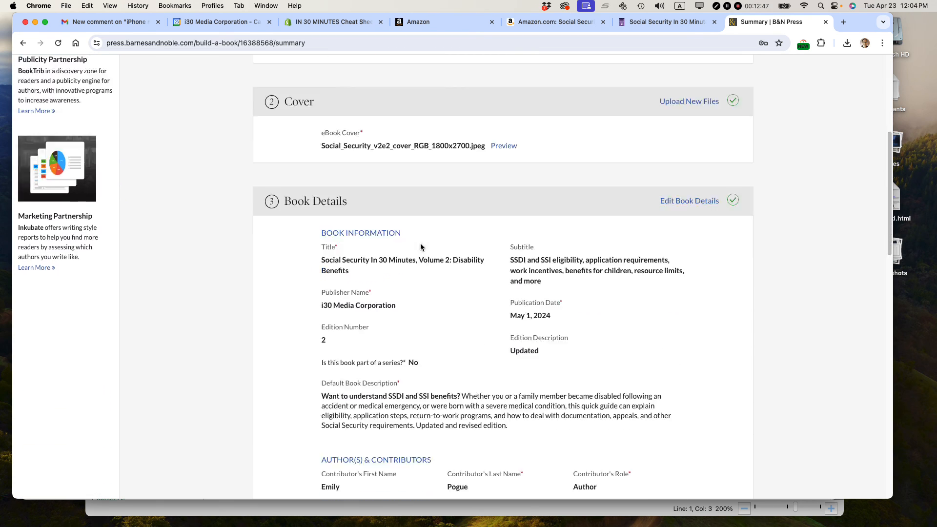
scroll("down", 3)
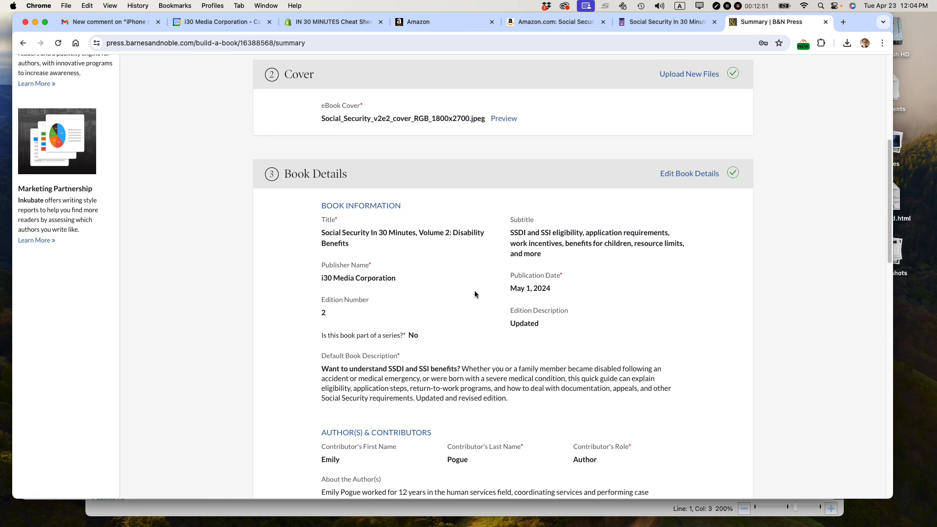
scroll("down", 3)
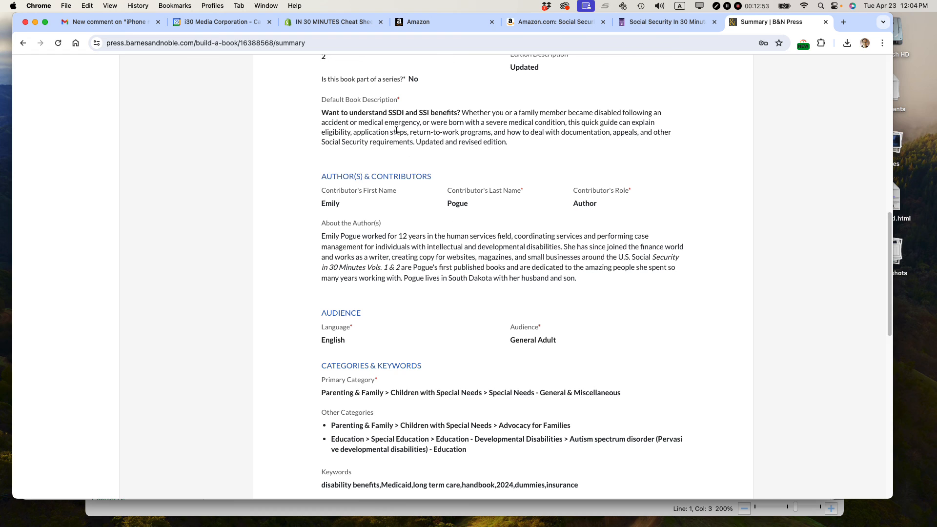
scroll("down", 3)
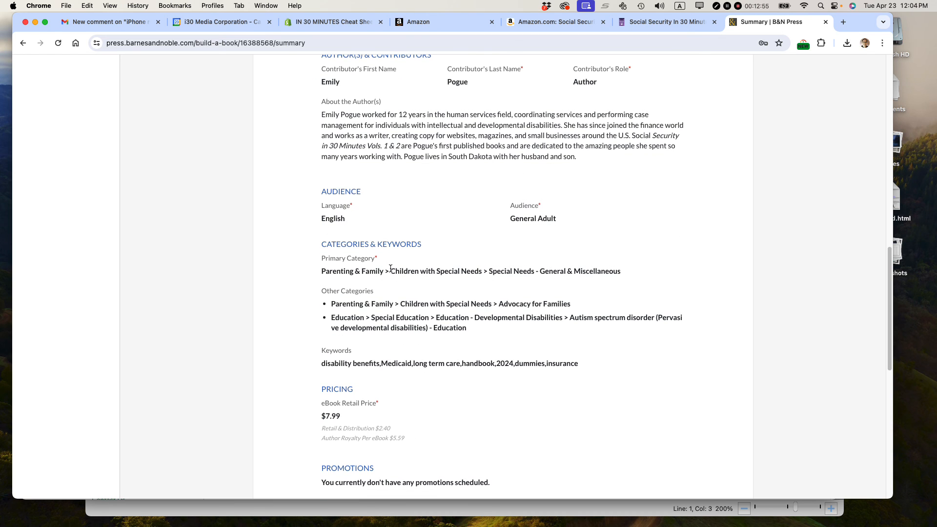
scroll("down", 3)
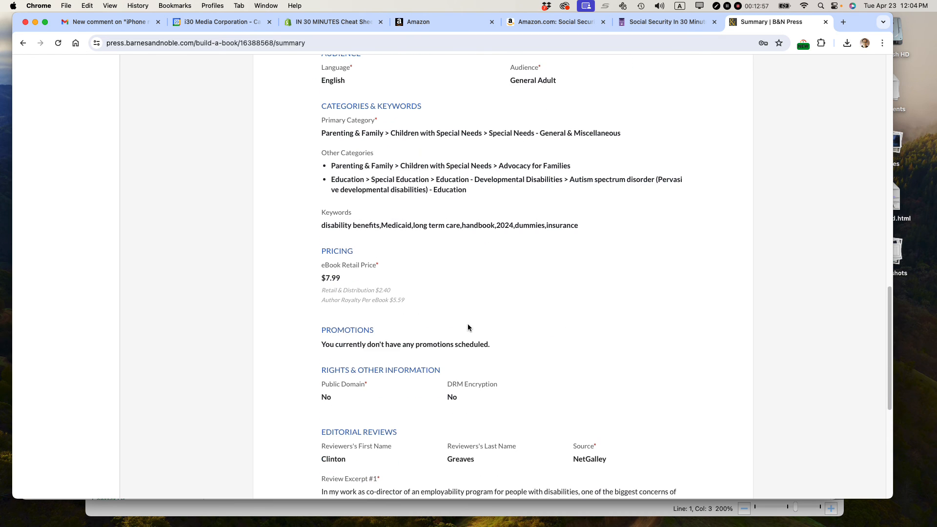
scroll("down", 3)
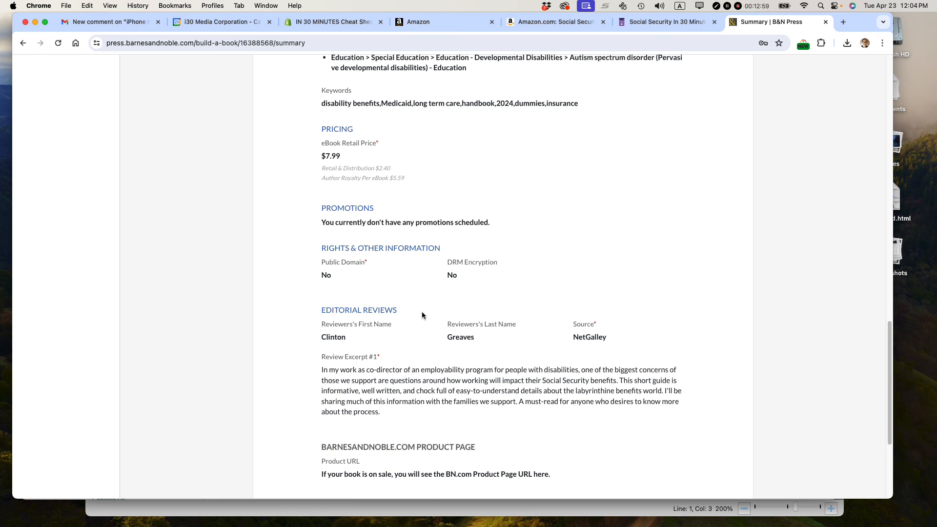
scroll("down", 3)
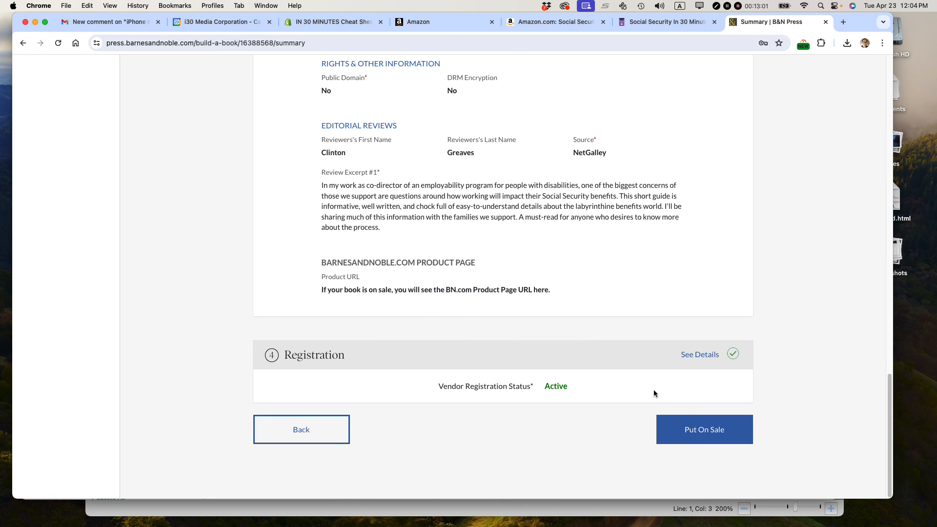
Put the eBook on sale and confirm in the dialog
left_click(704, 430)
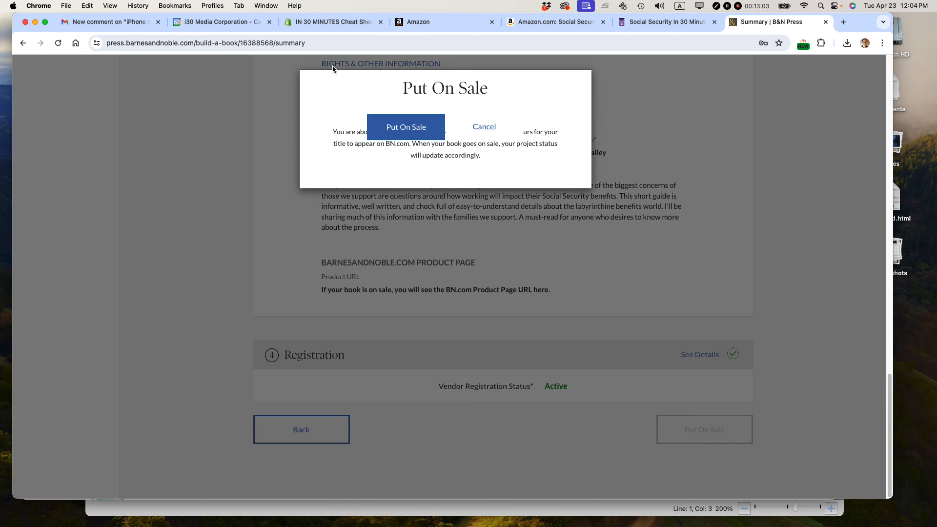
left_click(484, 126)
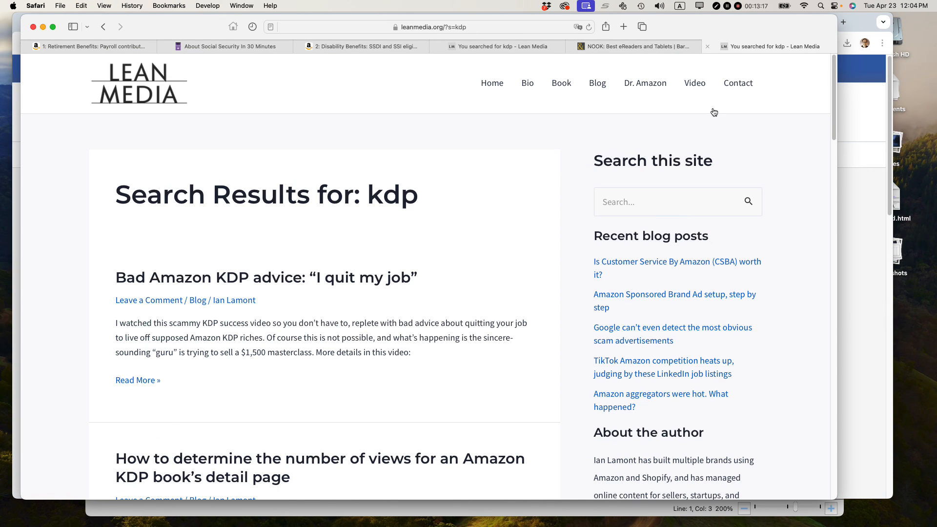
scroll("down", 3)
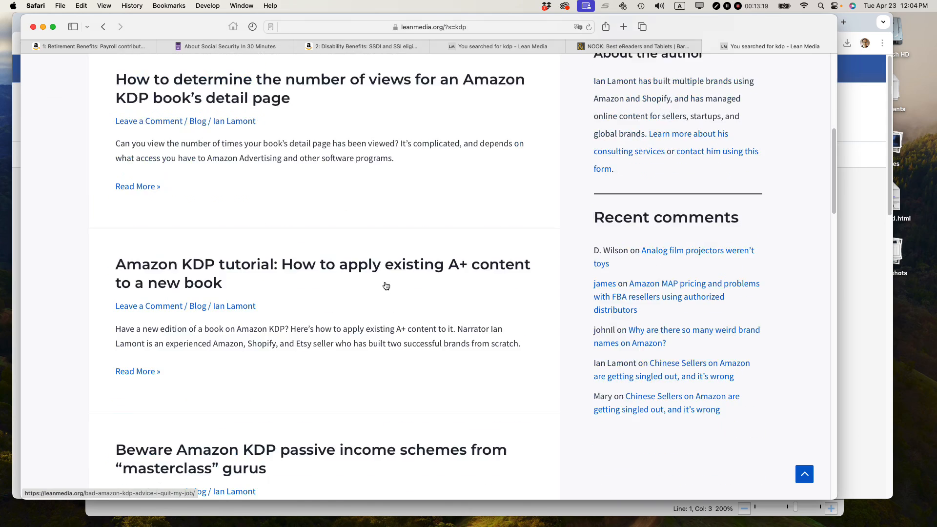
scroll("down", 3)
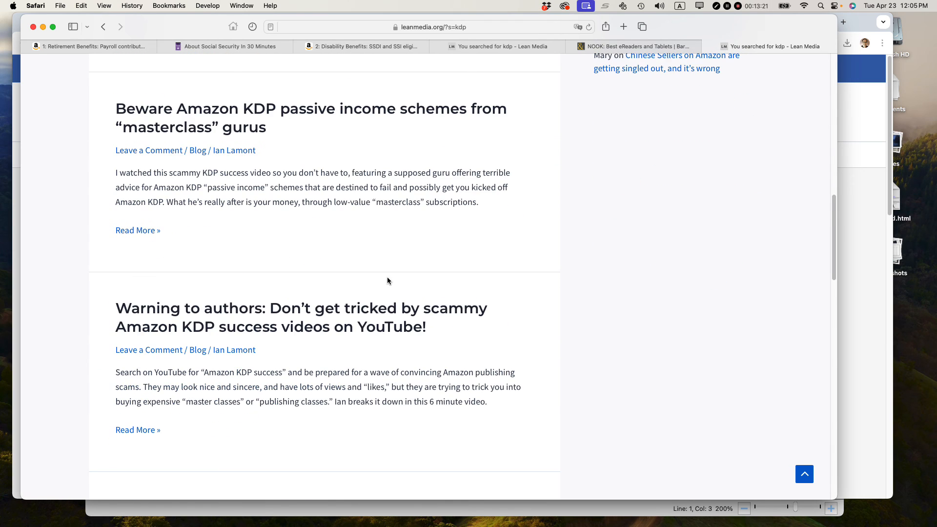